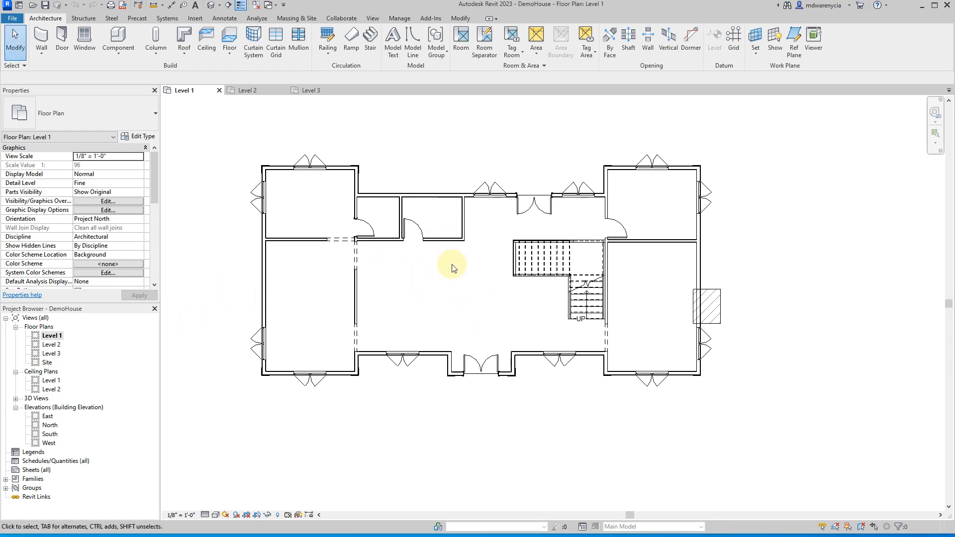
# Start a new sheet and load the E1 30x42 Horizontal titleblock from the Titleblocks library folder.
pyautogui.click(372, 18)
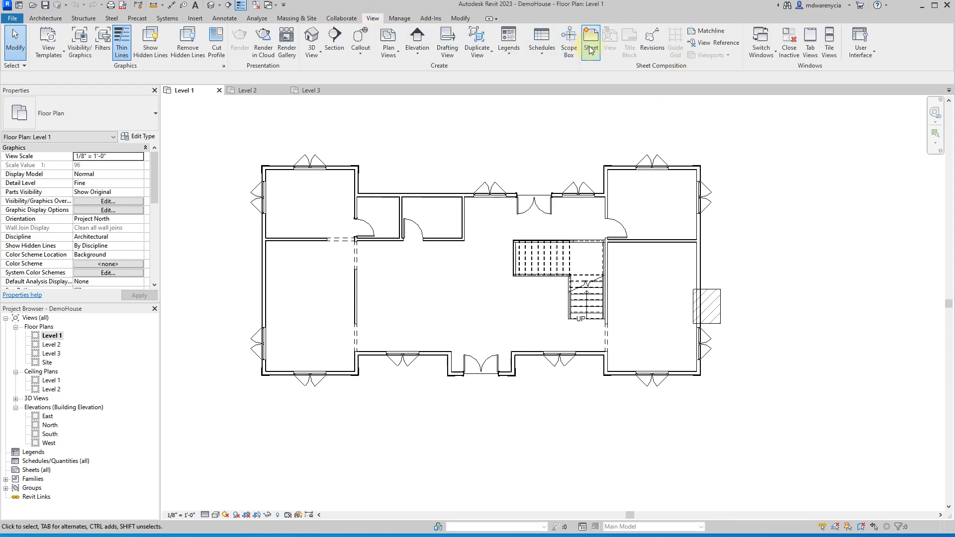
pyautogui.click(589, 40)
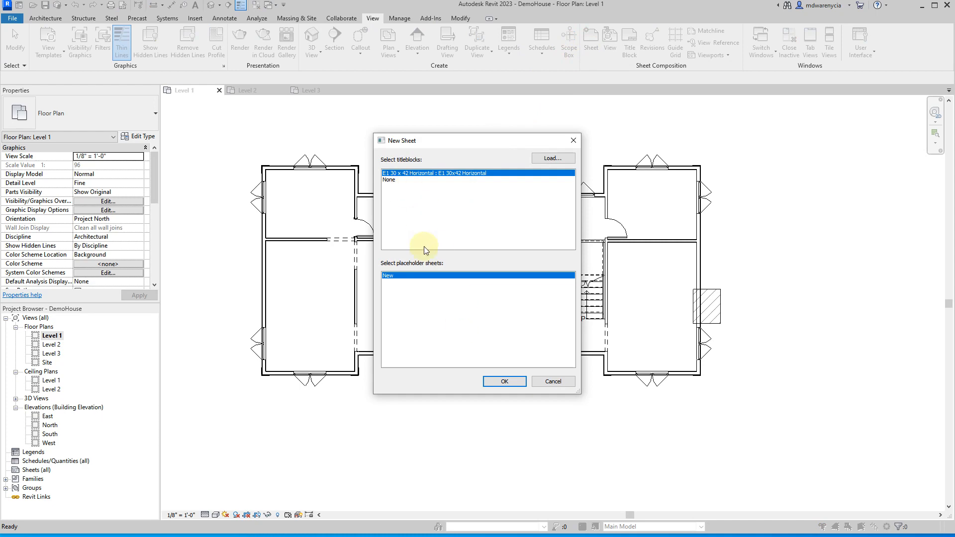
pyautogui.click(552, 158)
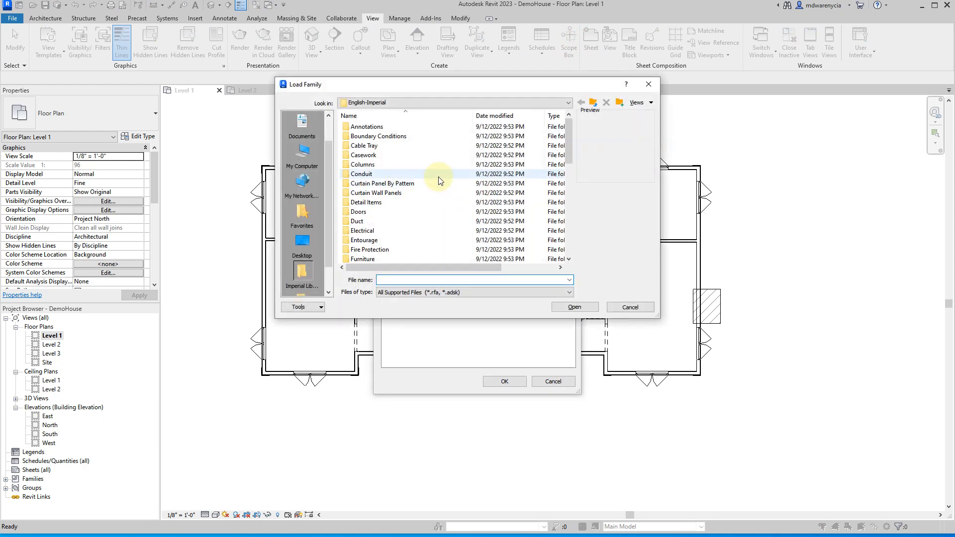
pyautogui.scroll(-3)
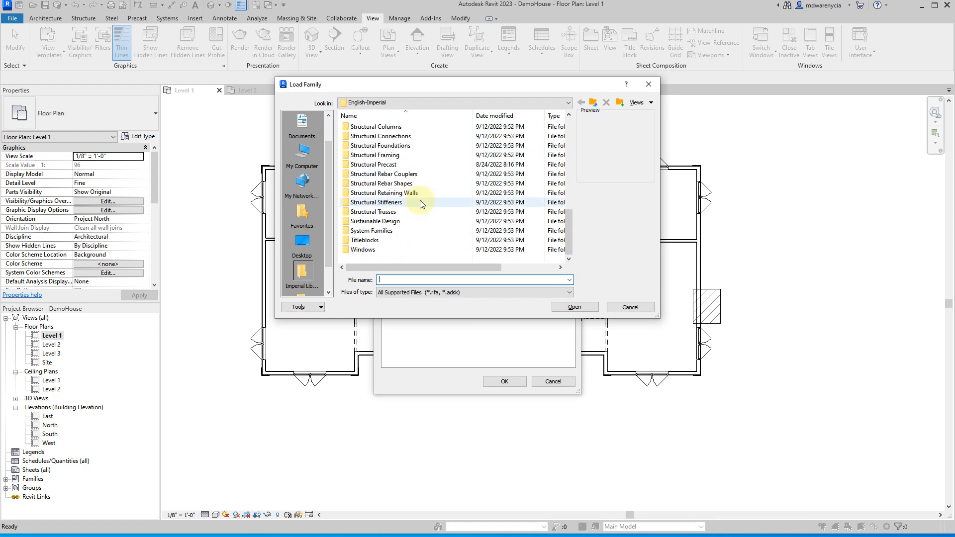
pyautogui.doubleClick(364, 239)
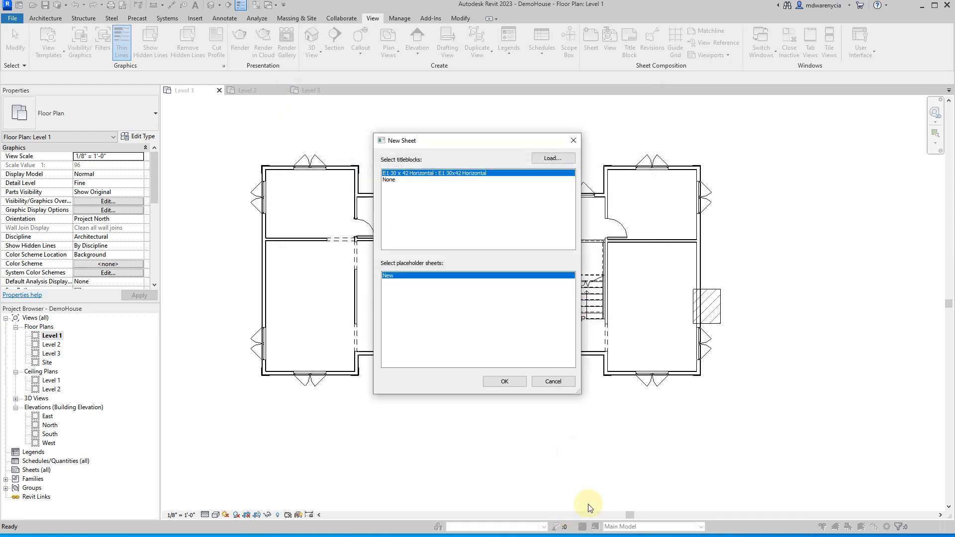
pyautogui.click(504, 380)
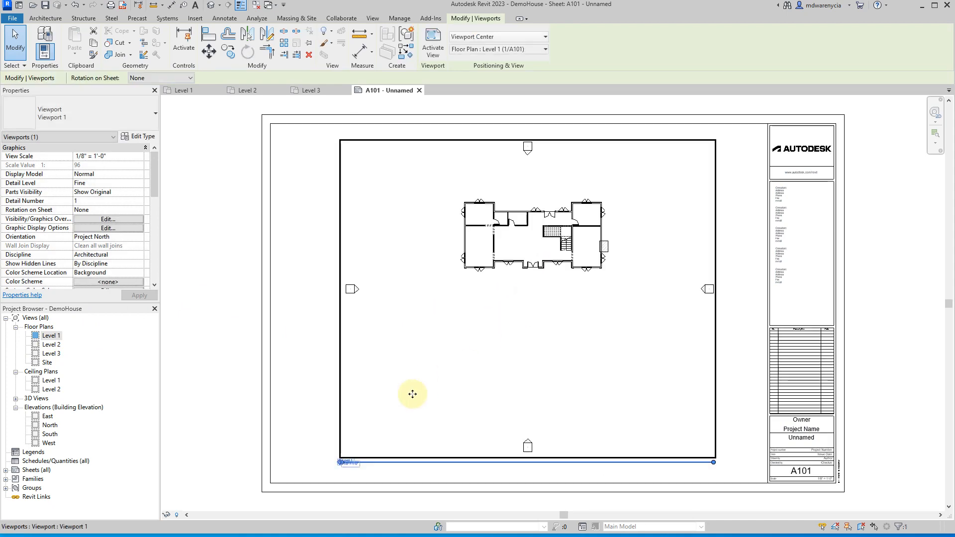
pyautogui.moveTo(492, 334)
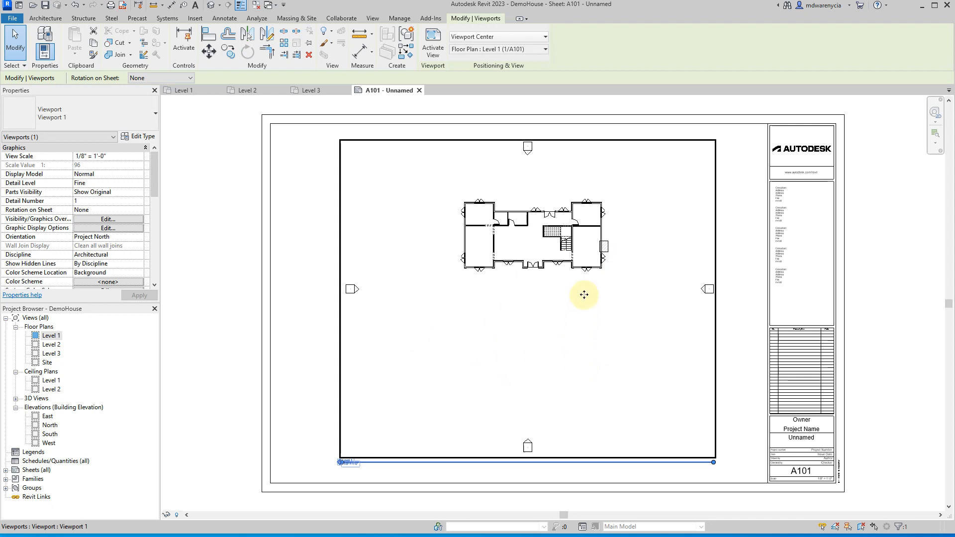
pyautogui.moveTo(368, 323)
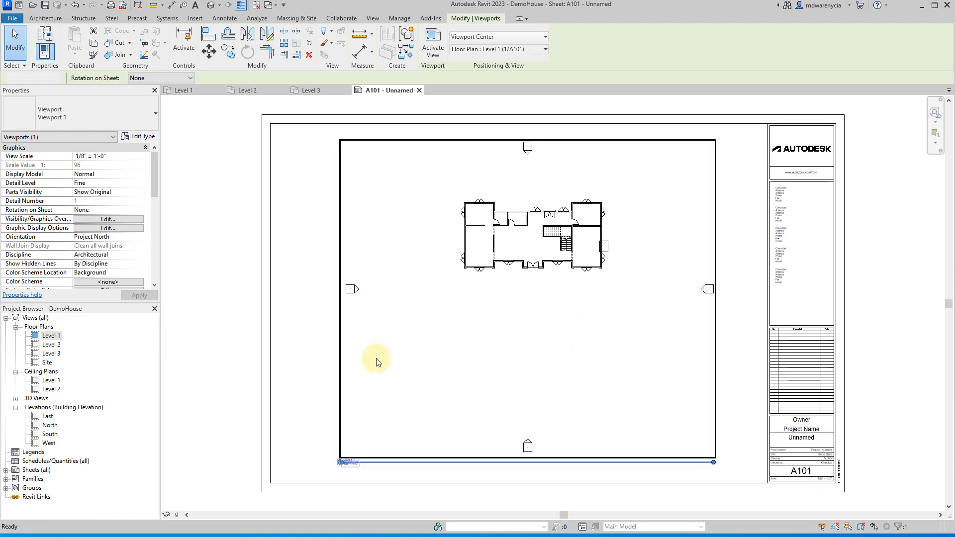
# Duplicate Level 1 with detailing and rename the copy 'Level 1 - Output'.
pyautogui.rightClick(52, 334)
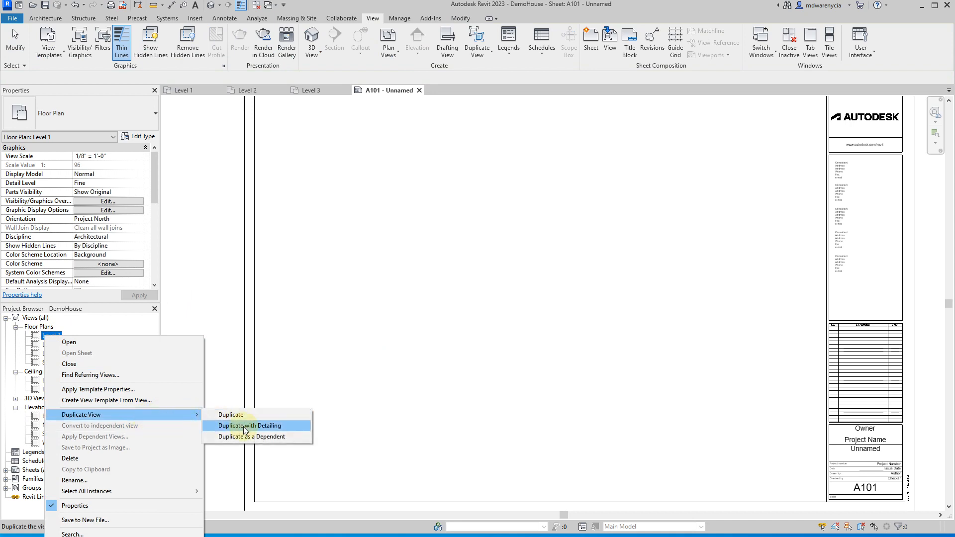
pyautogui.click(249, 425)
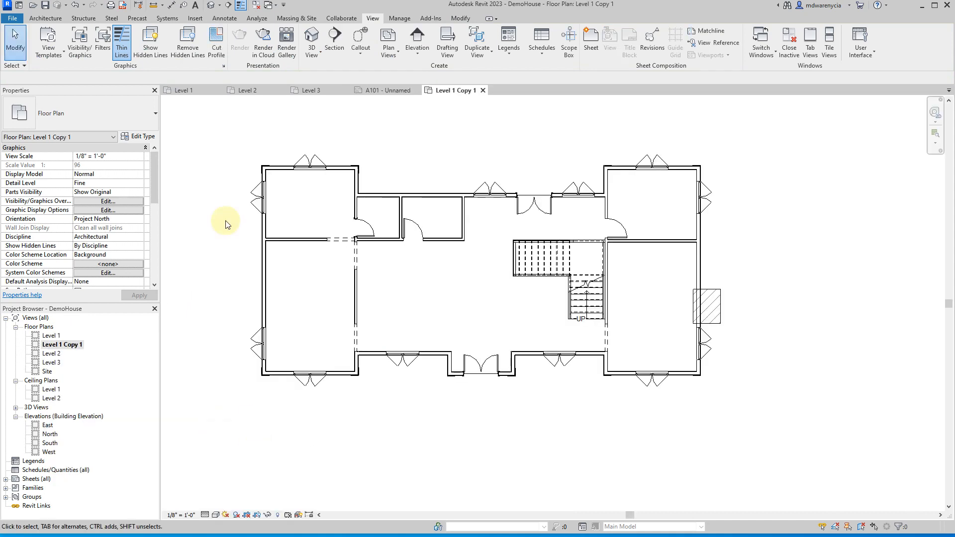
pyautogui.doubleClick(51, 336)
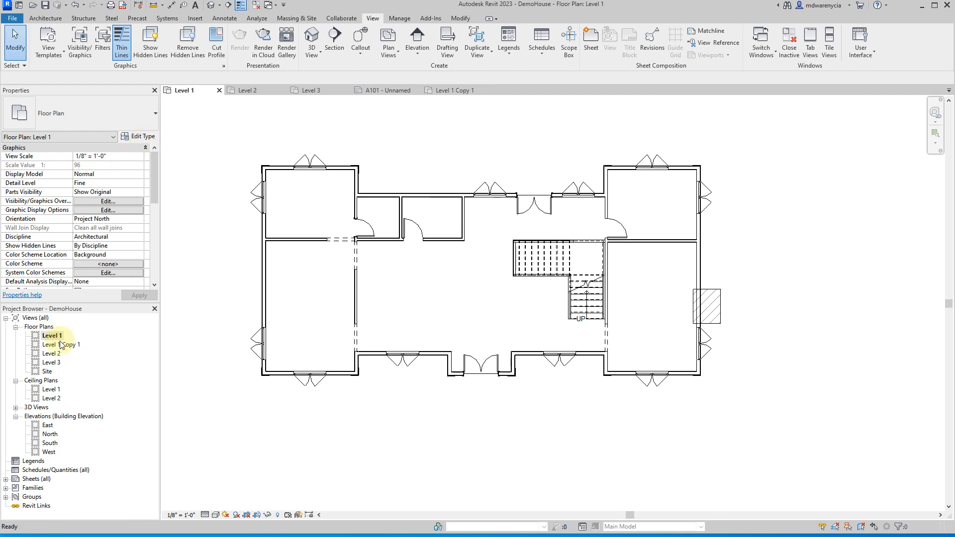
pyautogui.doubleClick(60, 345)
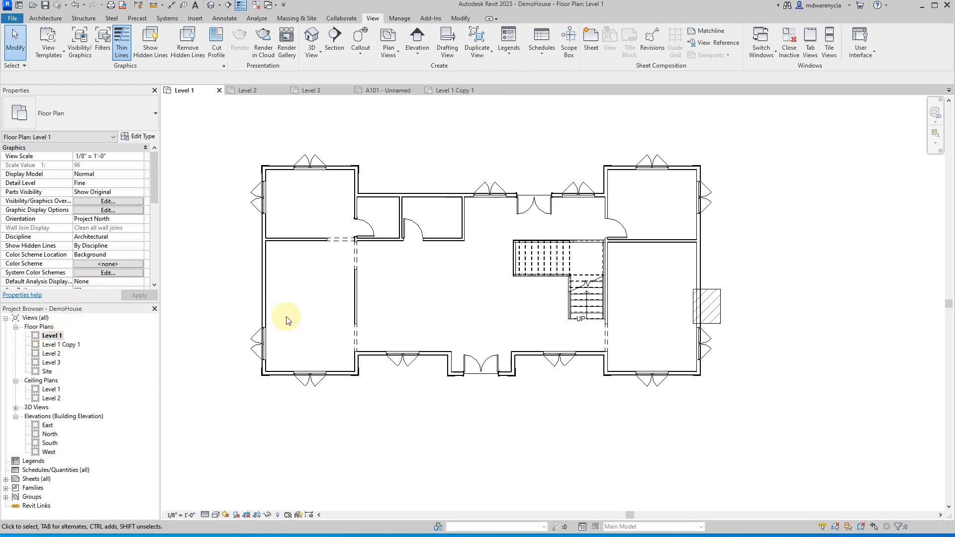
pyautogui.rightClick(52, 336)
pyautogui.write('-')
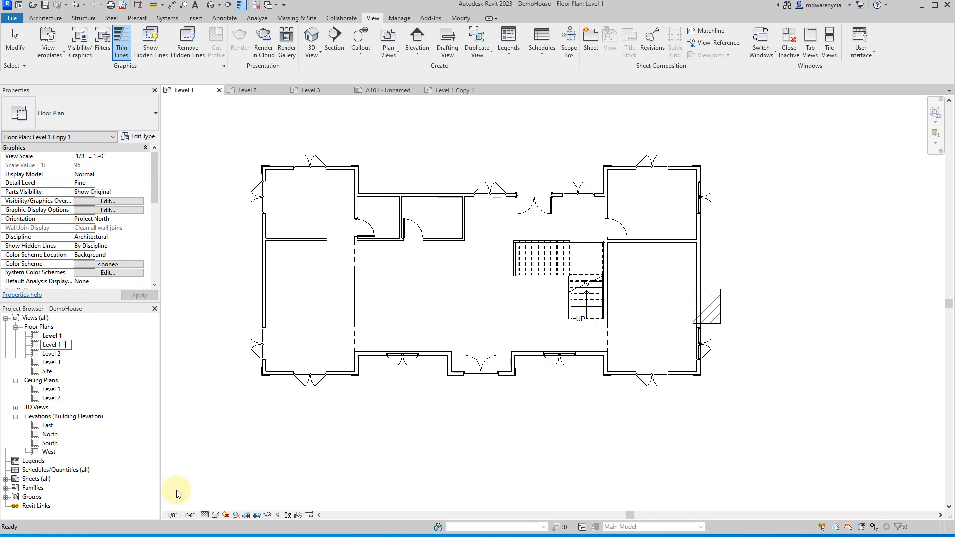
pyautogui.write('Output')
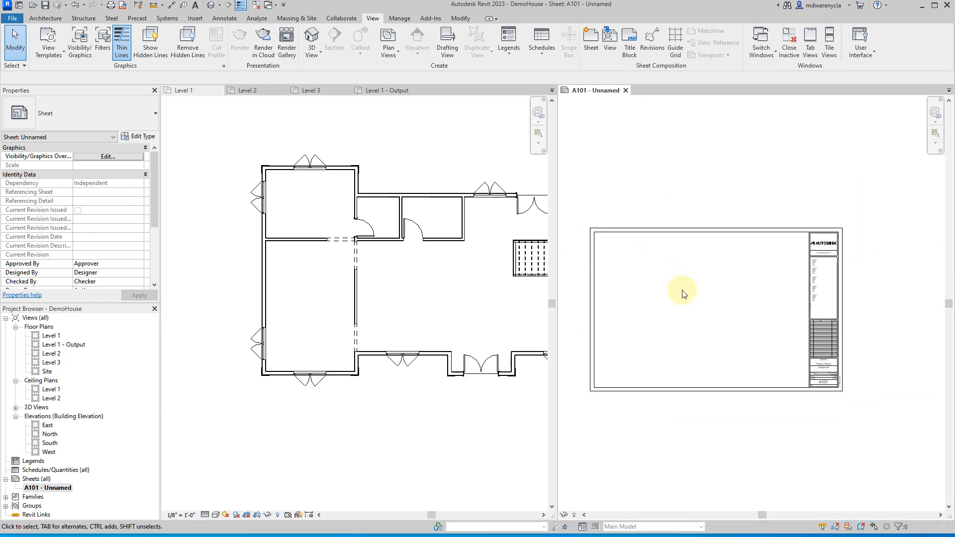
# Drop the Level 1 - Output plan onto sheet A101 as a viewport.
pyautogui.doubleClick(52, 336)
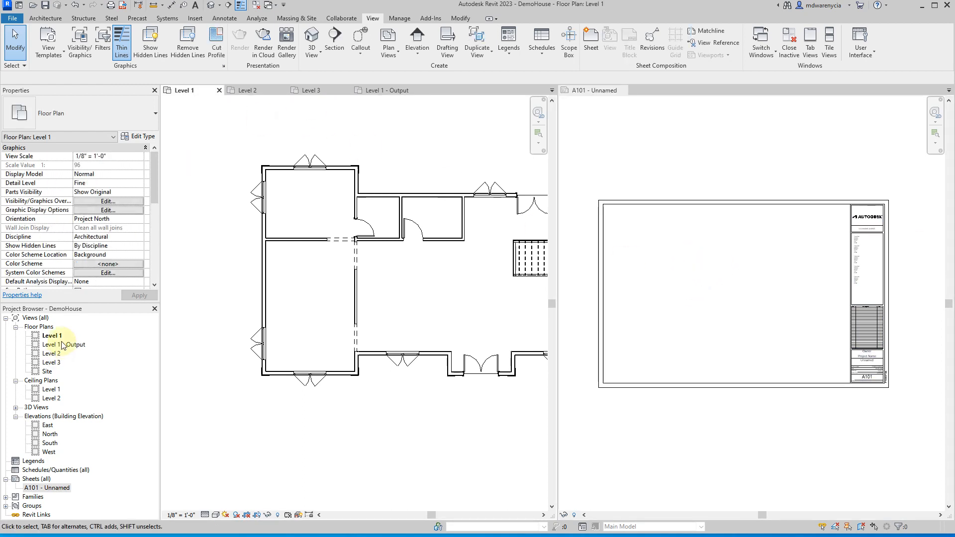
pyautogui.doubleClick(64, 345)
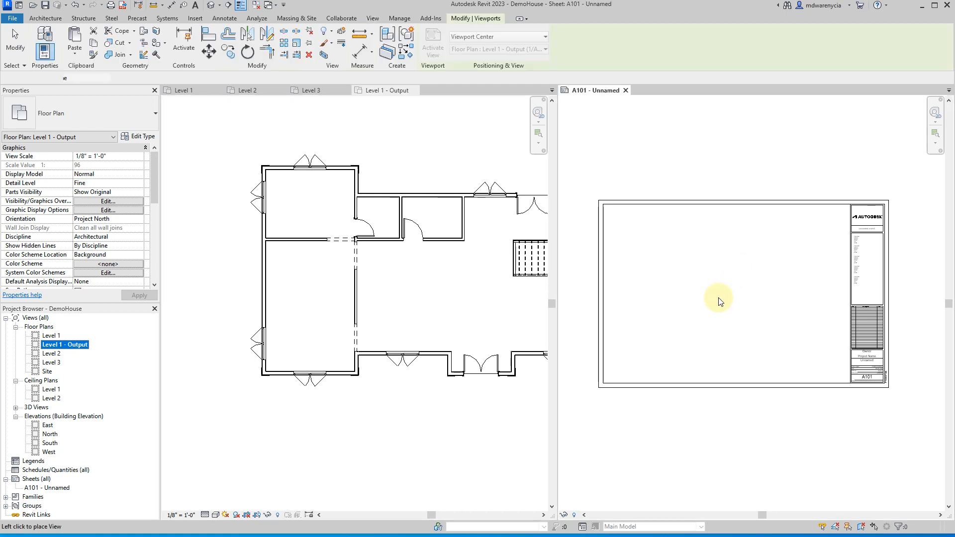
pyautogui.click(719, 301)
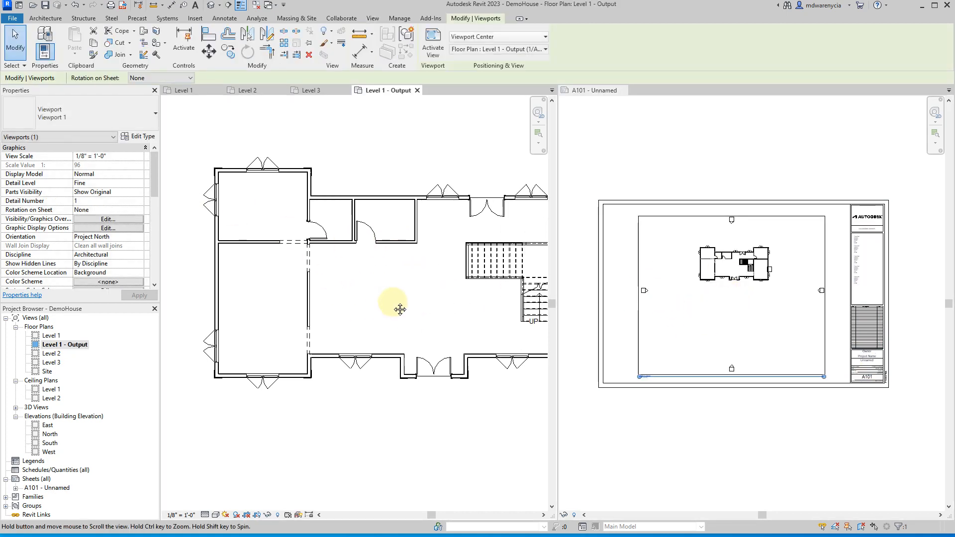
pyautogui.click(592, 90)
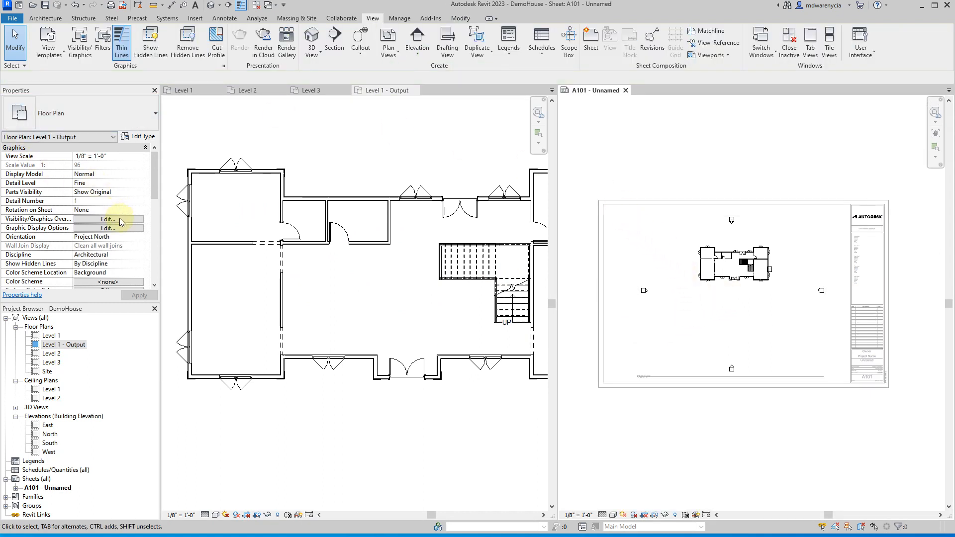
# In Level 1 - Output's Visibility/Graphics, filter annotation categories by 'elev' and uncheck Elevations.
pyautogui.click(106, 219)
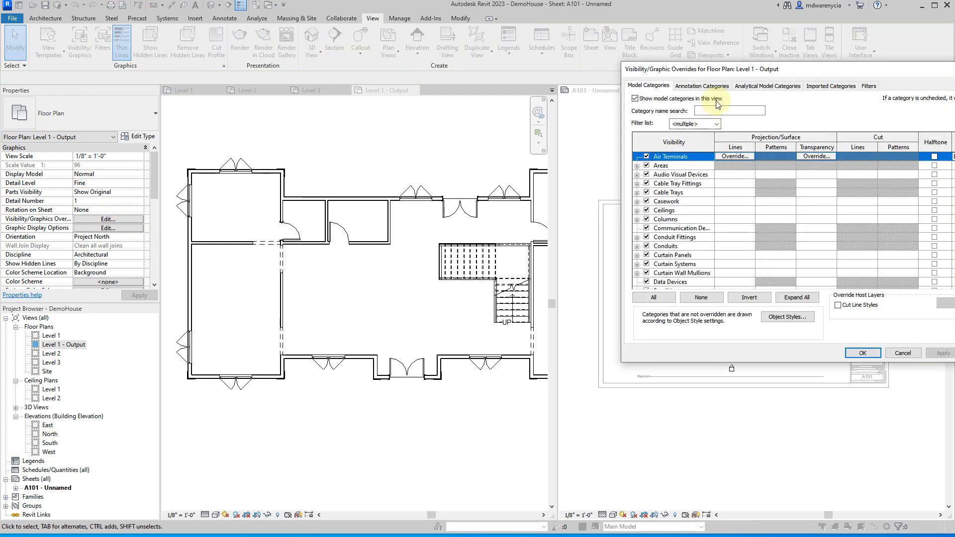
pyautogui.click(730, 111)
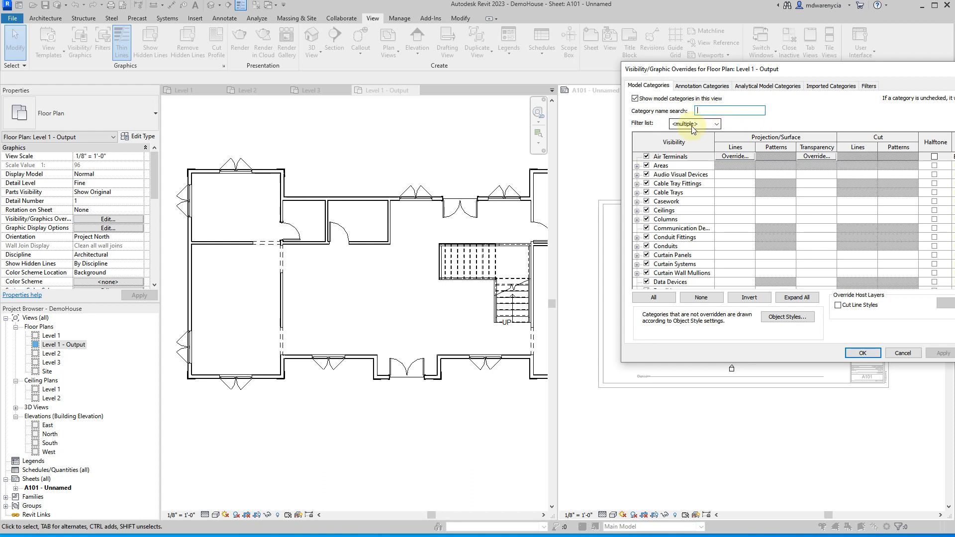
pyautogui.write('e')
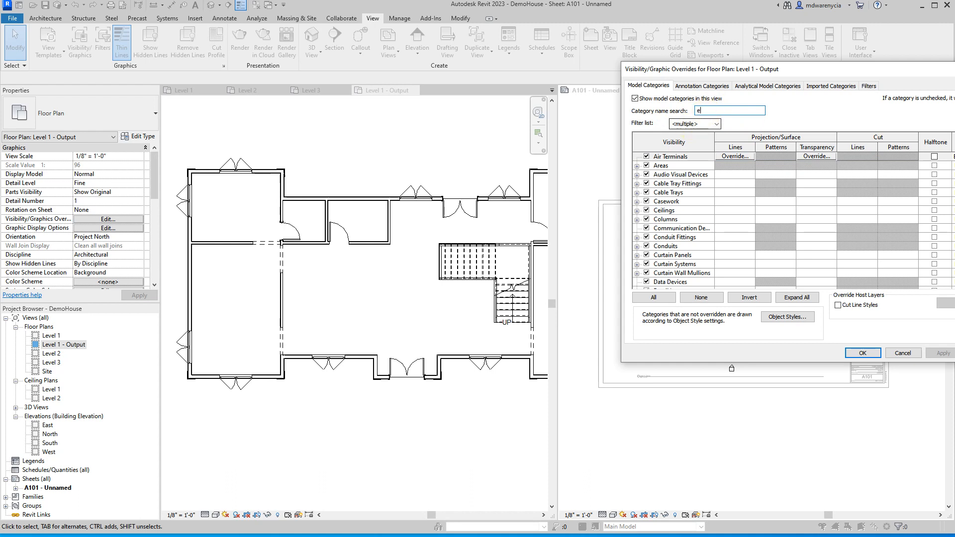
pyautogui.write('lev')
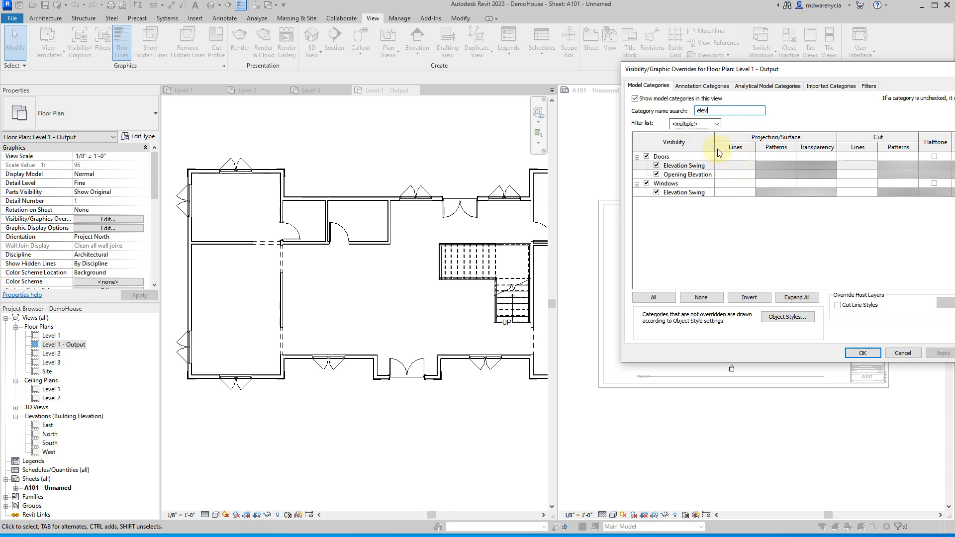
pyautogui.click(702, 85)
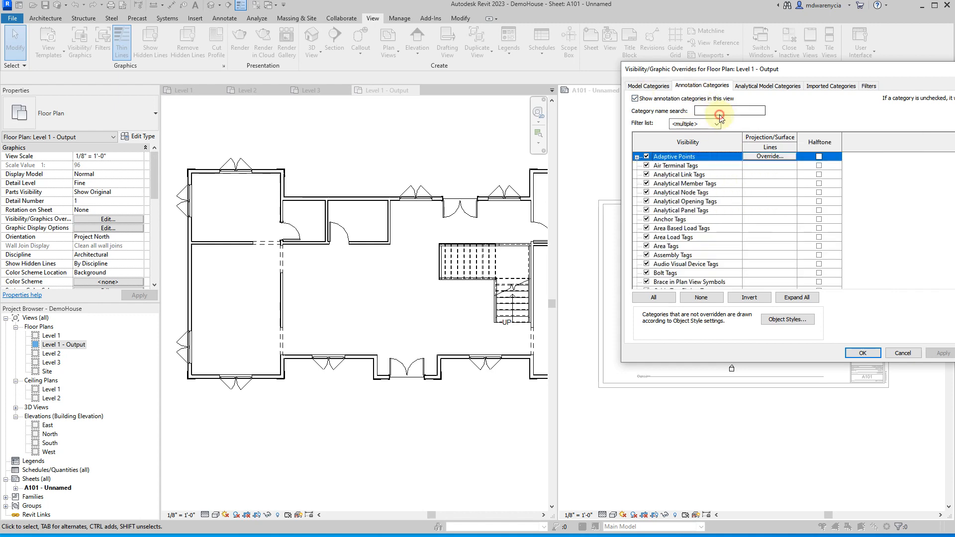
pyautogui.write('elev')
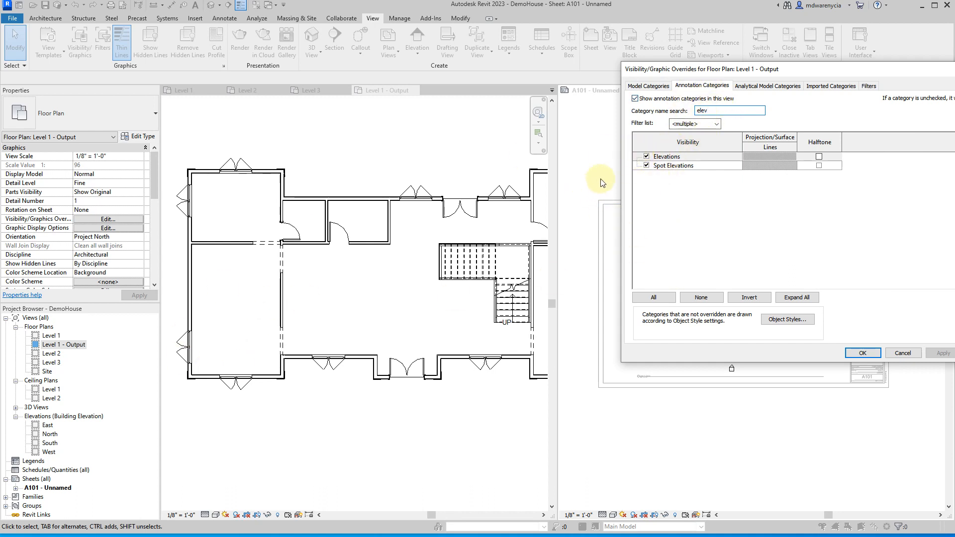
pyautogui.click(645, 156)
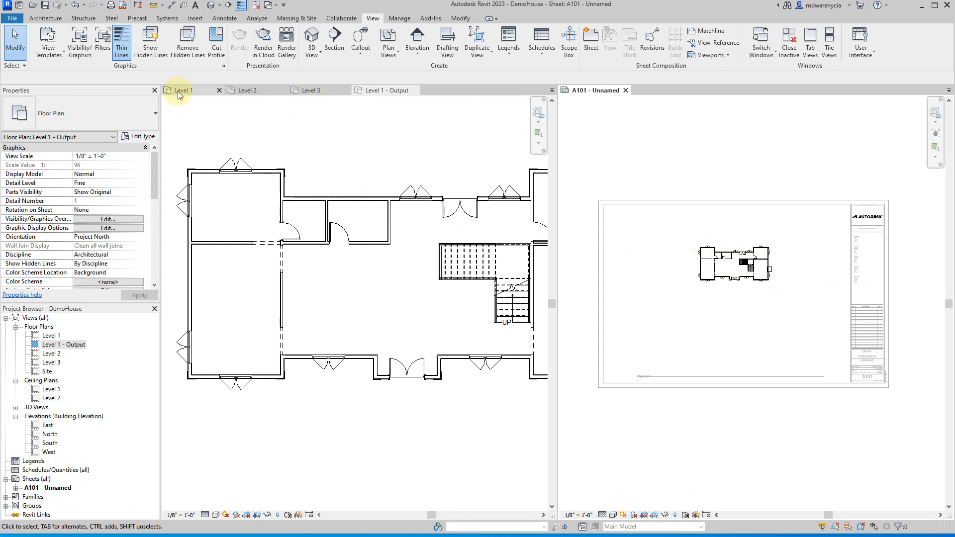
# Switch between Level 1 and Level 1 - Output to confirm elevation markers are hidden.
pyautogui.click(184, 90)
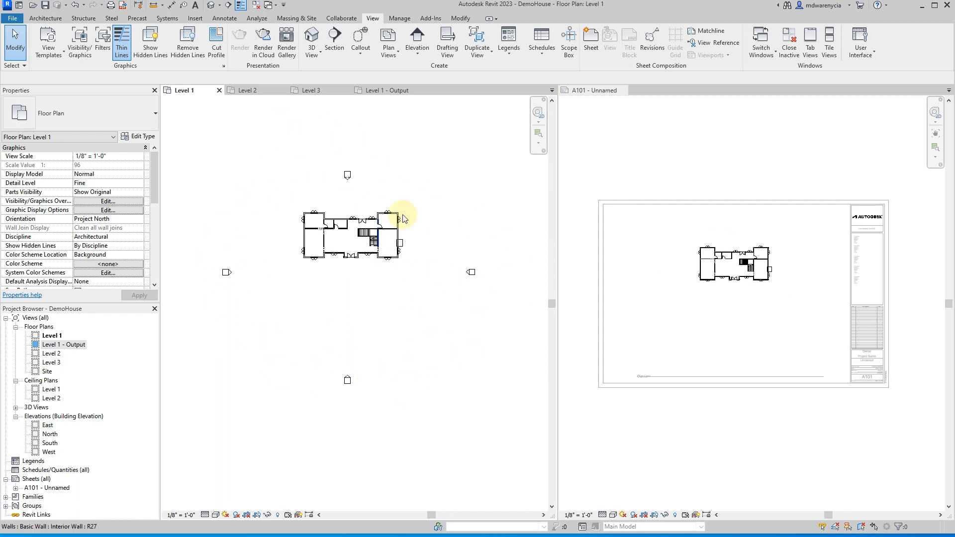
pyautogui.click(383, 90)
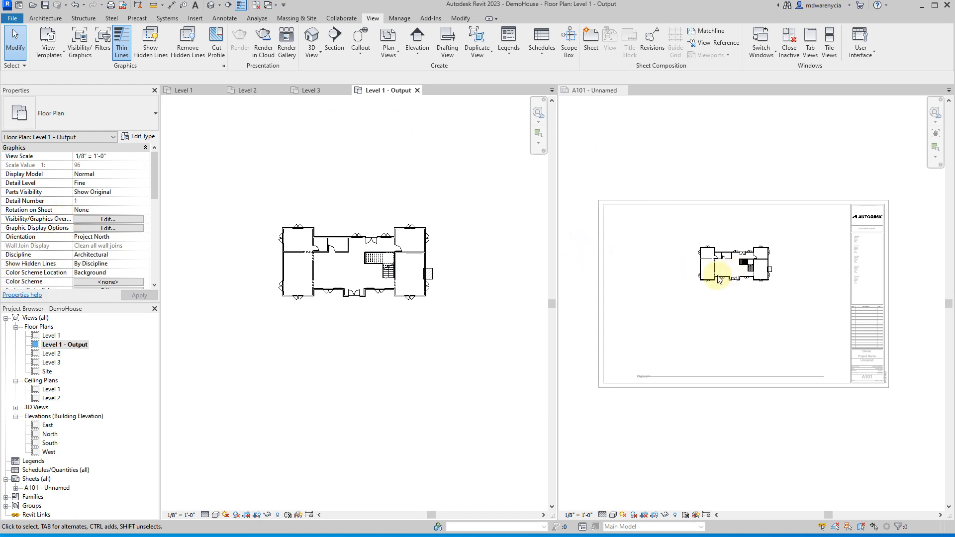
pyautogui.click(183, 90)
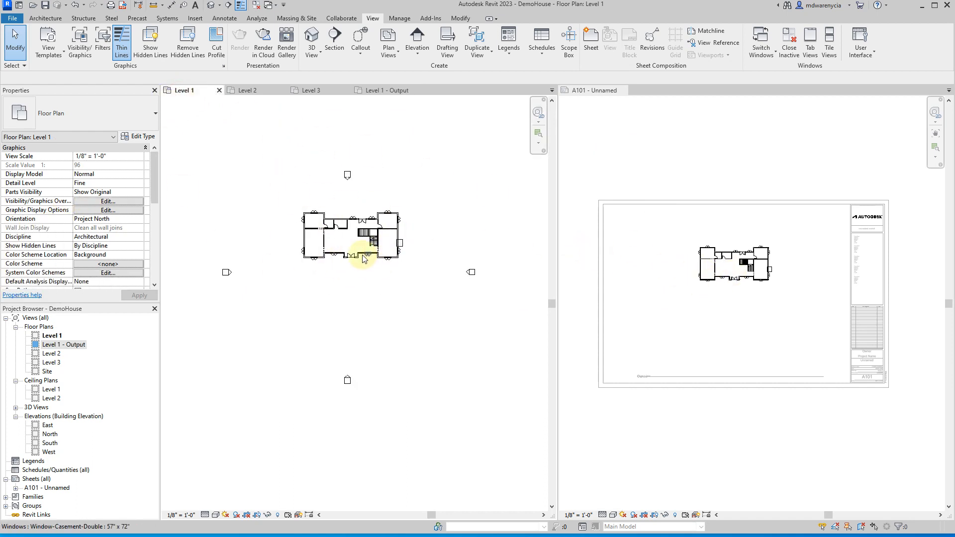
pyautogui.moveTo(338, 247)
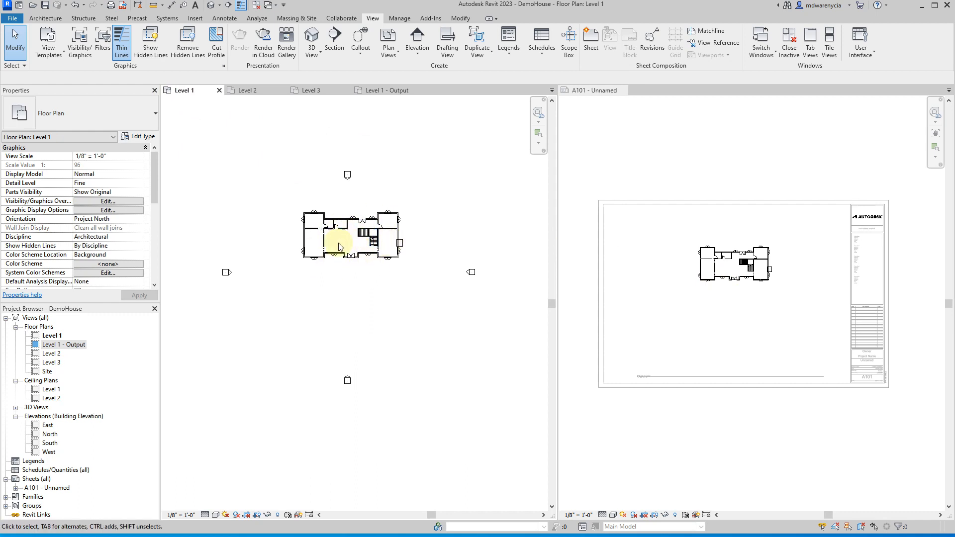
pyautogui.click(385, 90)
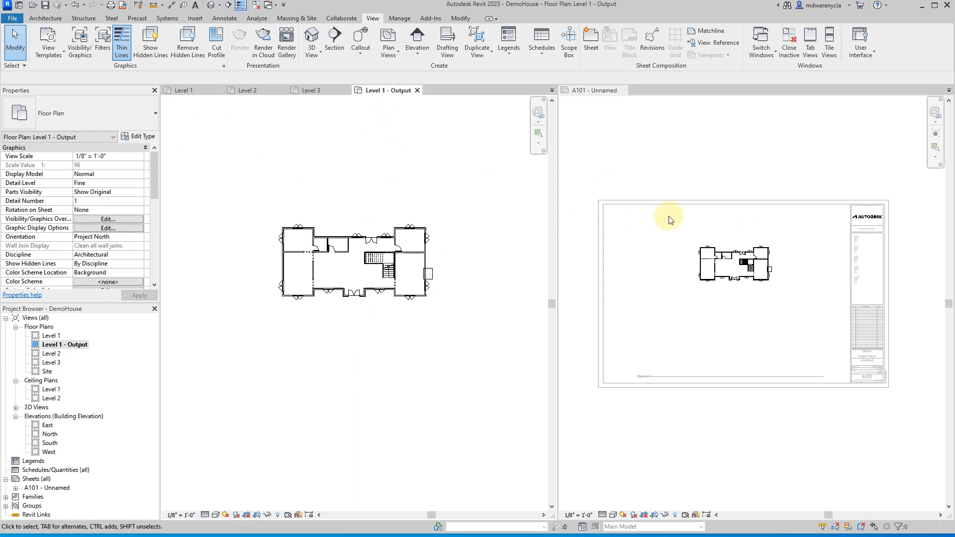
pyautogui.moveTo(693, 268)
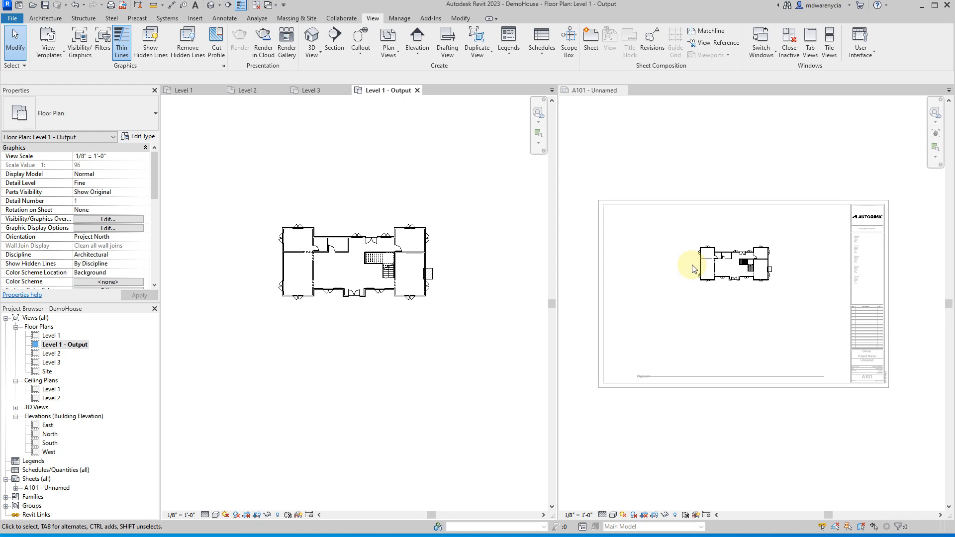
pyautogui.moveTo(725, 283)
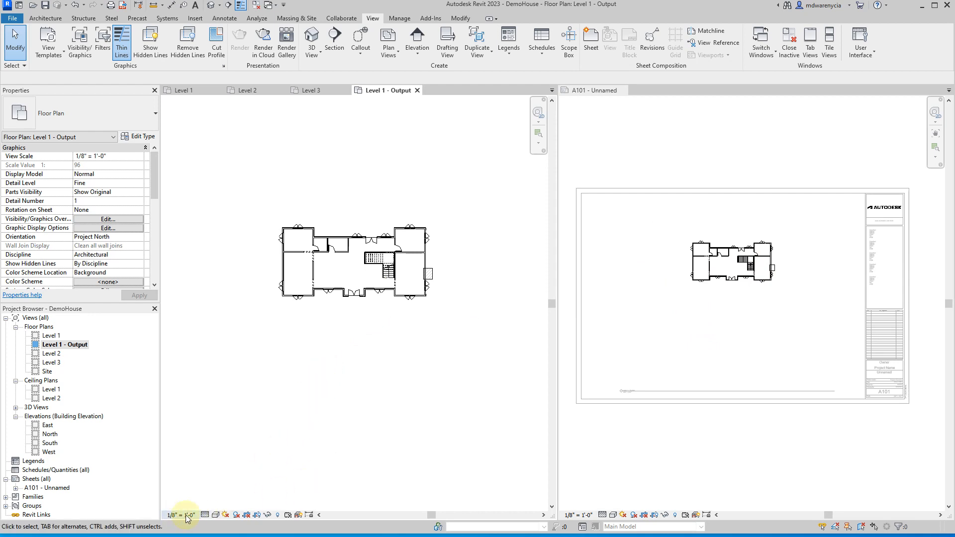
# Set Level 1 - Output to 1/4" = 1'-0" and move its viewport to A101's upper left.
pyautogui.click(179, 516)
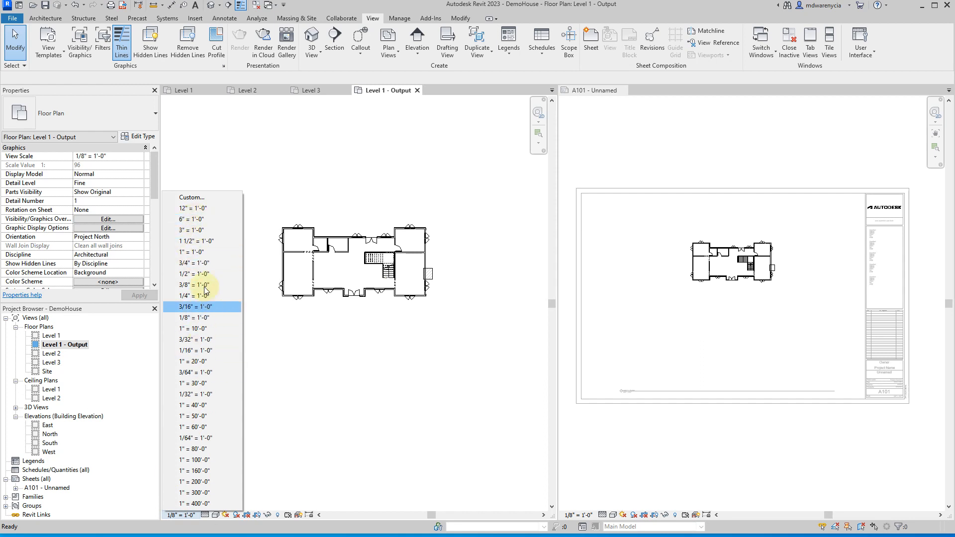
pyautogui.click(194, 296)
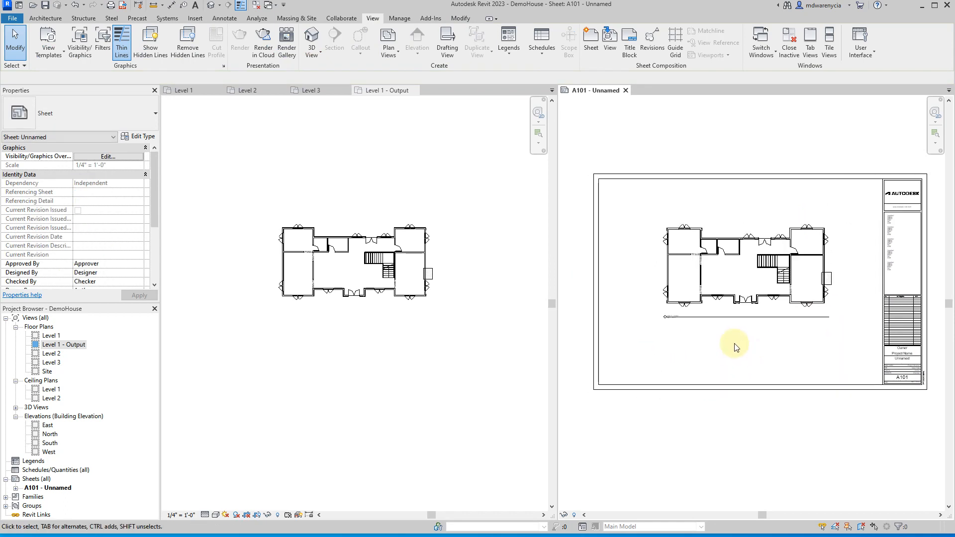
pyautogui.click(734, 347)
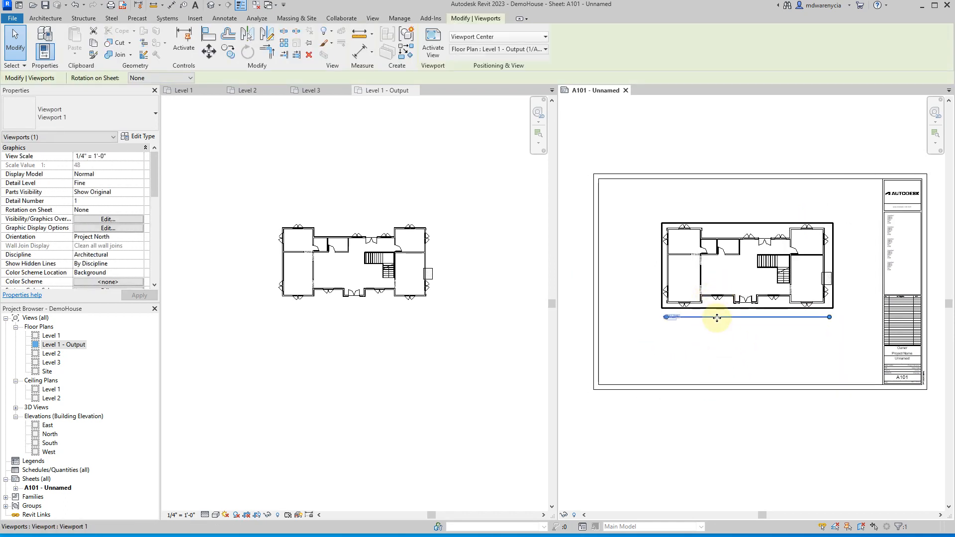
pyautogui.moveTo(717, 318); pyautogui.dragTo(711, 325)
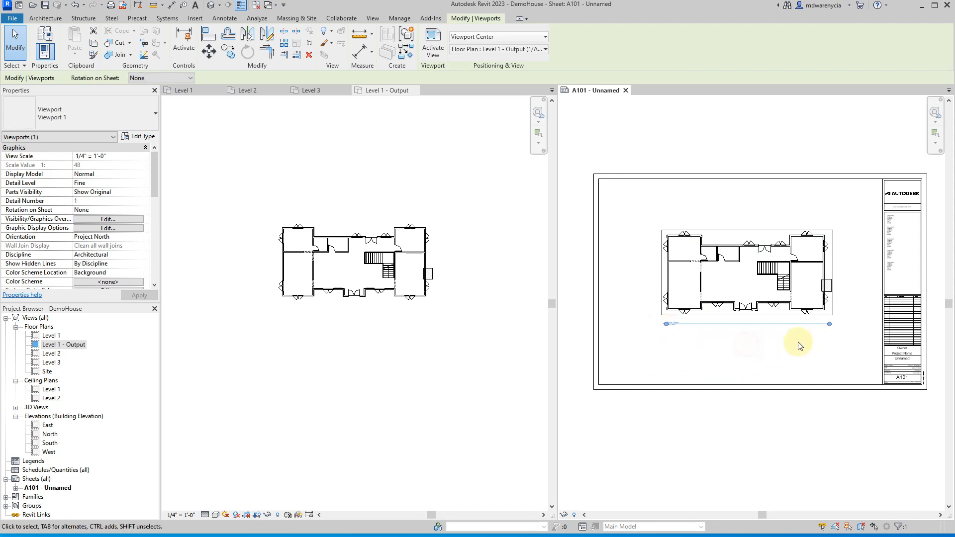
pyautogui.click(736, 356)
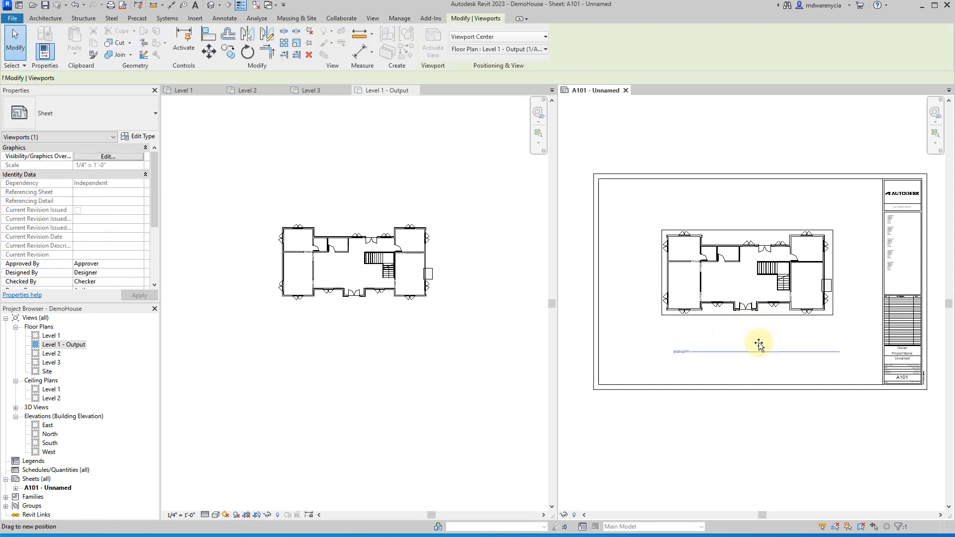
pyautogui.moveTo(759, 347); pyautogui.dragTo(830, 325)
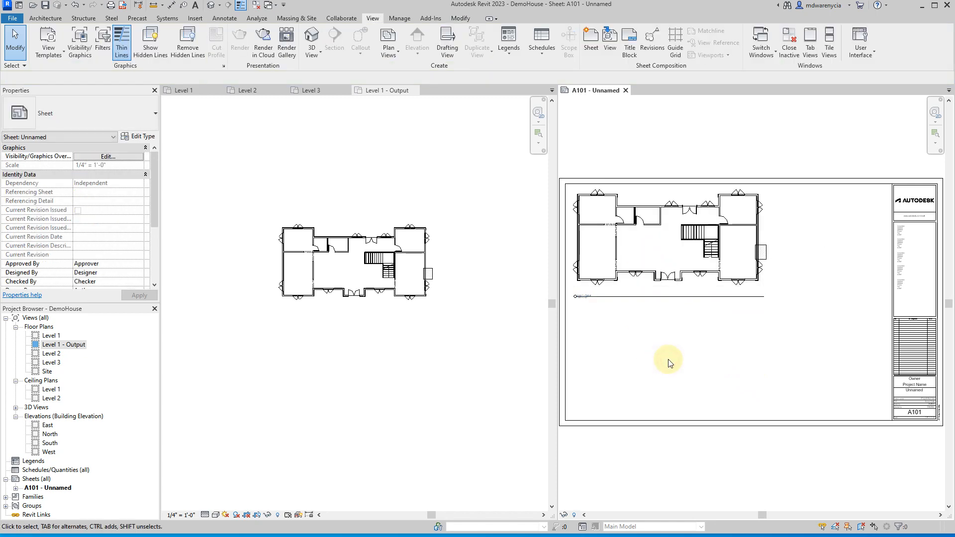
pyautogui.click(379, 90)
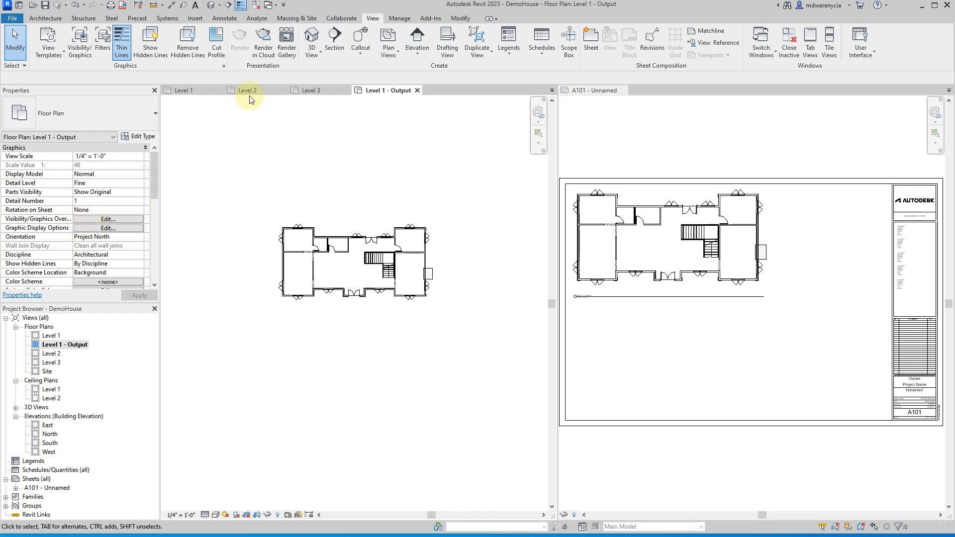
# Make a plain duplicate of the Level 2 plan view.
pyautogui.click(247, 90)
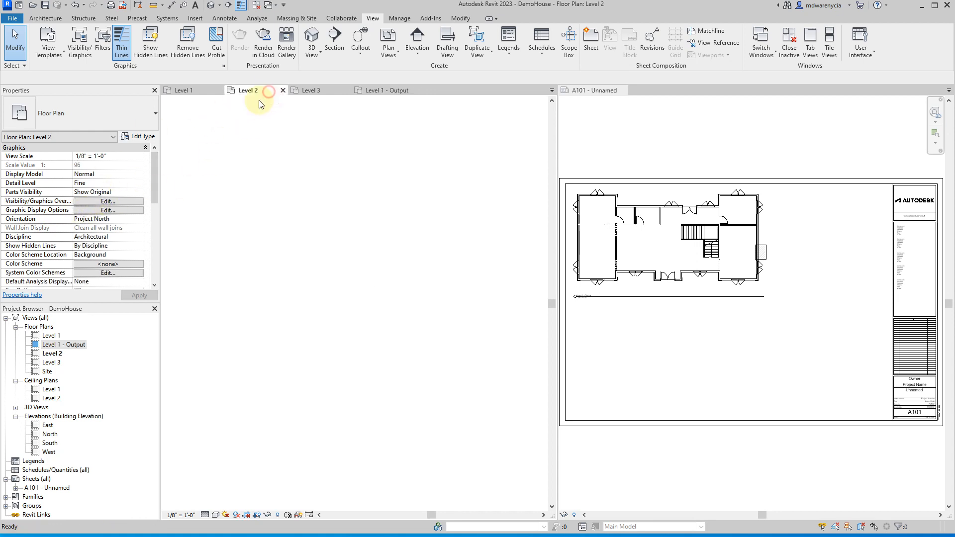
pyautogui.rightClick(52, 353)
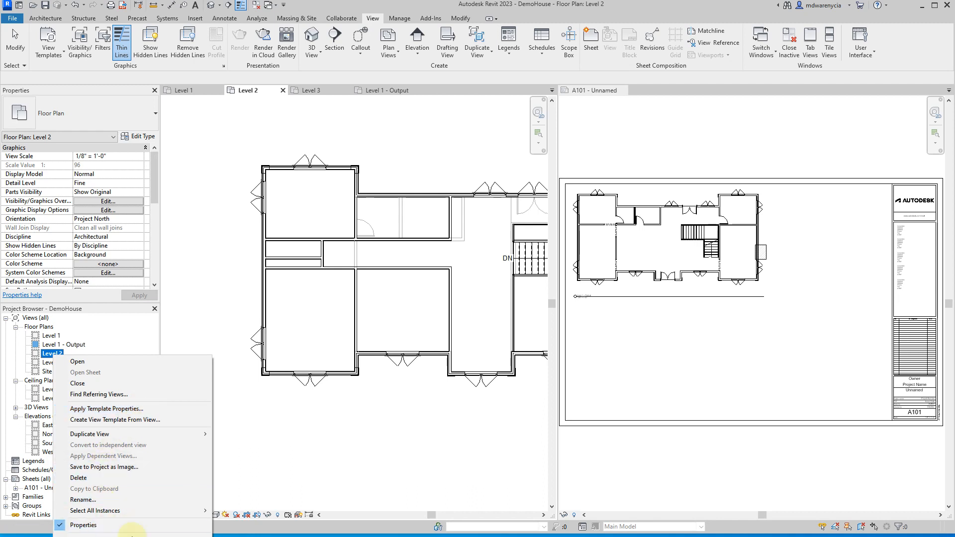
pyautogui.moveTo(89, 434)
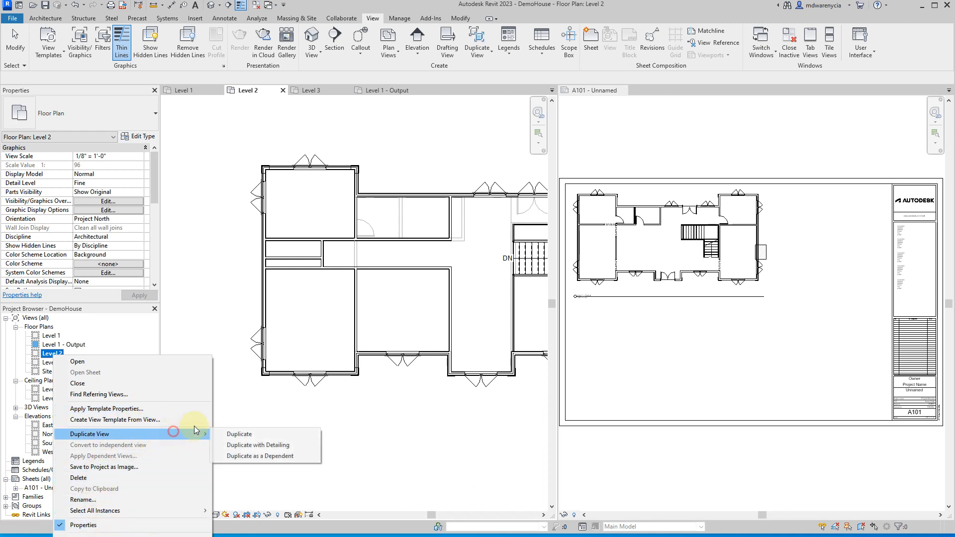
pyautogui.click(239, 435)
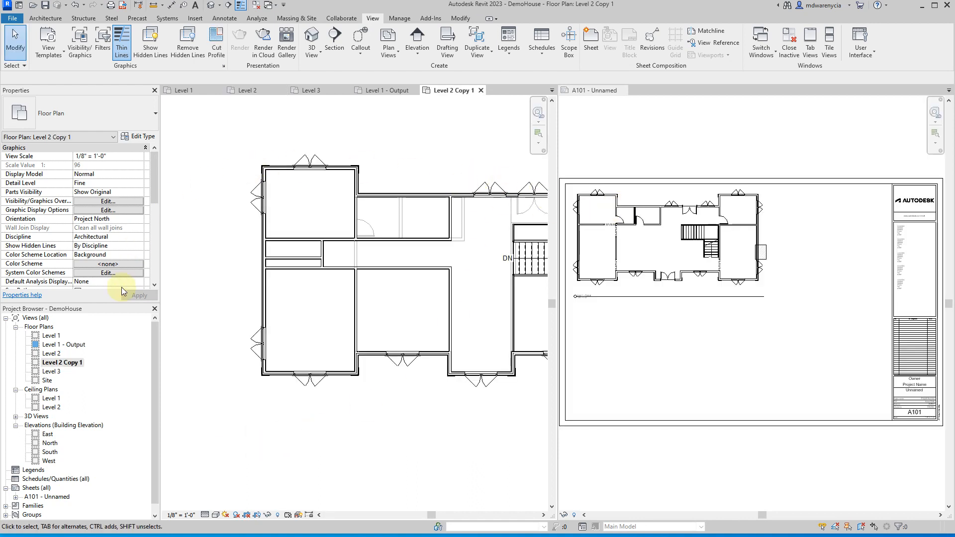
# Rename the copy 'Level 2 - Output' and open that plan.
pyautogui.rightClick(62, 362)
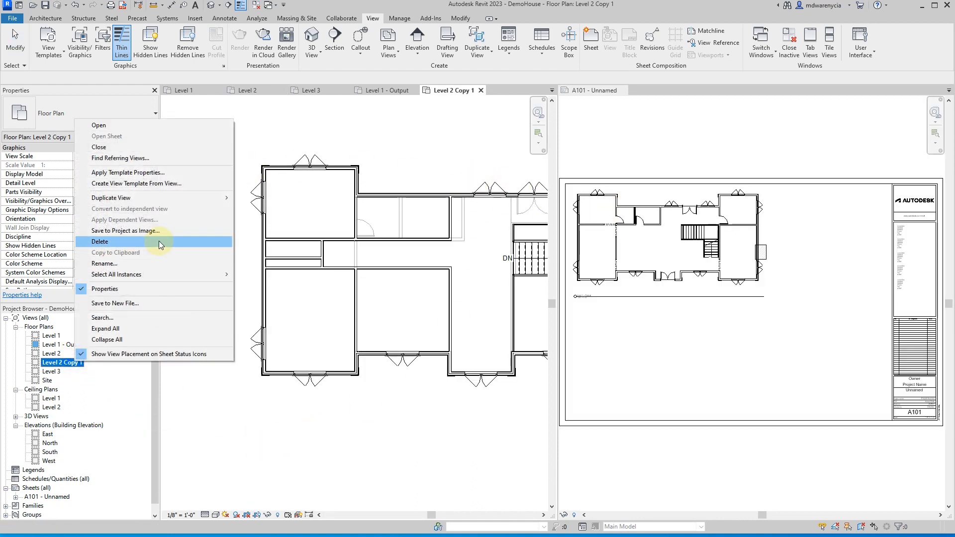
pyautogui.click(105, 263)
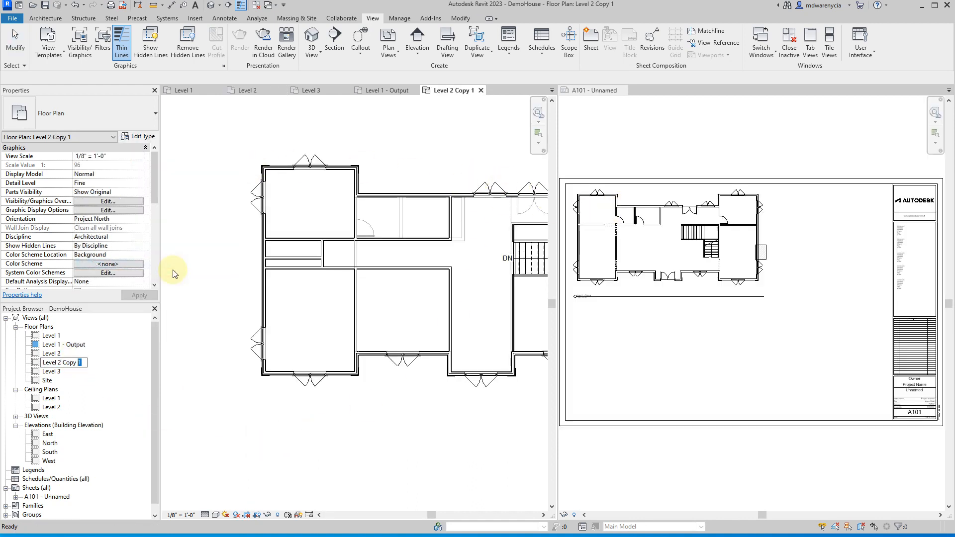
pyautogui.write('Level 2 - Output')
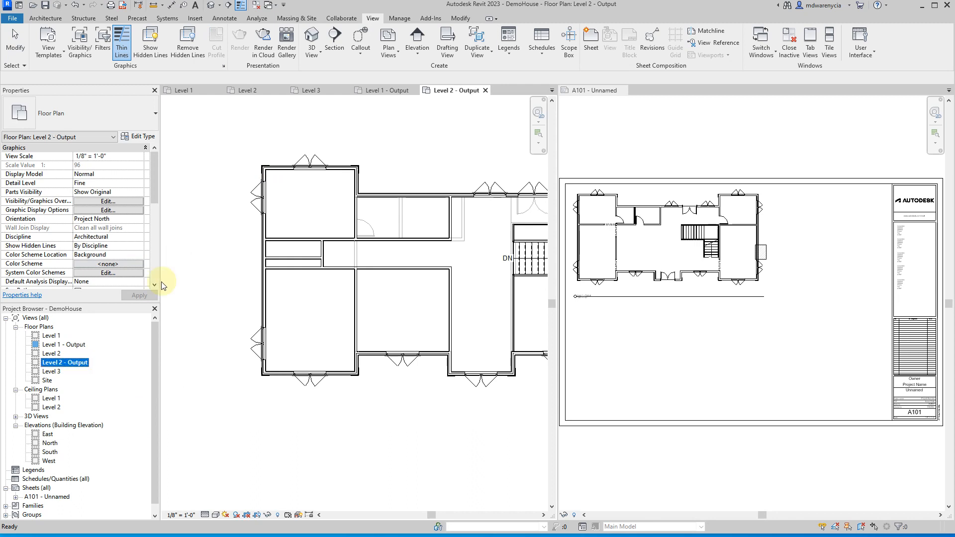
pyautogui.doubleClick(60, 344)
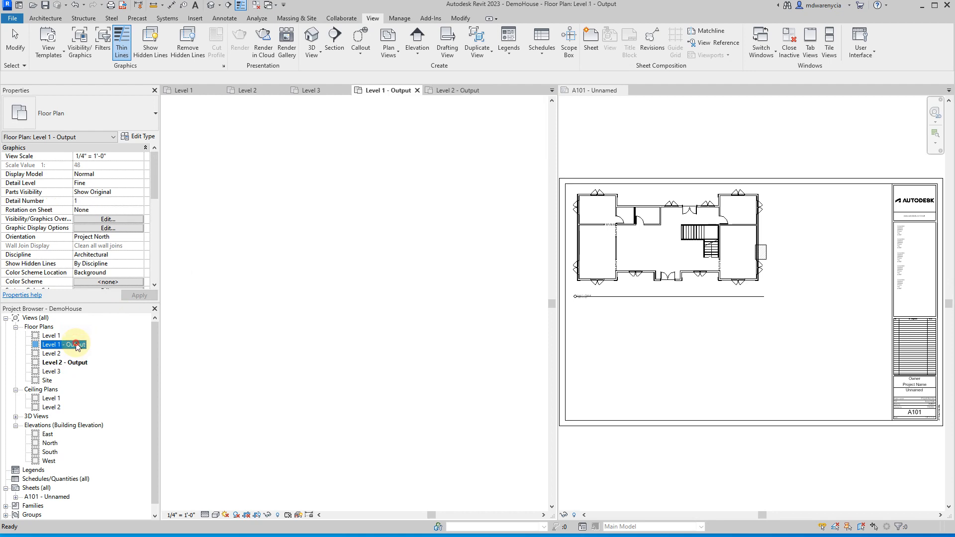
pyautogui.doubleClick(63, 345)
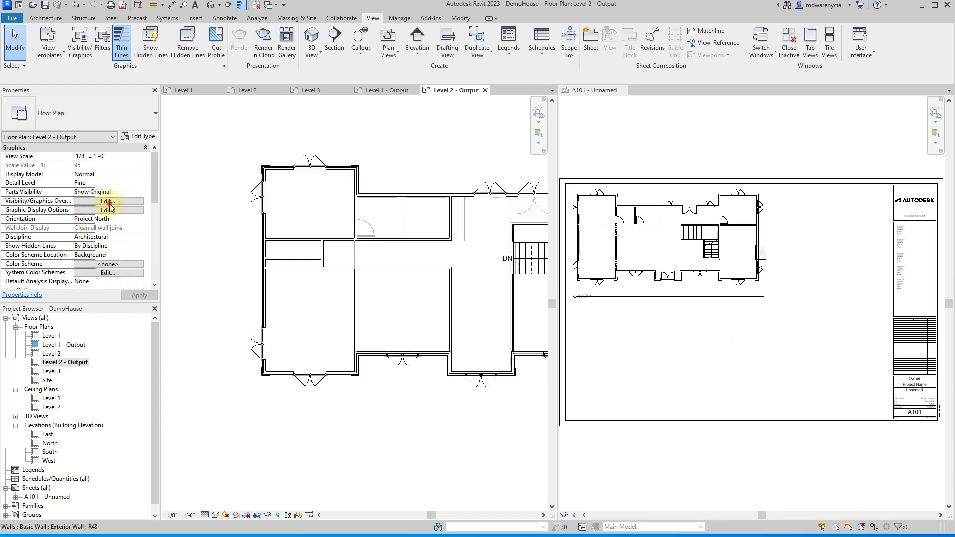
# Uncheck Elevations in Level 2 - Output's visibility overrides after filtering by 'elev'.
pyautogui.click(108, 201)
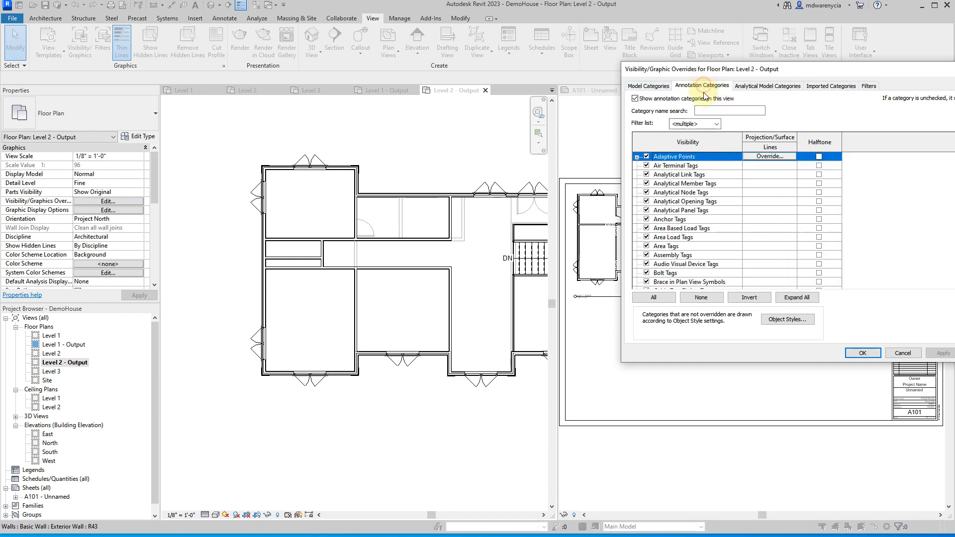
pyautogui.write('elev')
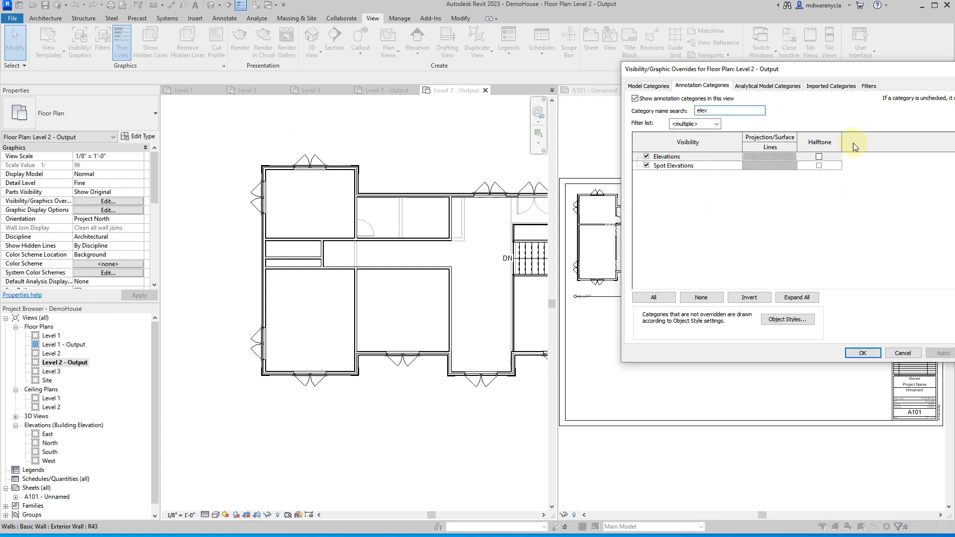
pyautogui.click(646, 156)
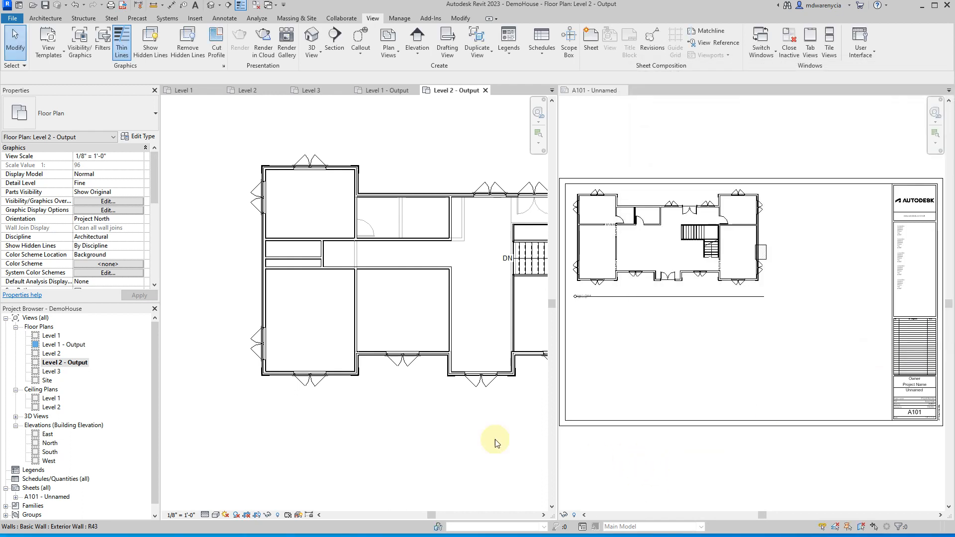
# Set Level 2 - Output to 1/4" = 1'-0" and place it on sheet A101.
pyautogui.click(109, 156)
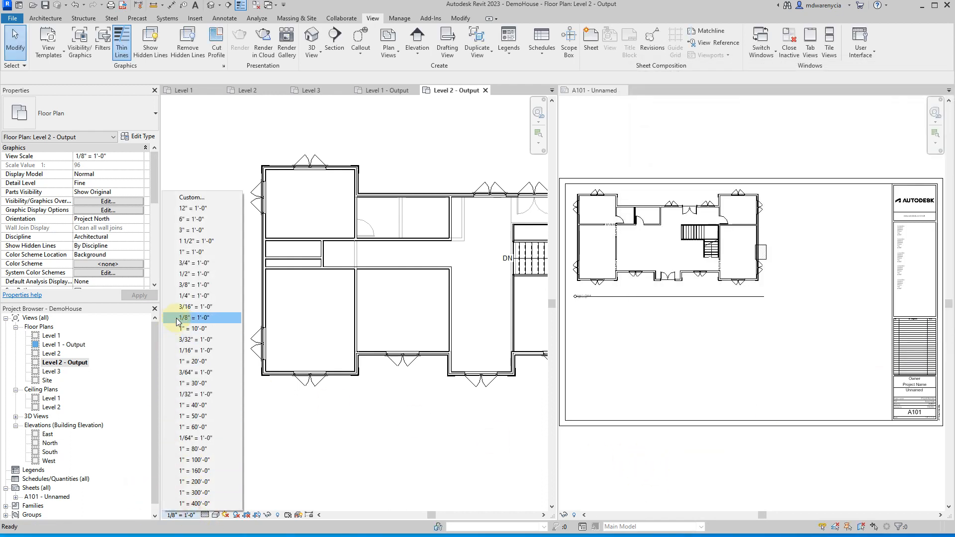
pyautogui.click(194, 295)
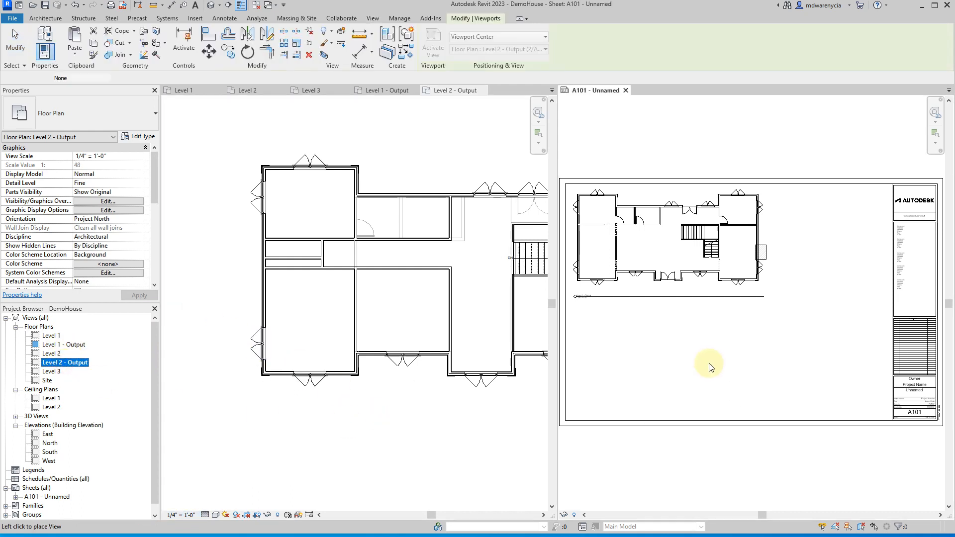
pyautogui.click(708, 363)
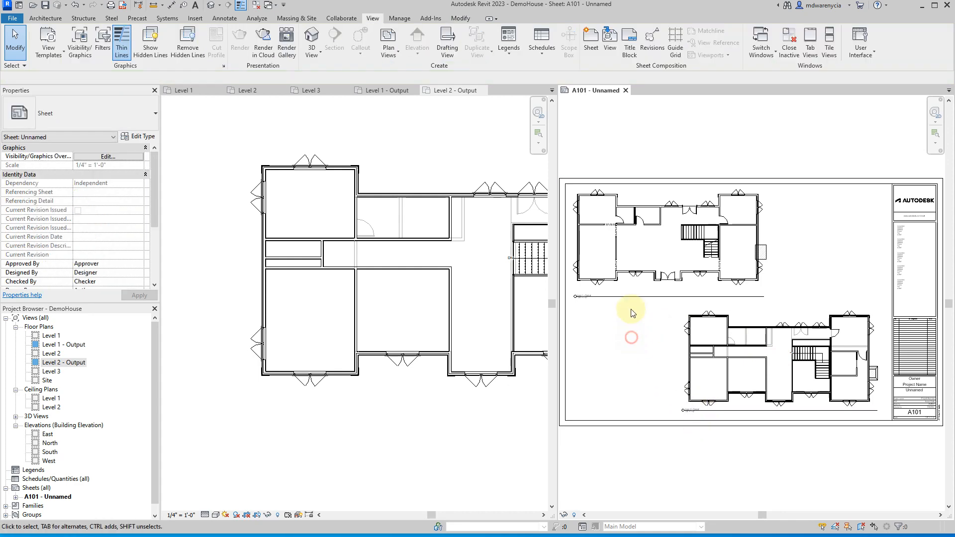
# Nudge the Level 1 - Output viewport slightly left on the sheet.
pyautogui.click(632, 313)
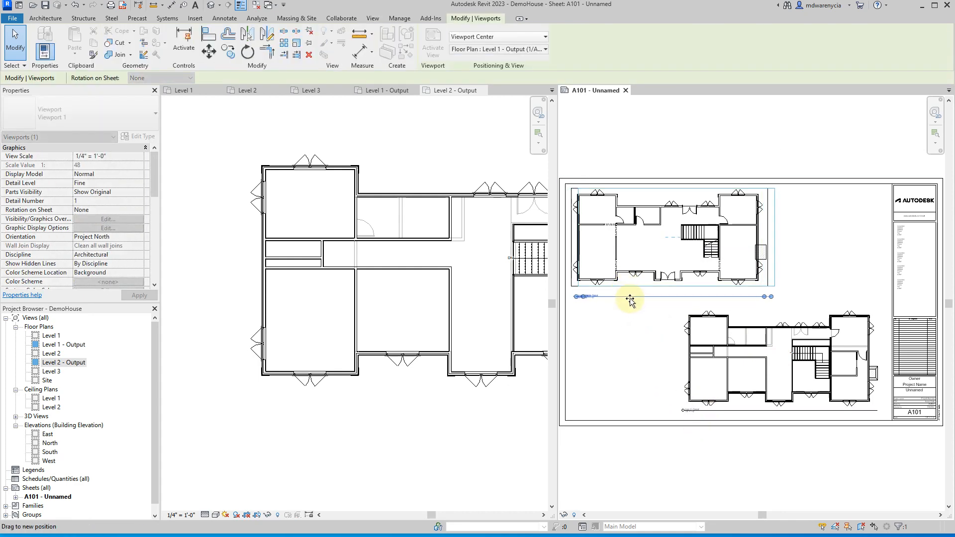
pyautogui.moveTo(631, 301); pyautogui.dragTo(619, 289)
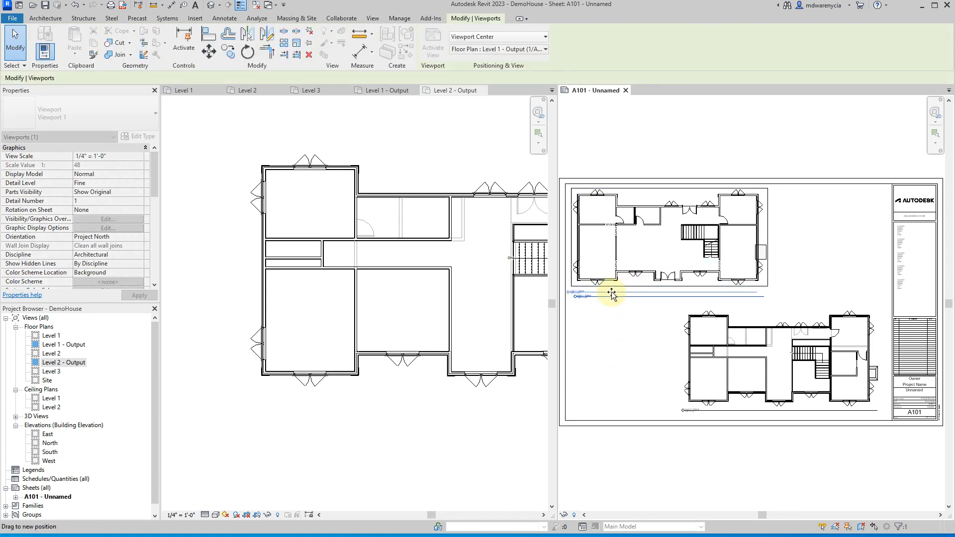
pyautogui.click(632, 333)
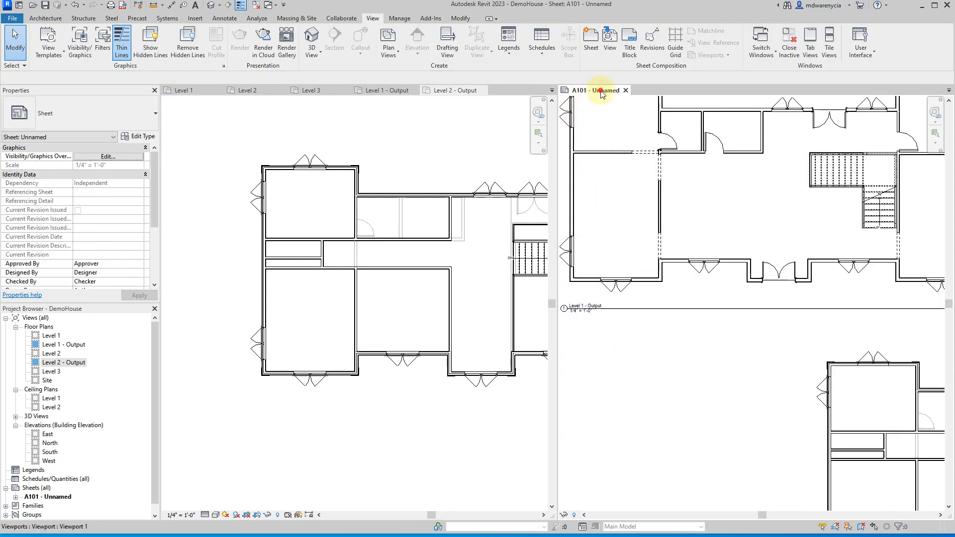
# Switch to sheet A101 and clear the selection to see both labelled viewports.
pyautogui.click(597, 90)
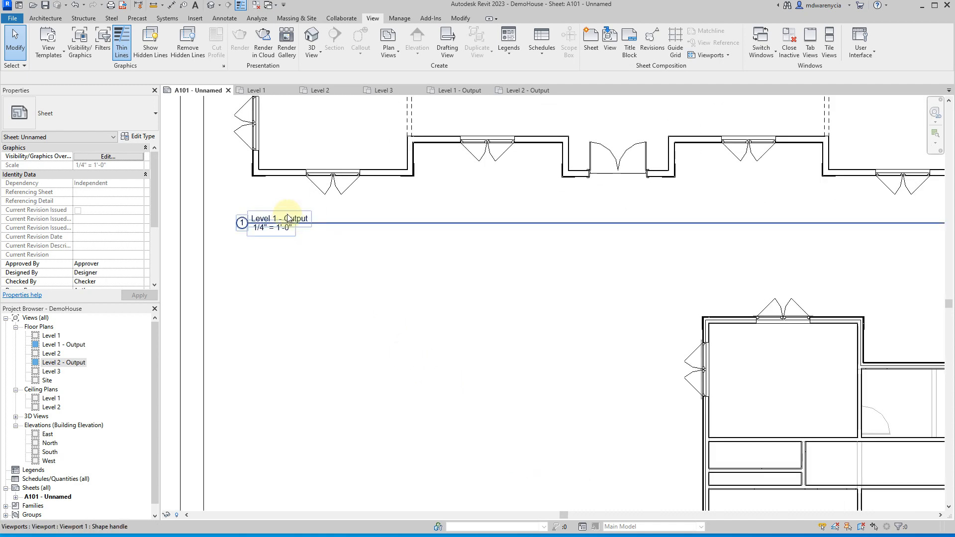
pyautogui.moveTo(296, 234)
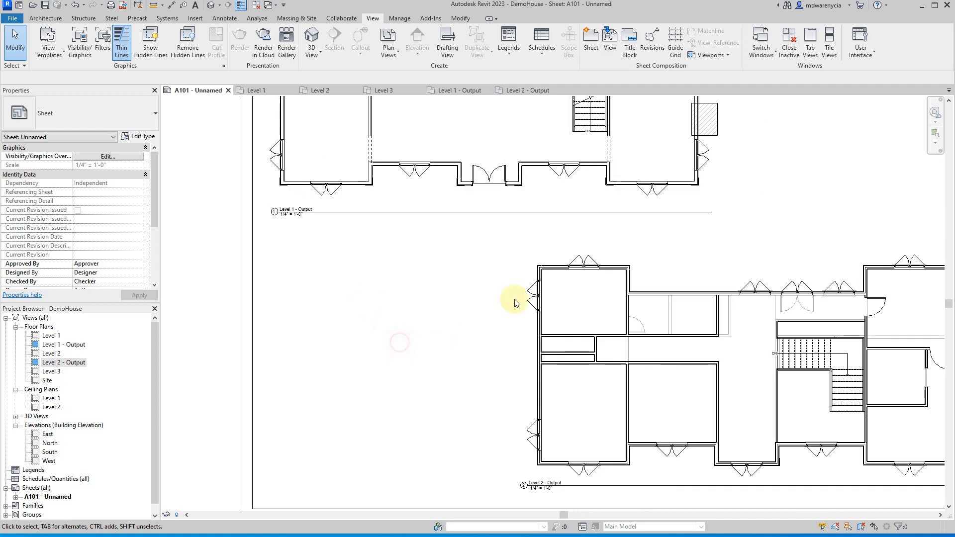
pyautogui.moveTo(339, 263)
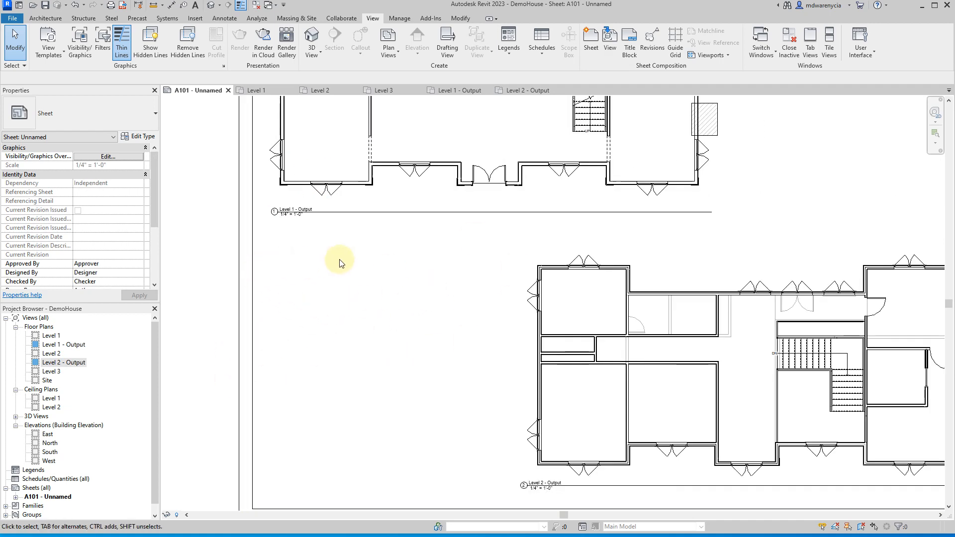
pyautogui.click(479, 171)
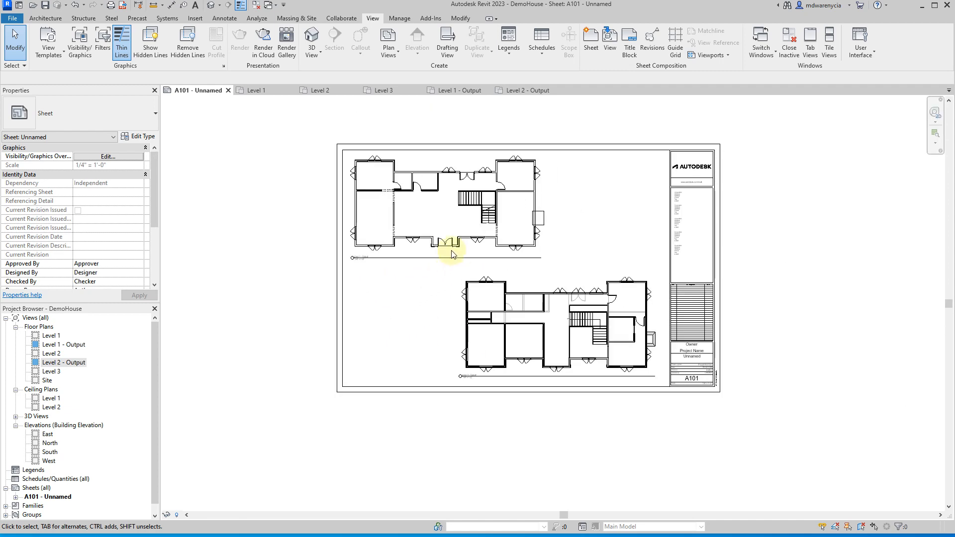
pyautogui.click(454, 252)
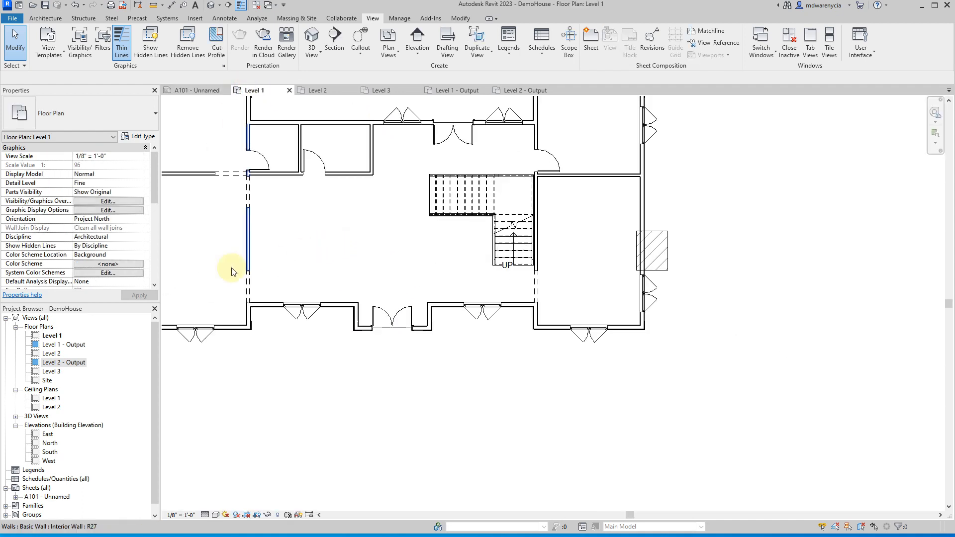
# Open the Level 1 floor plan from the Project Browser.
pyautogui.doubleClick(65, 344)
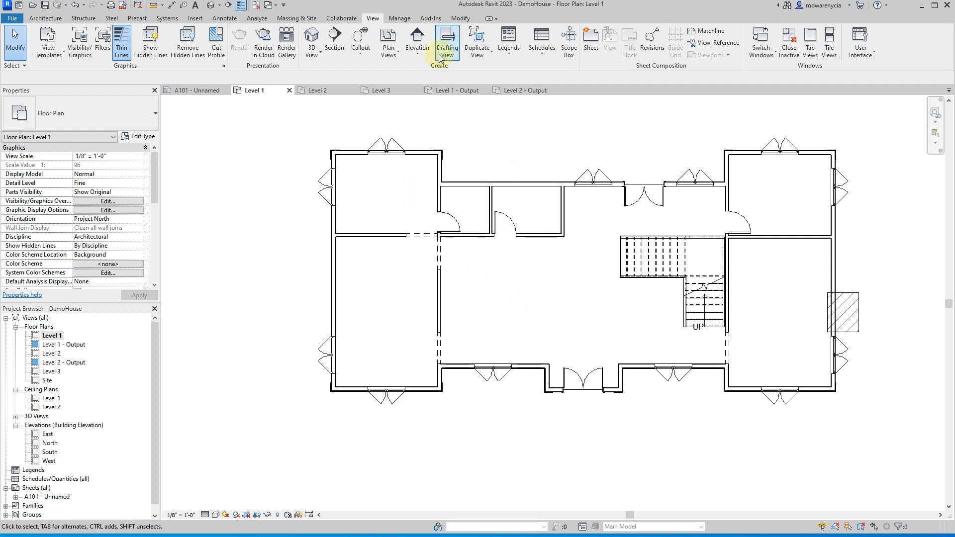
pyautogui.moveTo(417, 41)
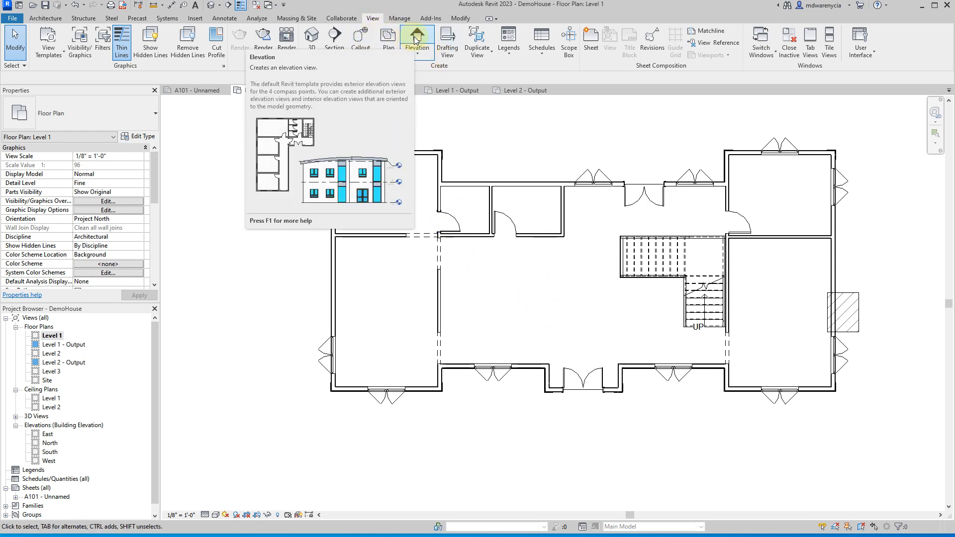
# Place interior elevation markers in the Level 1 rooms, including top-right, lower-right and lower-left.
pyautogui.click(417, 38)
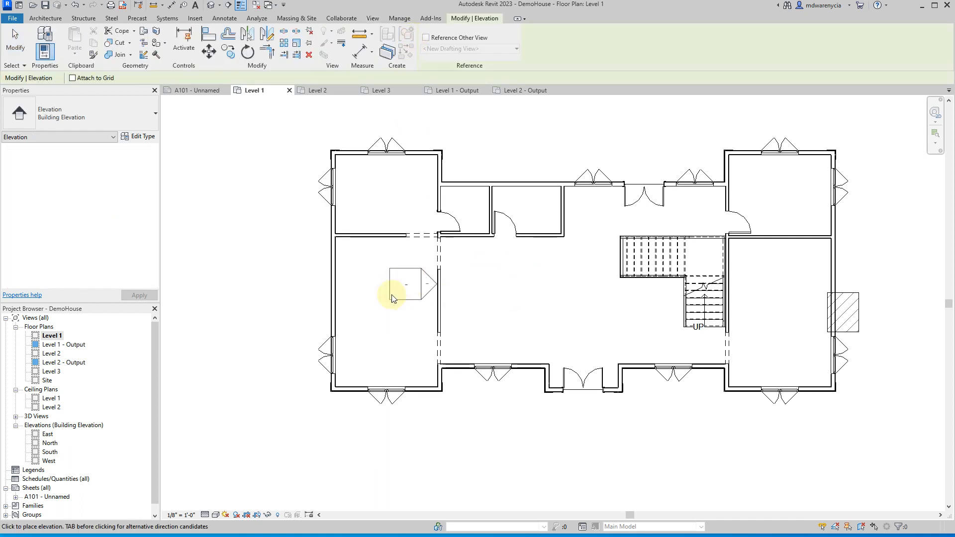
pyautogui.click(182, 515)
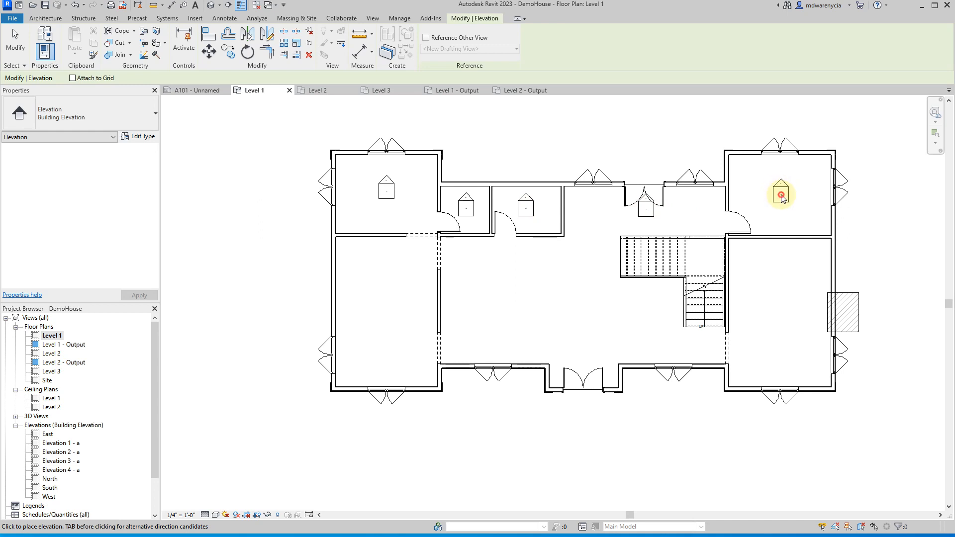
pyautogui.click(781, 194)
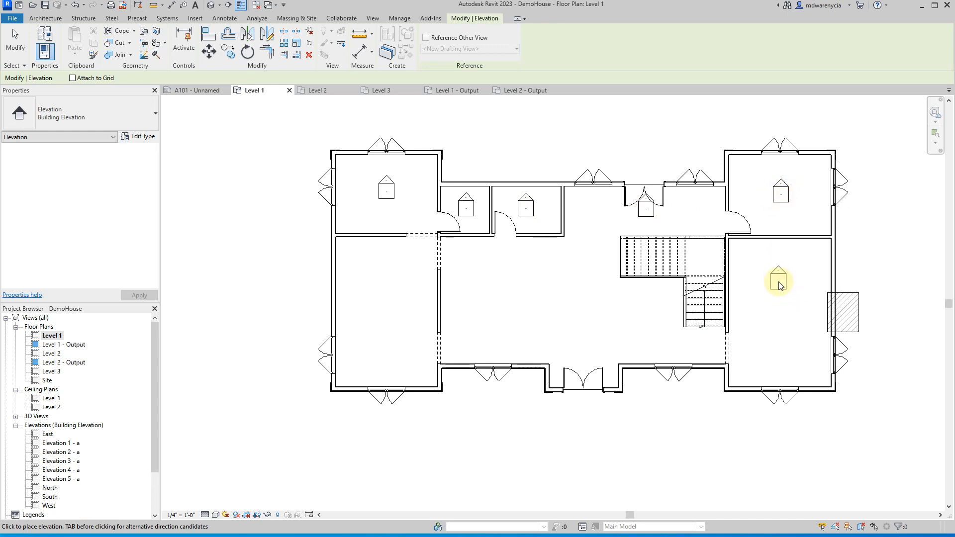
pyautogui.click(540, 290)
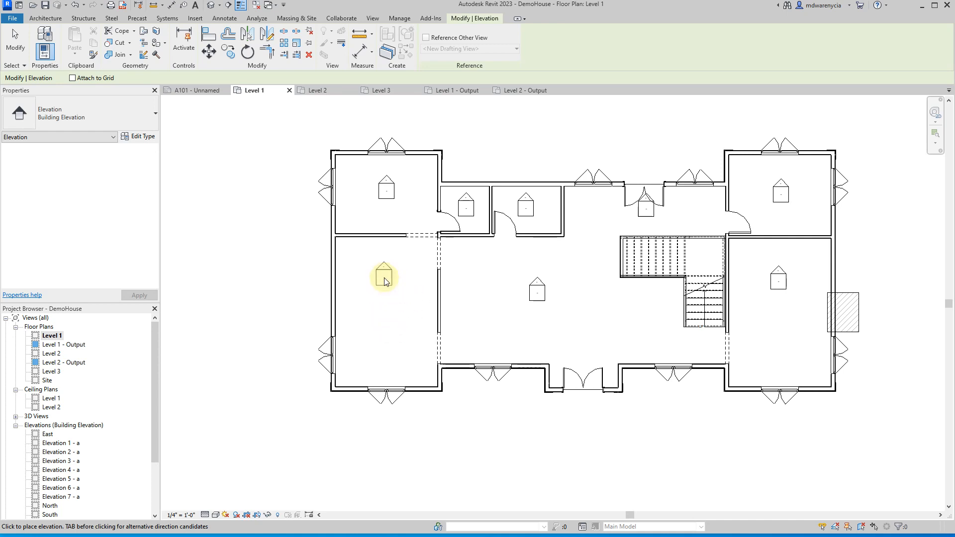
pyautogui.click(385, 281)
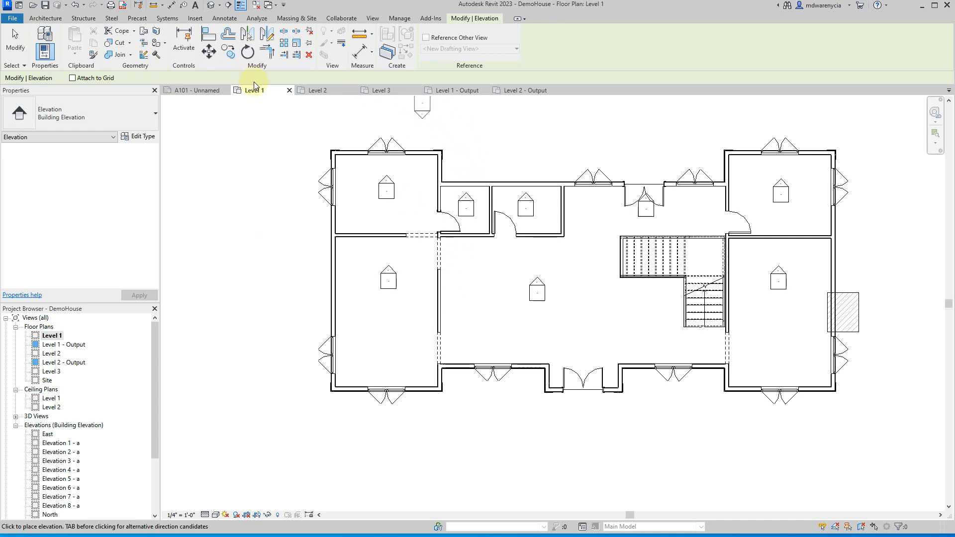
pyautogui.click(319, 90)
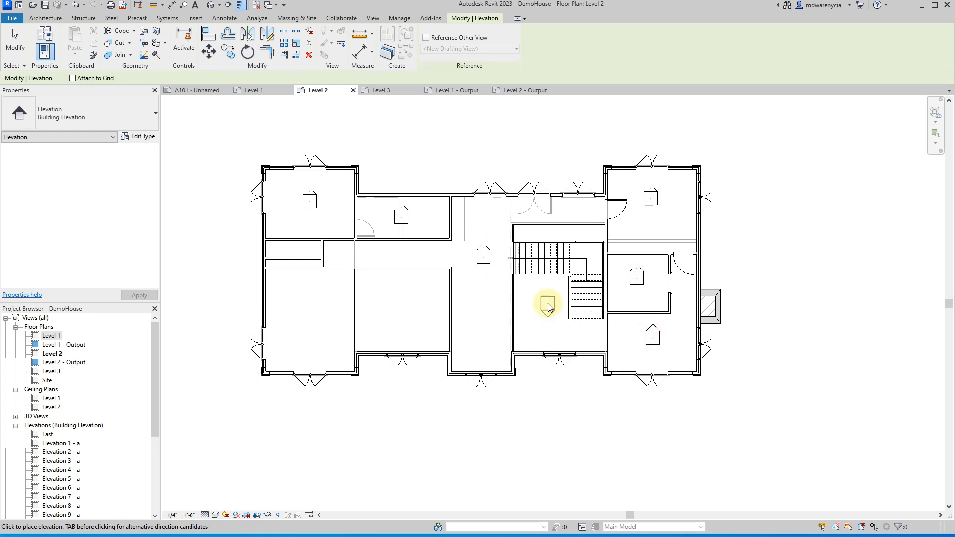
pyautogui.moveTo(401, 306)
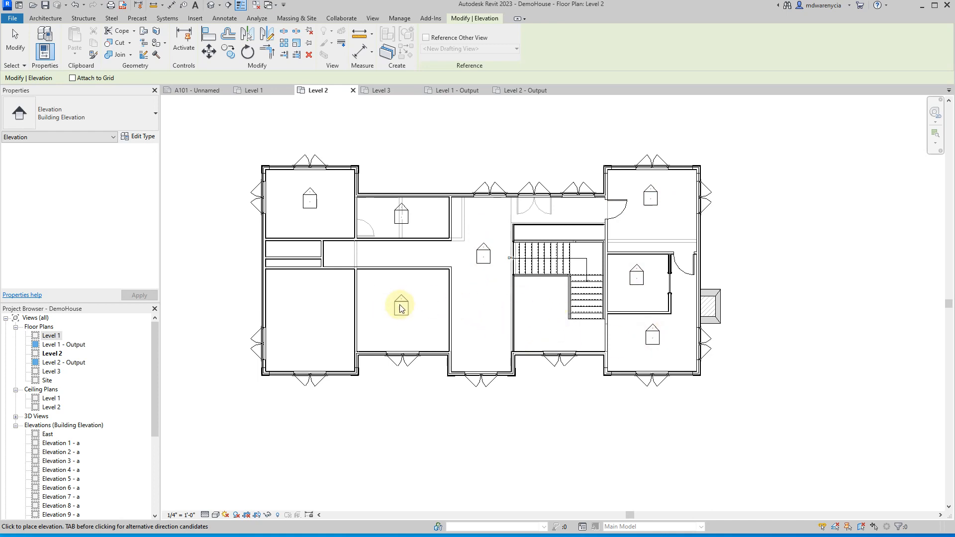
pyautogui.moveTo(404, 310)
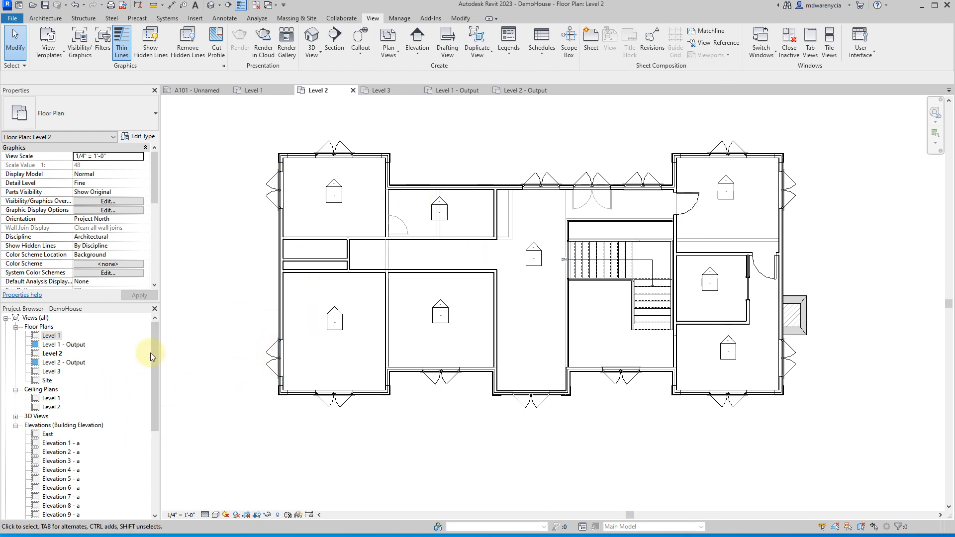
# Rename the Elevation 1 - a view in the Project Browser.
pyautogui.scroll(-3)
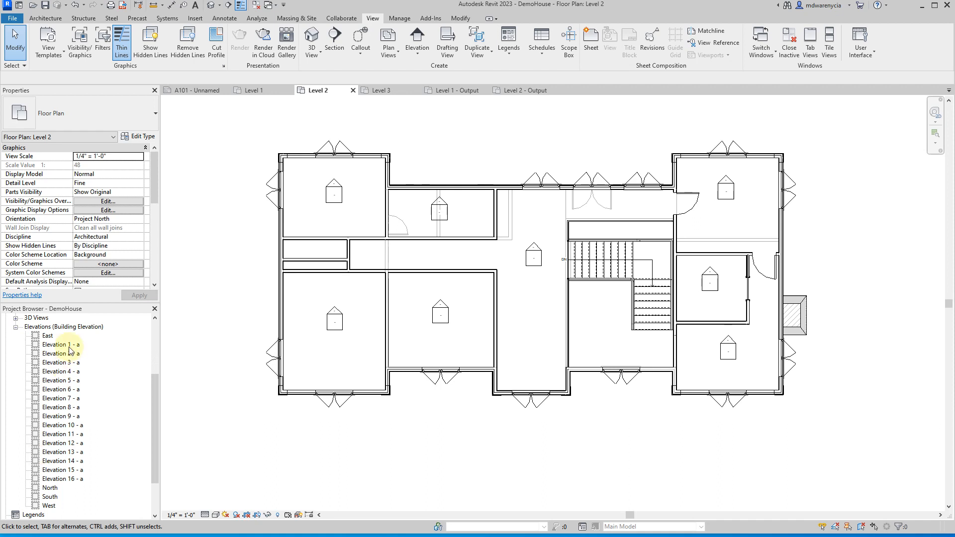
pyautogui.click(61, 344)
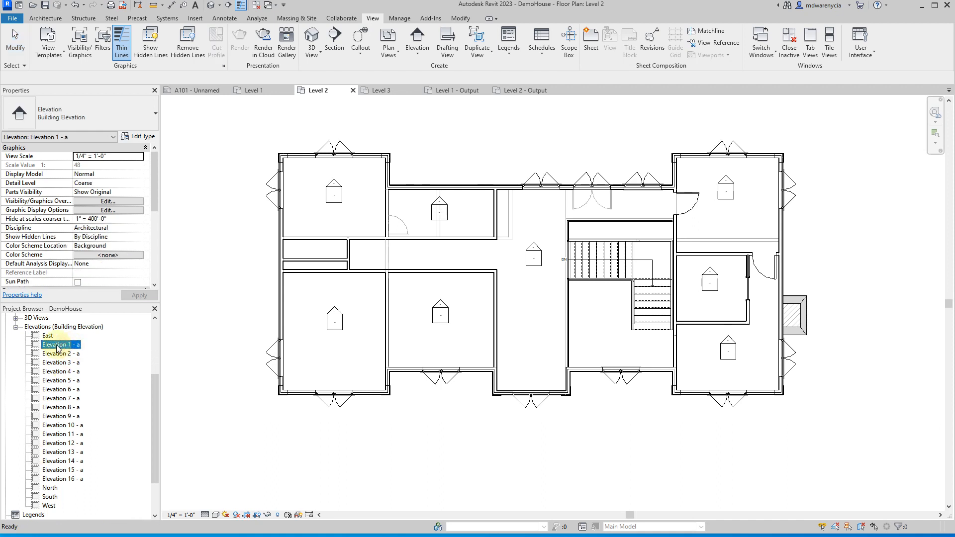
pyautogui.rightClick(59, 344)
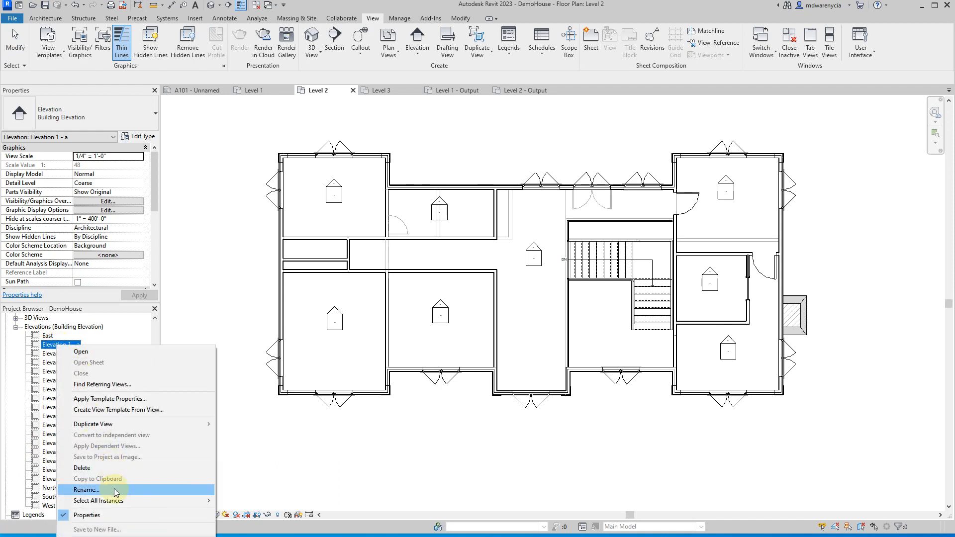
pyautogui.click(87, 491)
pyautogui.write('N')
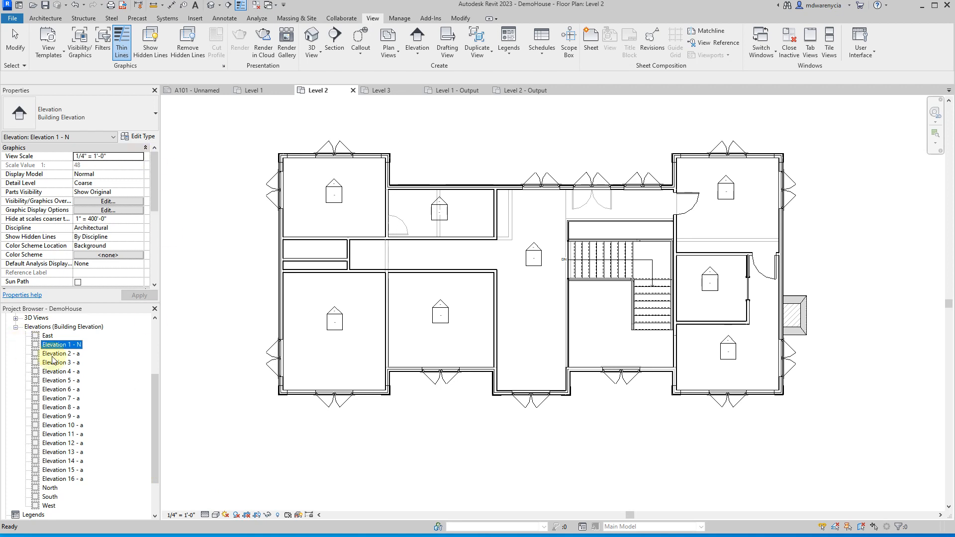
# Enable the top-left marker's other directions and rename the new views Elevation 1 - E, N, S, W.
pyautogui.click(251, 89)
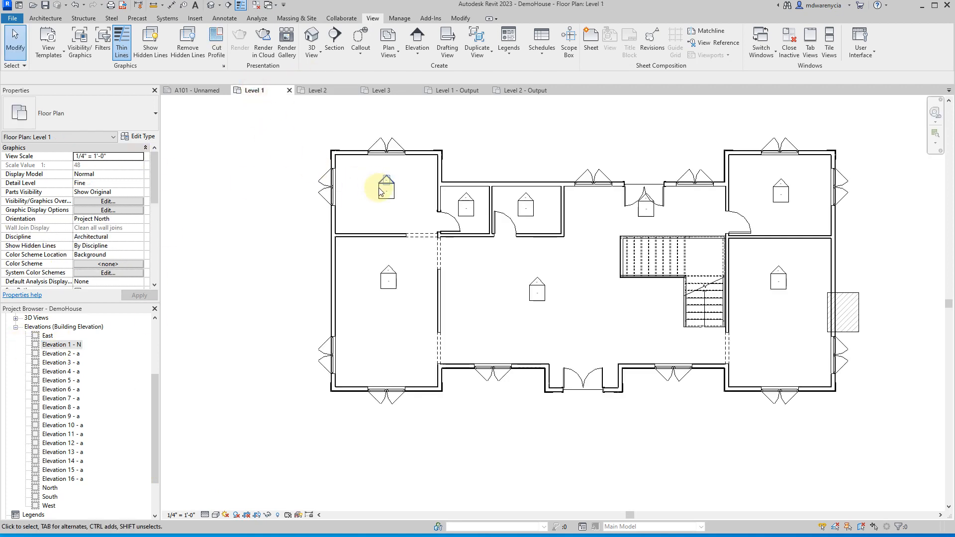
pyautogui.click(385, 191)
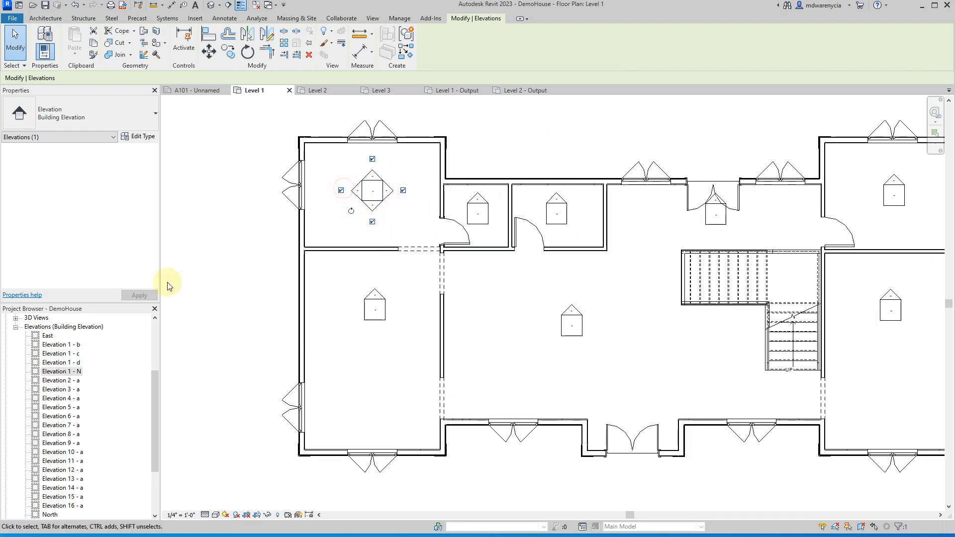
pyautogui.rightClick(61, 345)
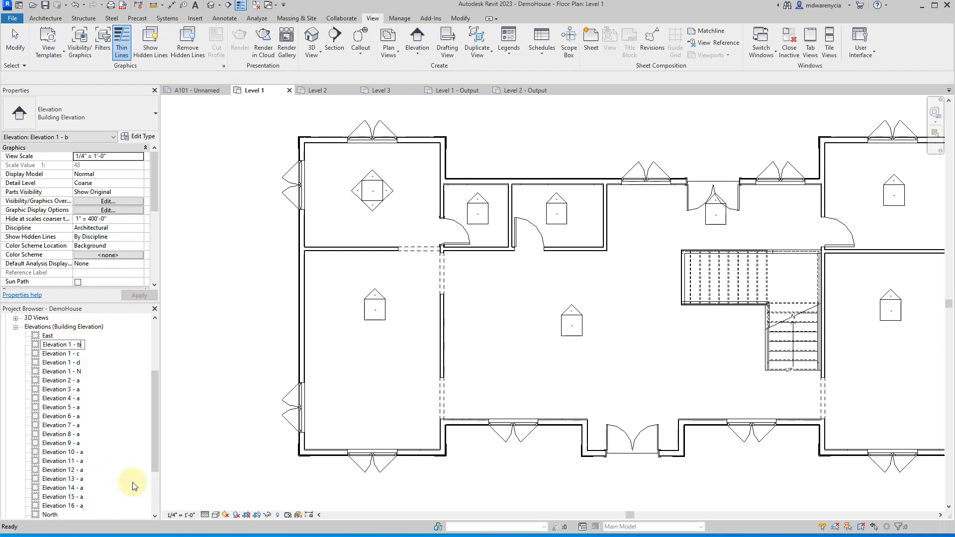
pyautogui.rightClick(60, 345)
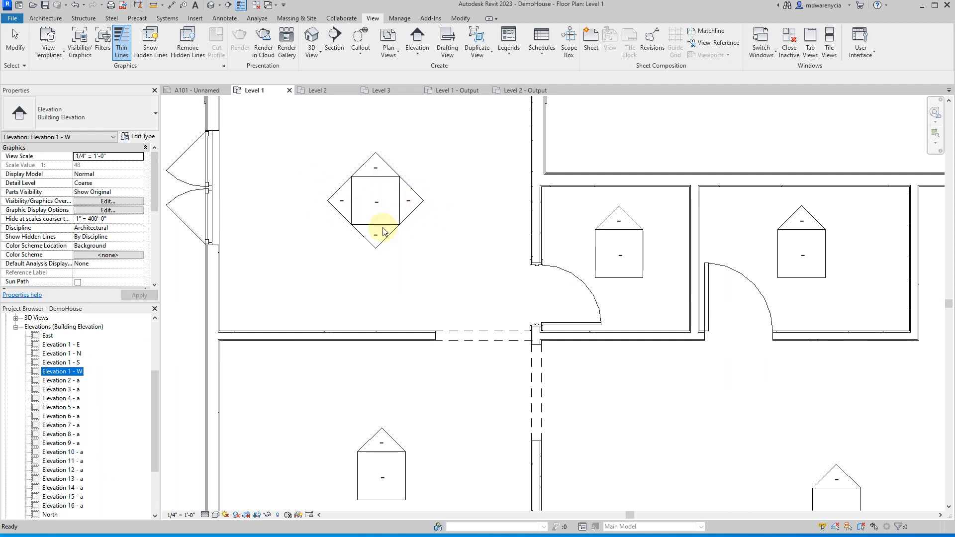
pyautogui.rightClick(390, 231)
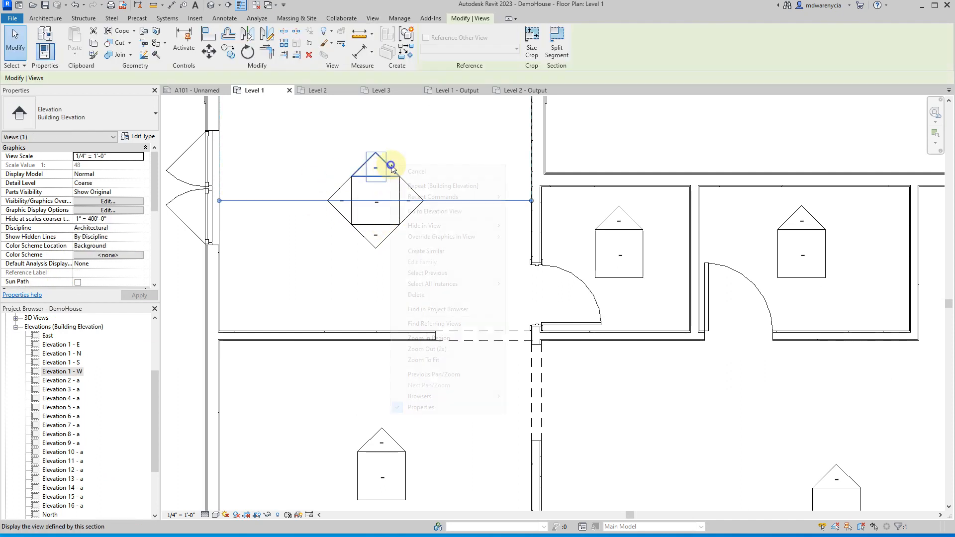
pyautogui.click(433, 211)
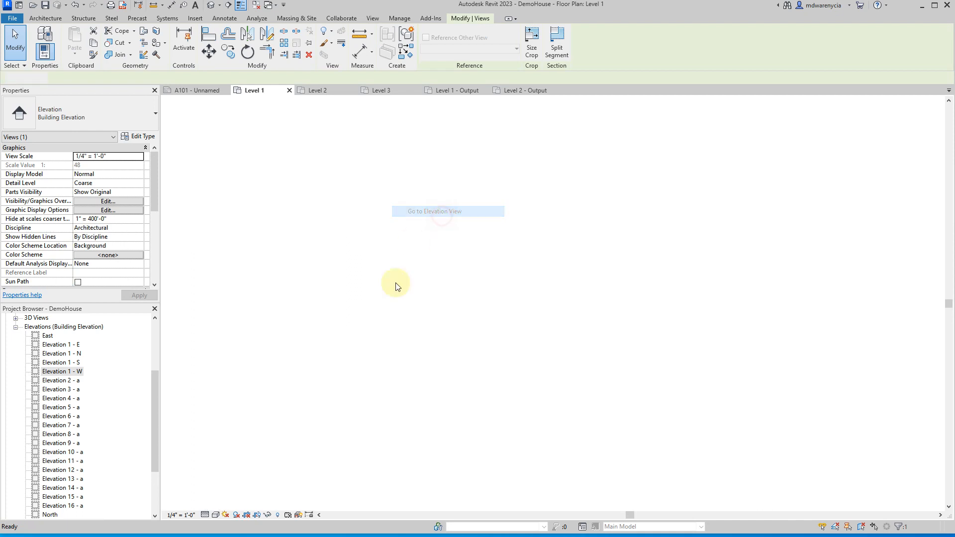
pyautogui.click(434, 211)
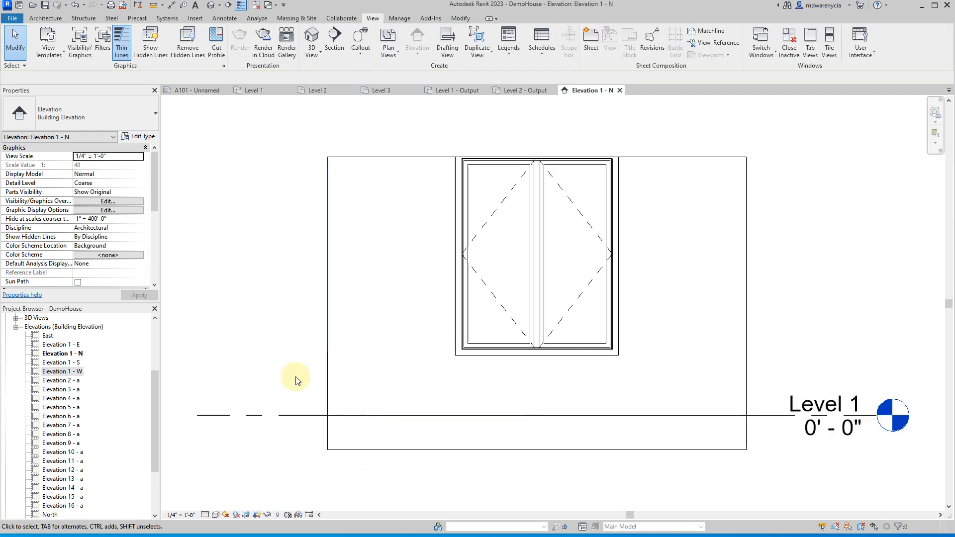
pyautogui.click(344, 399)
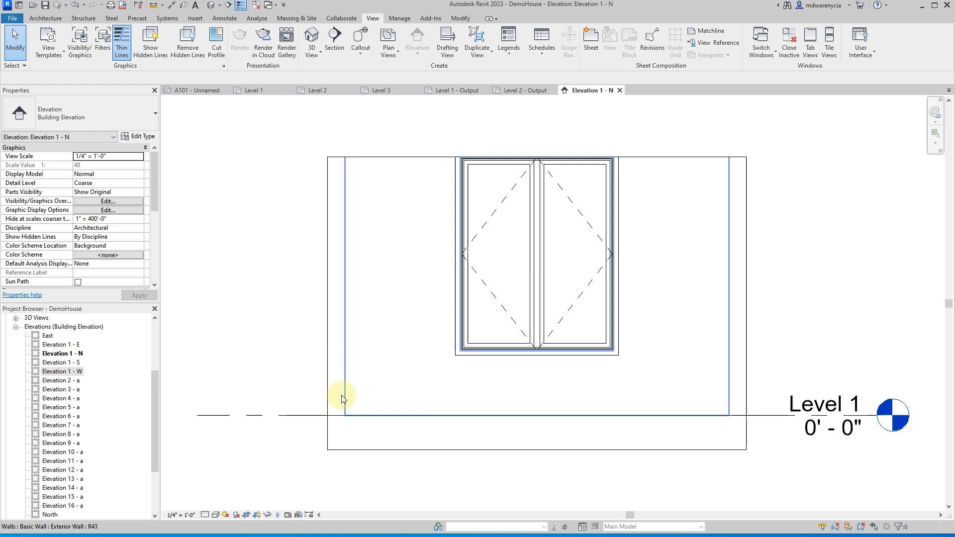
pyautogui.click(275, 333)
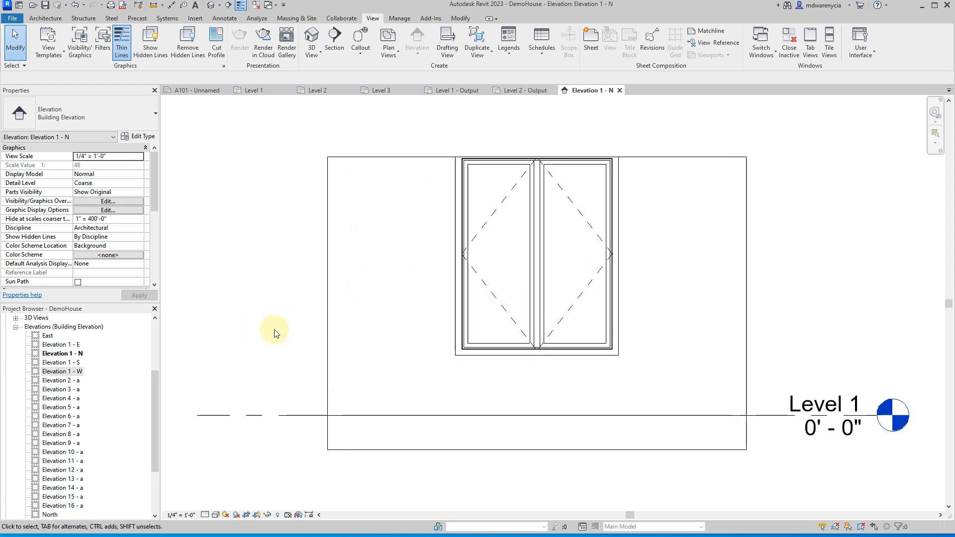
pyautogui.click(669, 161)
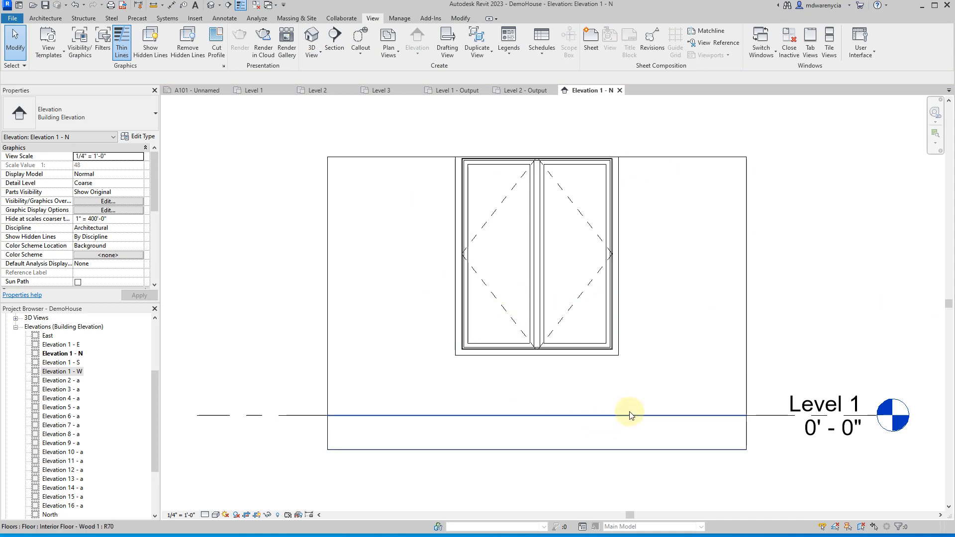
pyautogui.click(631, 416)
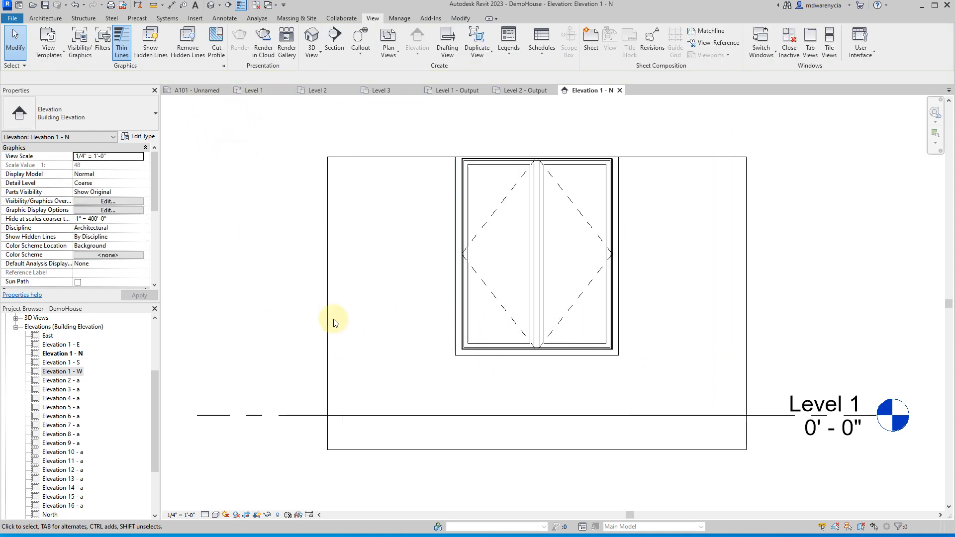
pyautogui.moveTo(374, 237)
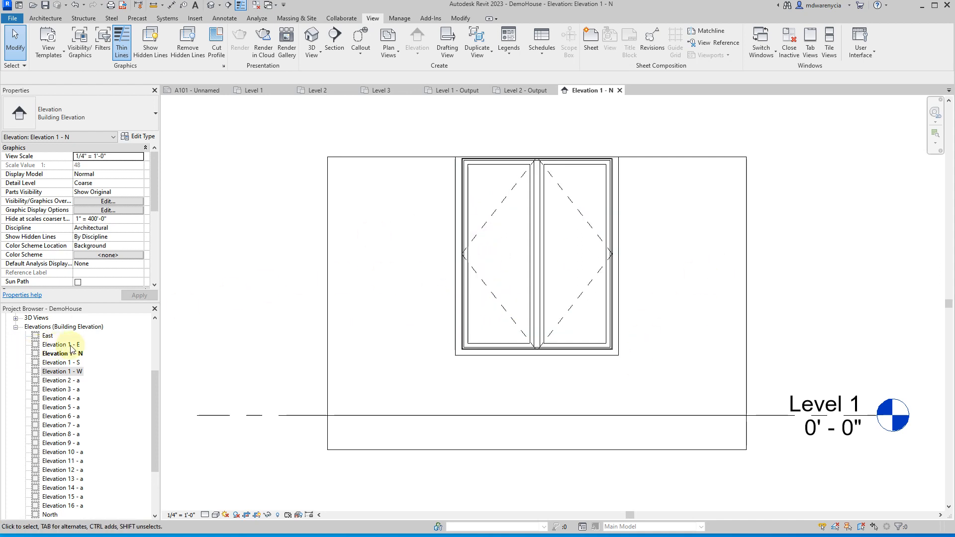
pyautogui.click(253, 89)
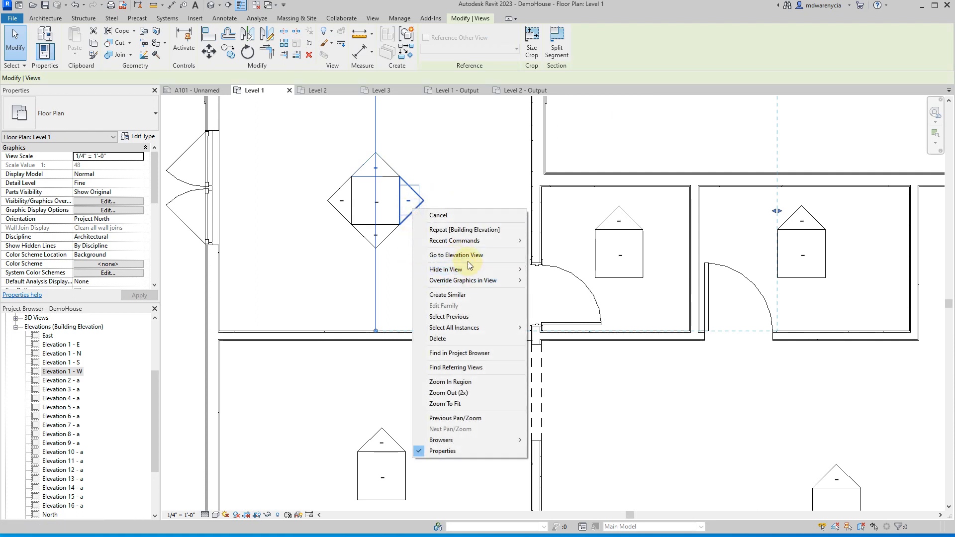
pyautogui.click(456, 255)
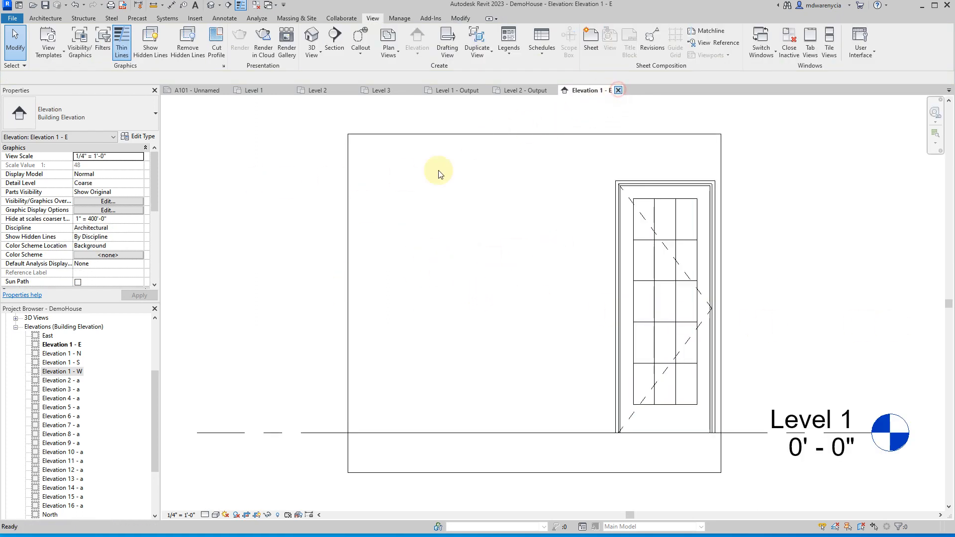
pyautogui.click(253, 90)
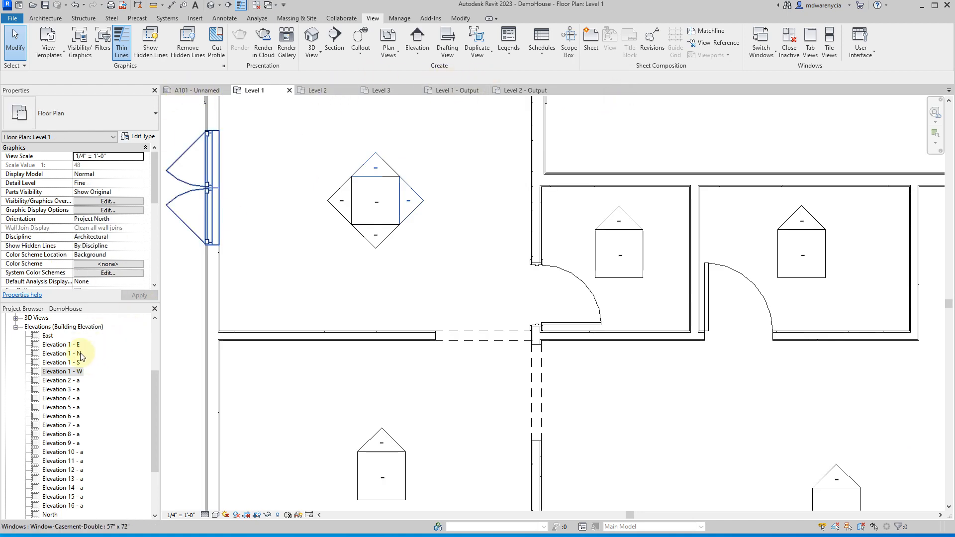
pyautogui.rightClick(61, 372)
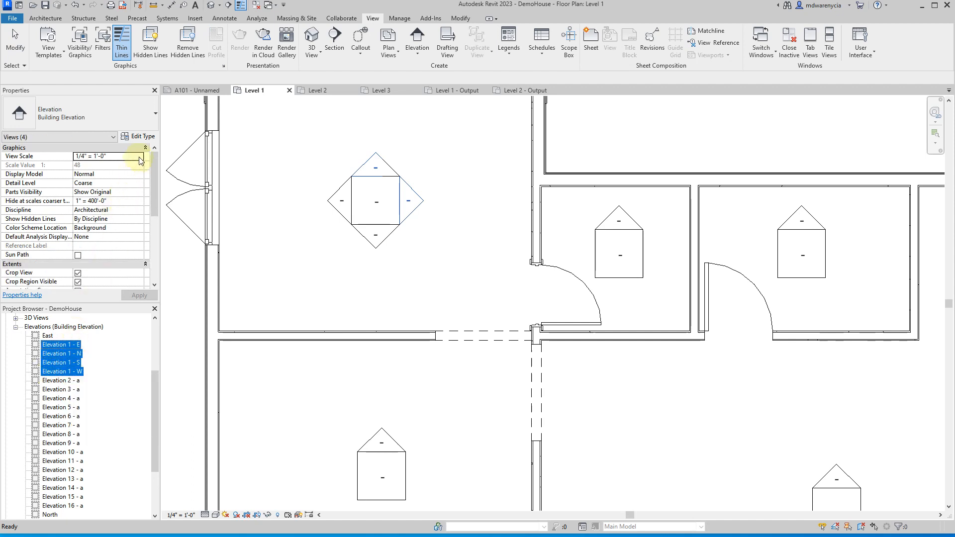
pyautogui.click(110, 156)
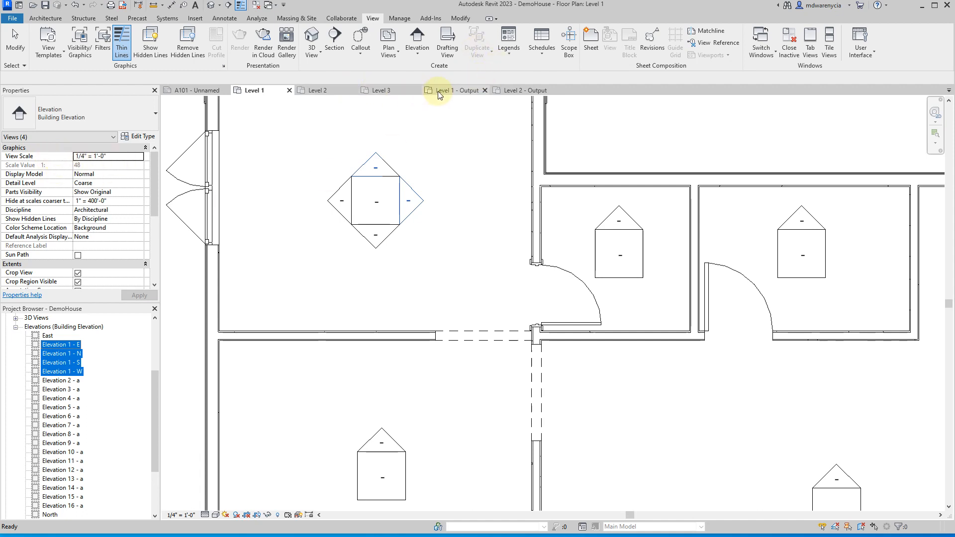
pyautogui.moveTo(481, 103)
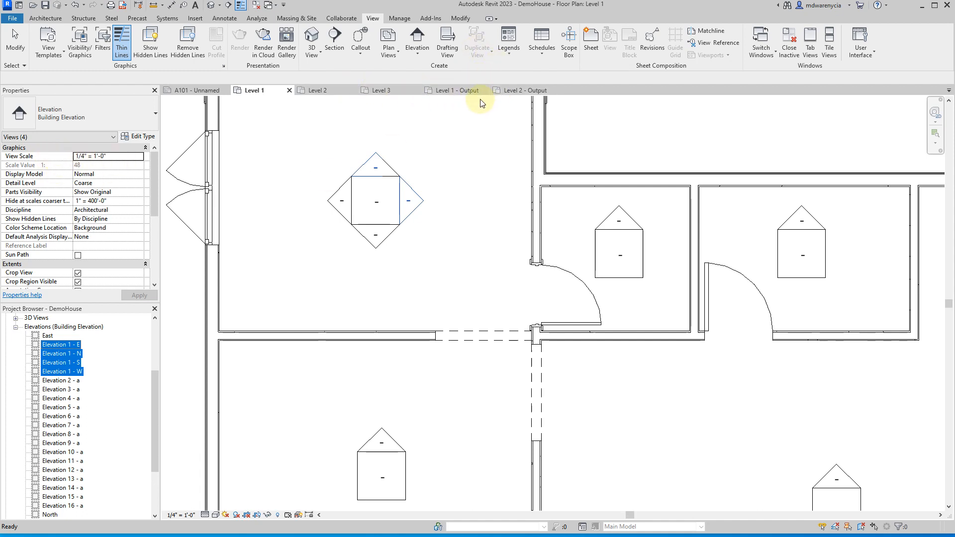
# Create new sheet A102 using the D 22x34 titleblock.
pyautogui.click(195, 90)
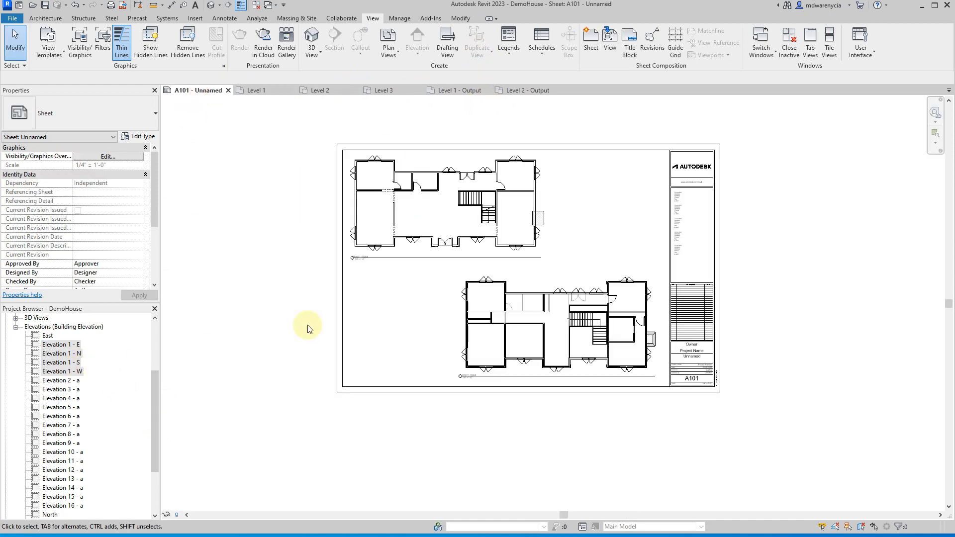
pyautogui.click(590, 39)
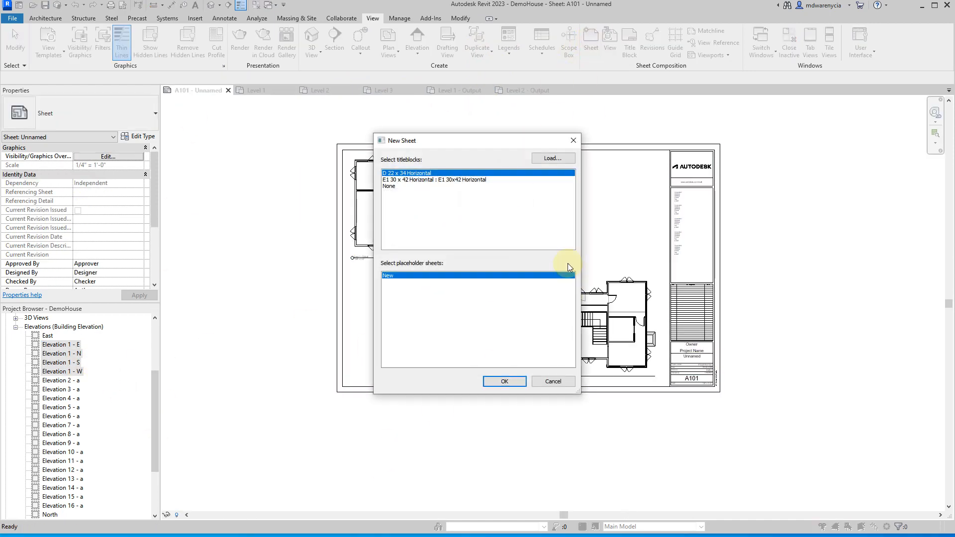
pyautogui.click(504, 381)
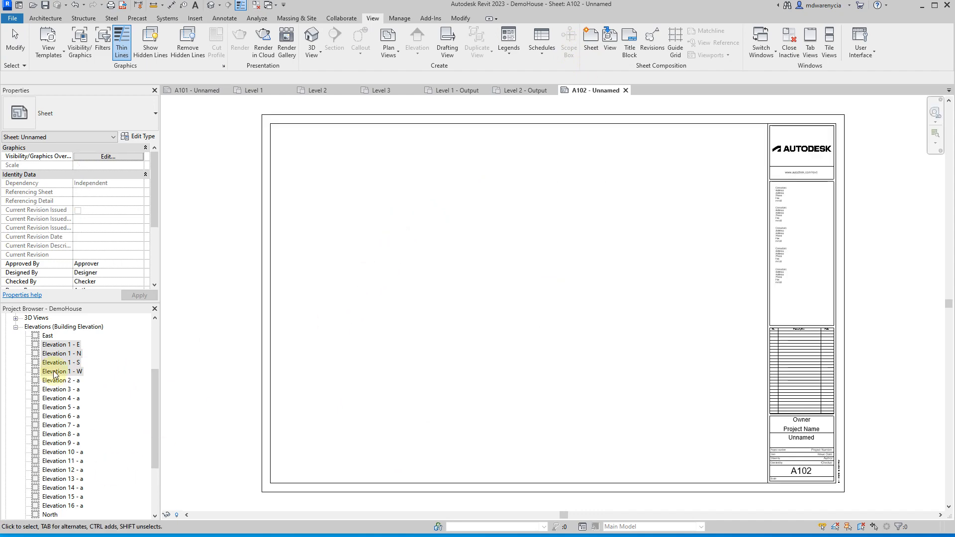
# Place Elevation 1 - N, E, S and W viewports in a row across the sheet top.
pyautogui.click(61, 344)
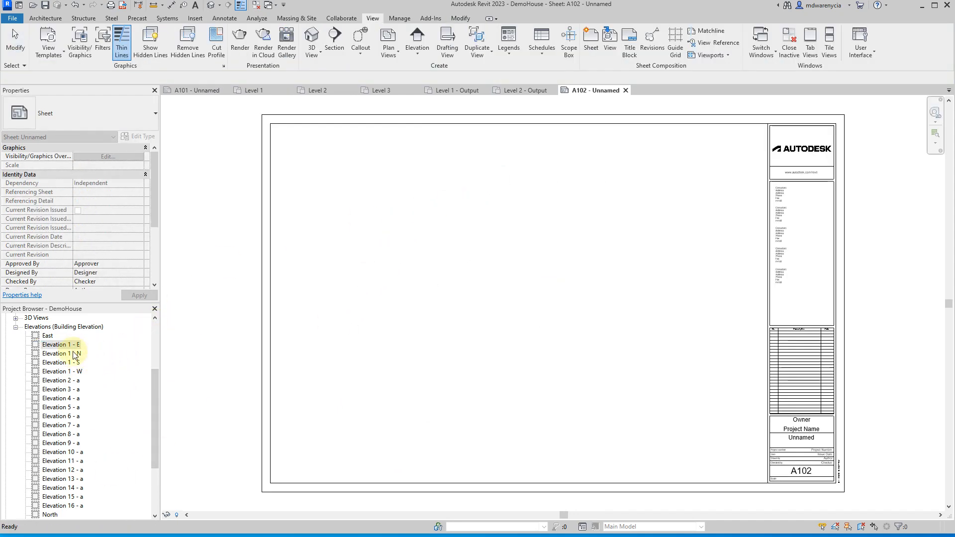
pyautogui.click(60, 353)
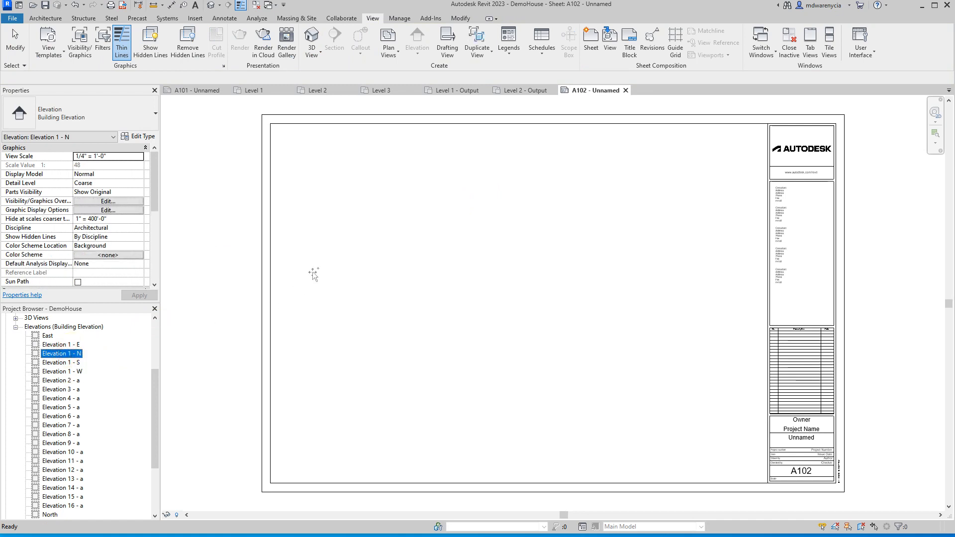
pyautogui.click(326, 145)
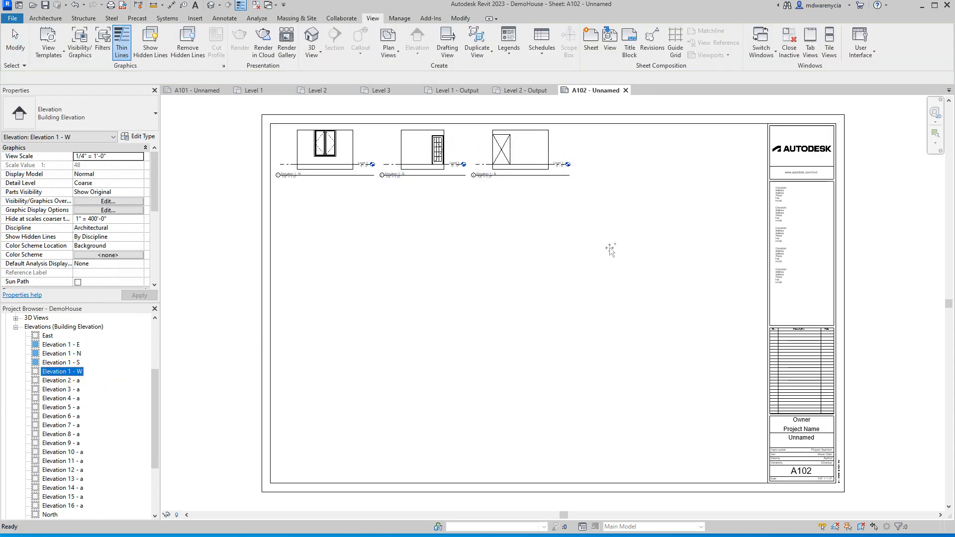
pyautogui.click(622, 151)
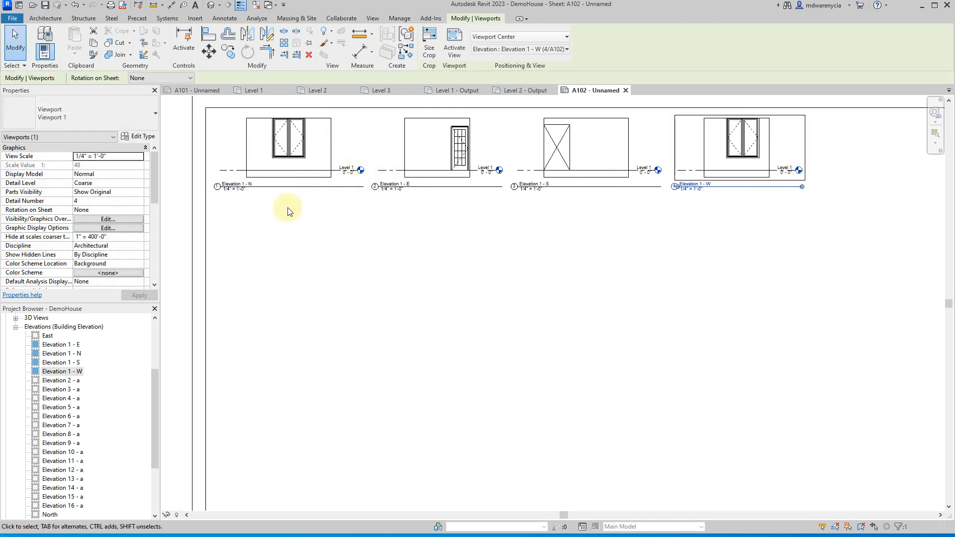
pyautogui.moveTo(447, 236)
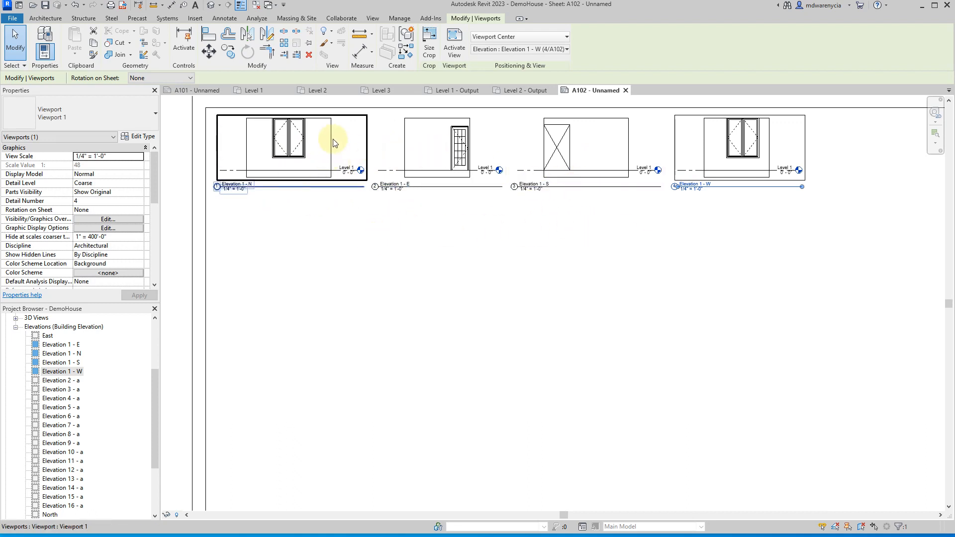
pyautogui.click(739, 146)
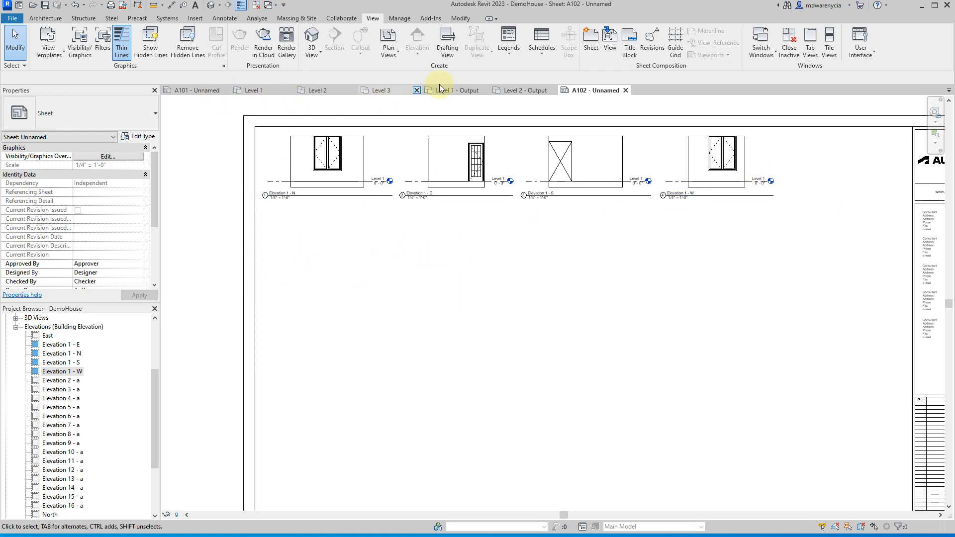
# Enable all arrows on the adjacent room's marker and rename its views Elevation 2 - E, N, S, W.
pyautogui.click(193, 90)
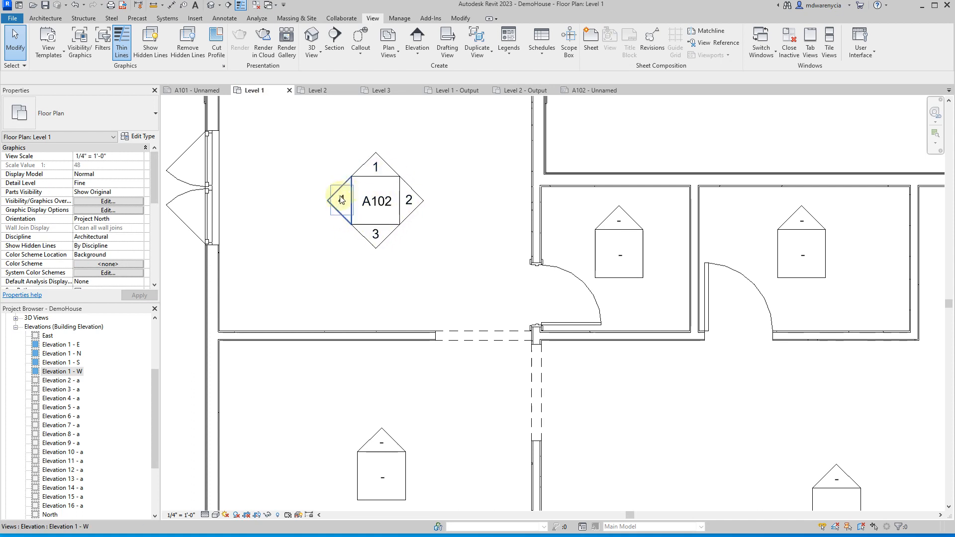
pyautogui.click(619, 253)
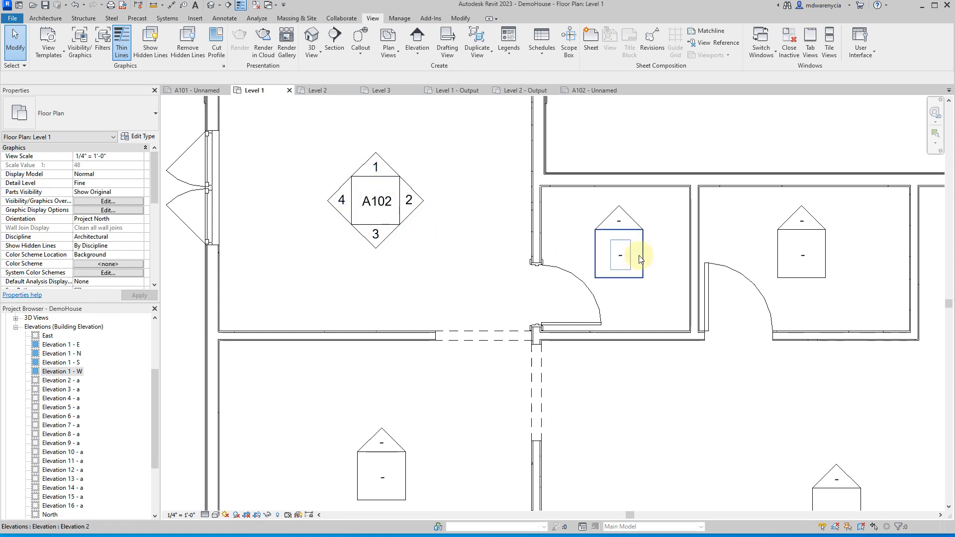
pyautogui.click(619, 253)
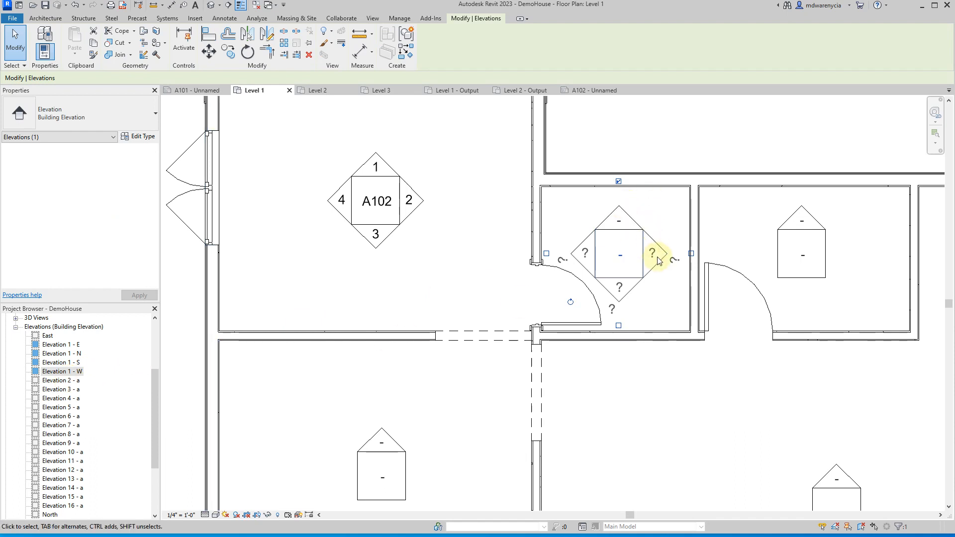
pyautogui.moveTo(641, 298)
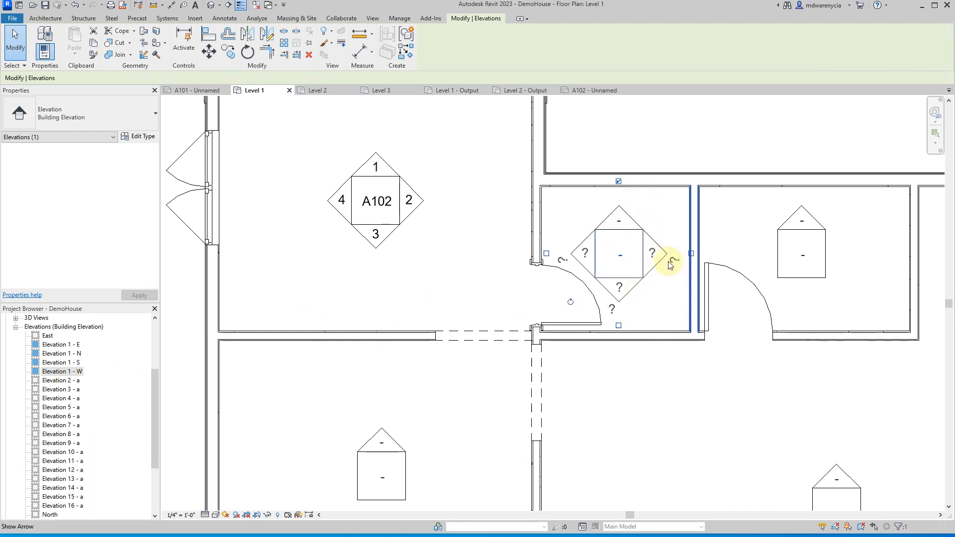
pyautogui.click(619, 255)
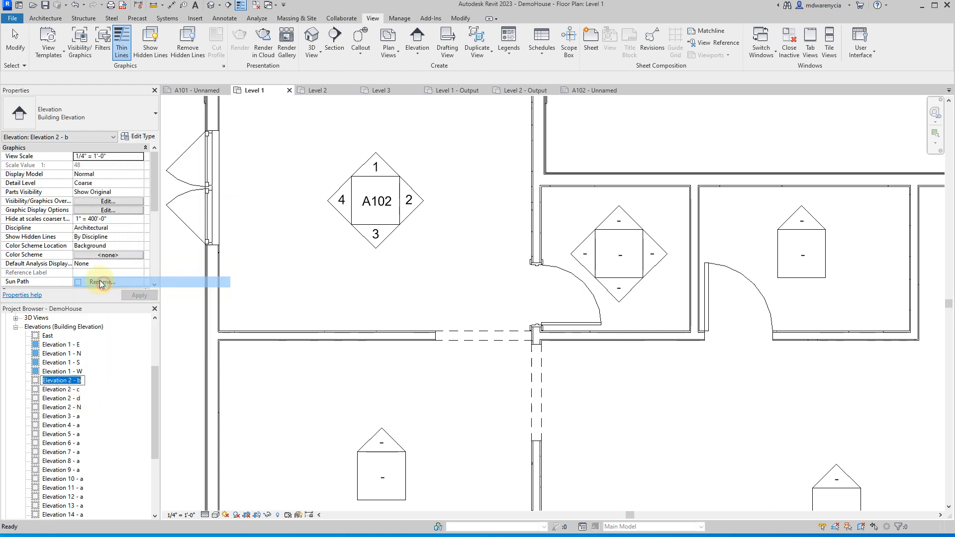
pyautogui.click(61, 389)
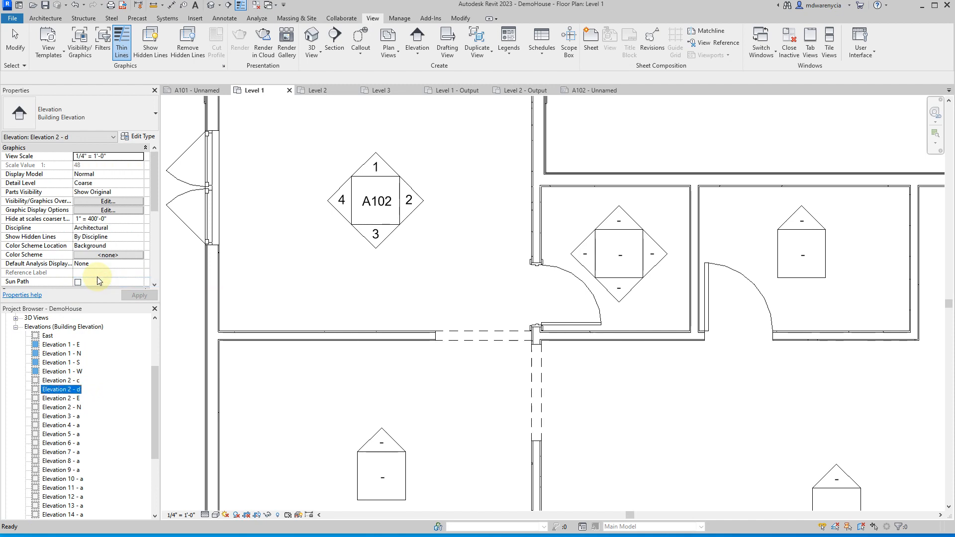
pyautogui.click(61, 381)
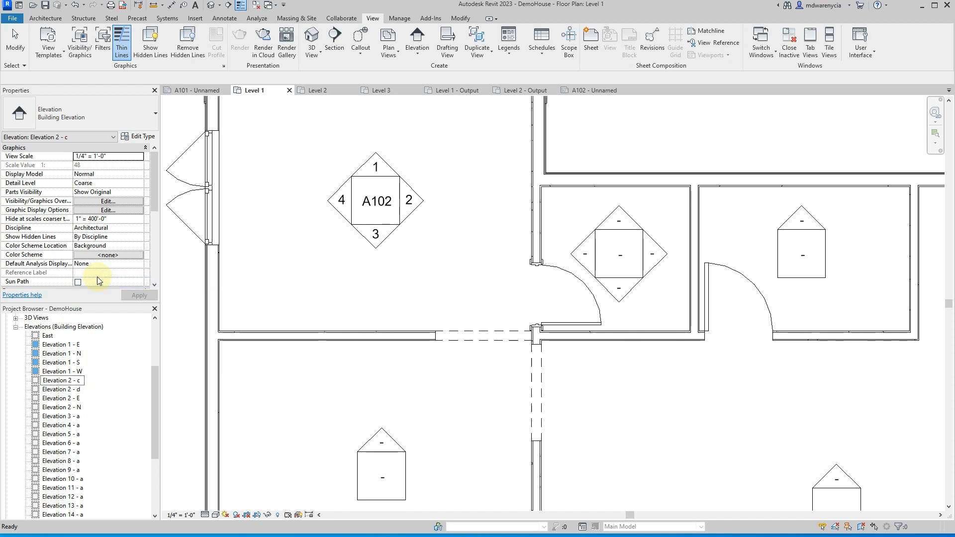
pyautogui.click(61, 407)
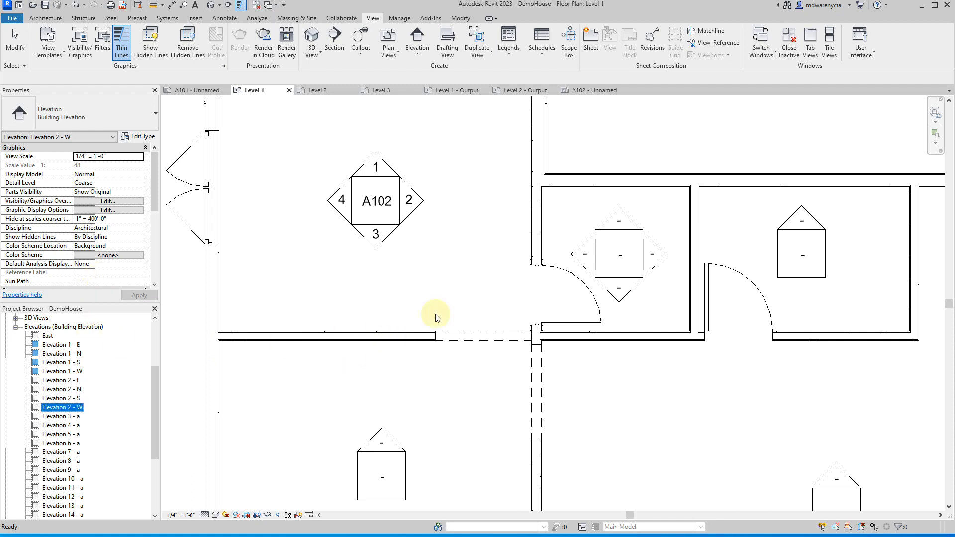
pyautogui.moveTo(627, 229)
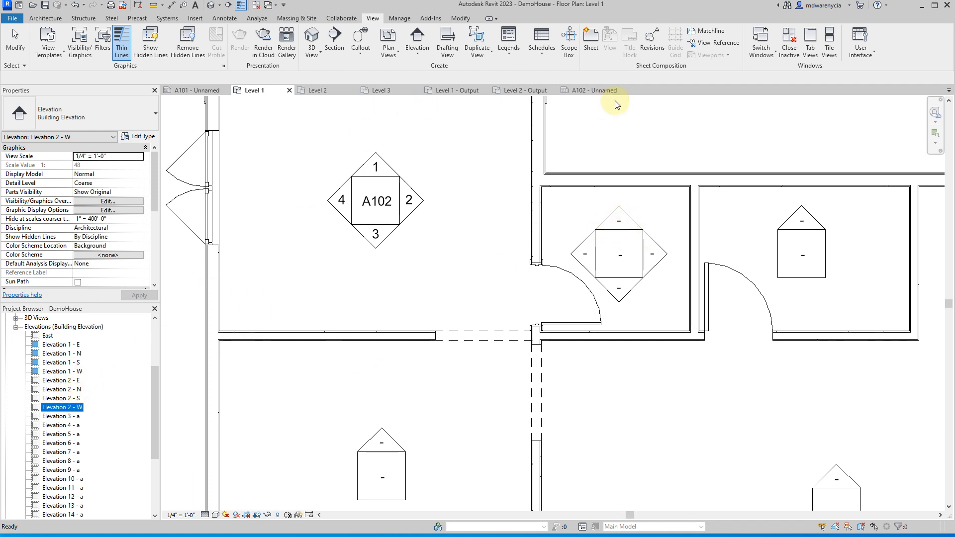
# Place the four Elevation 2 views as a second row on A102, then return to Level 1.
pyautogui.click(595, 90)
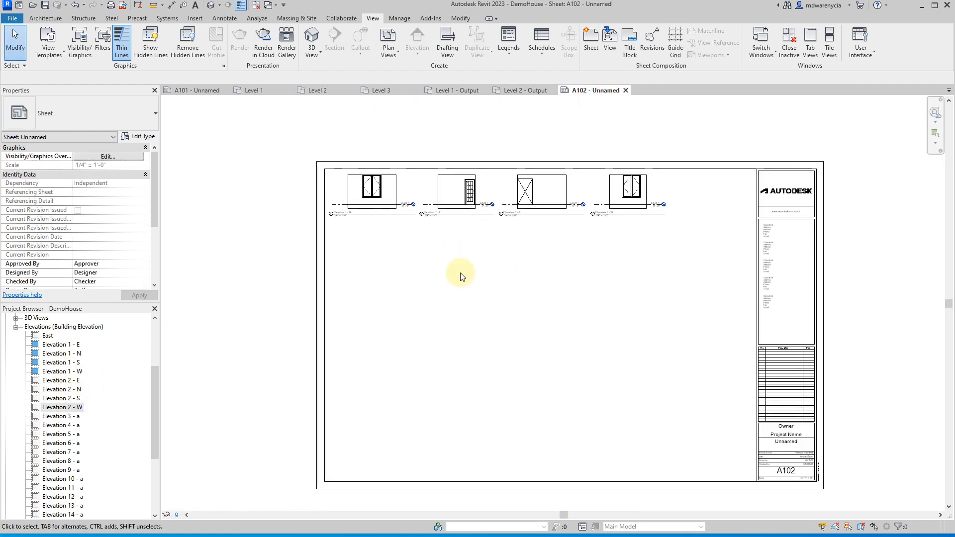
pyautogui.click(61, 389)
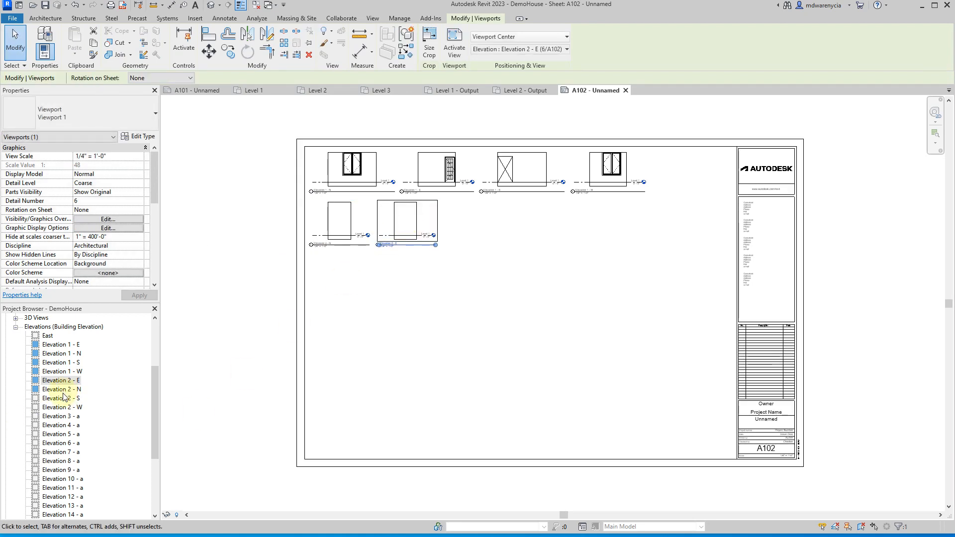
pyautogui.click(60, 398)
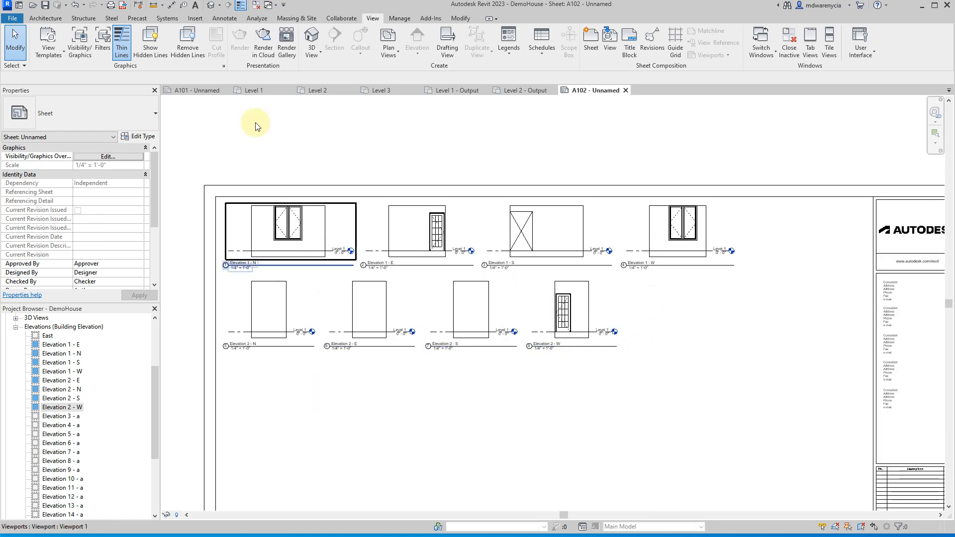
pyautogui.click(253, 90)
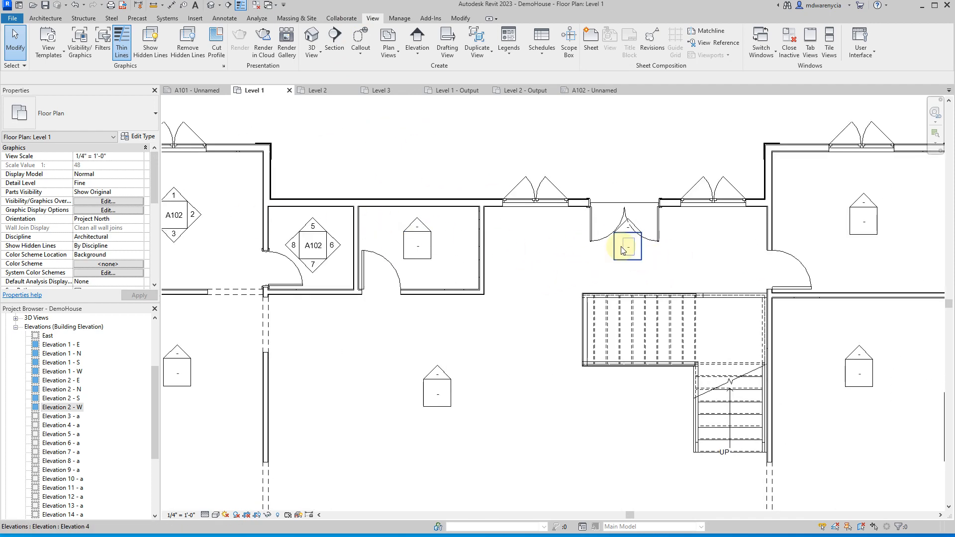
# Enable the entry alcove marker's views and rename them Elevation 4 - E, N, S, W.
pyautogui.click(622, 247)
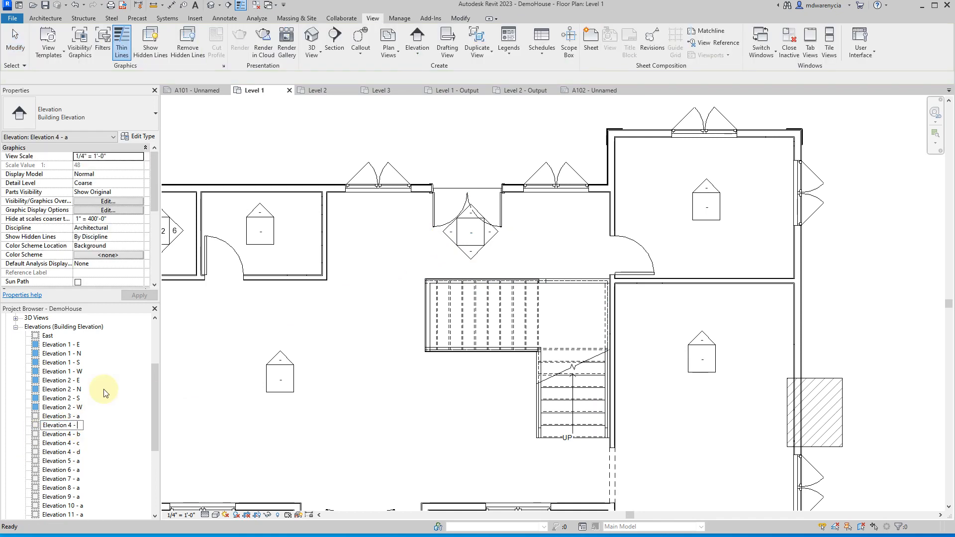
pyautogui.click(60, 443)
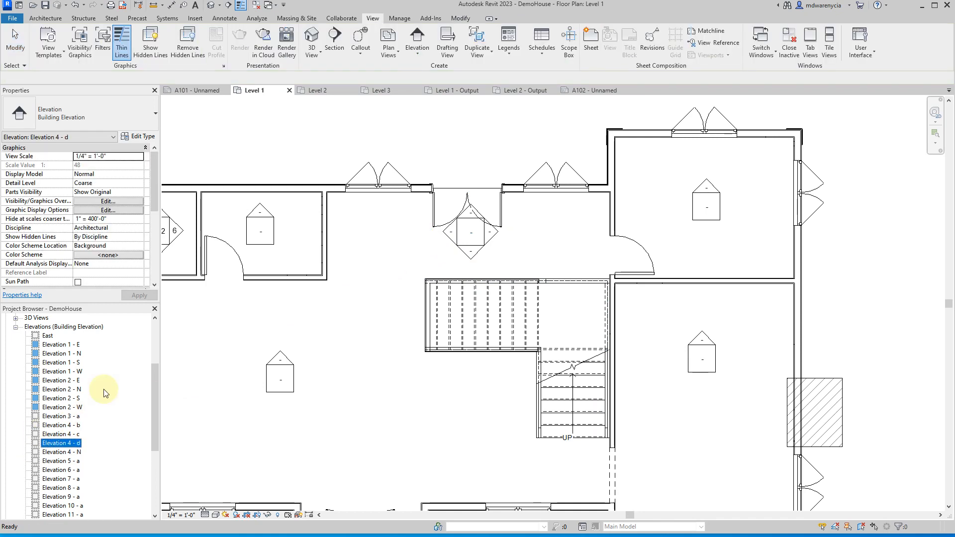
pyautogui.click(61, 443)
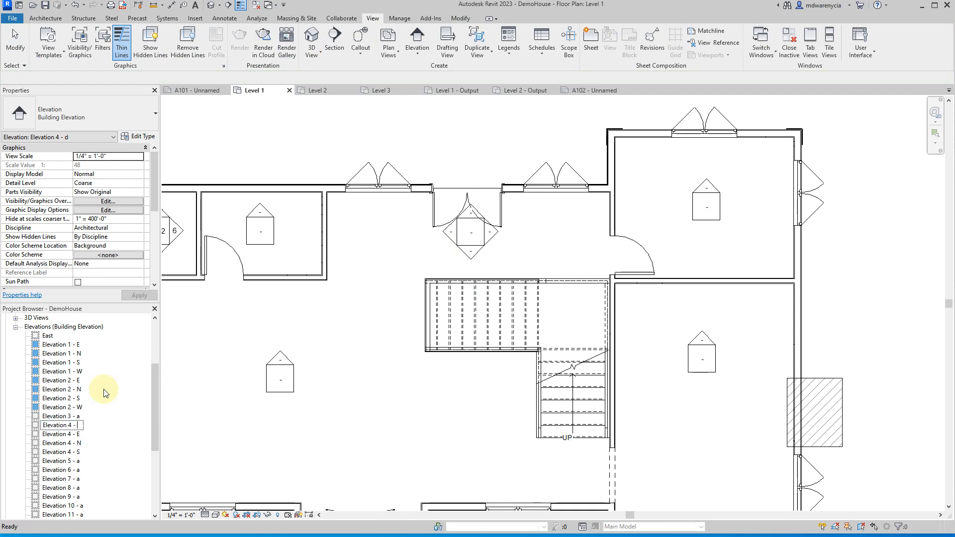
pyautogui.click(62, 452)
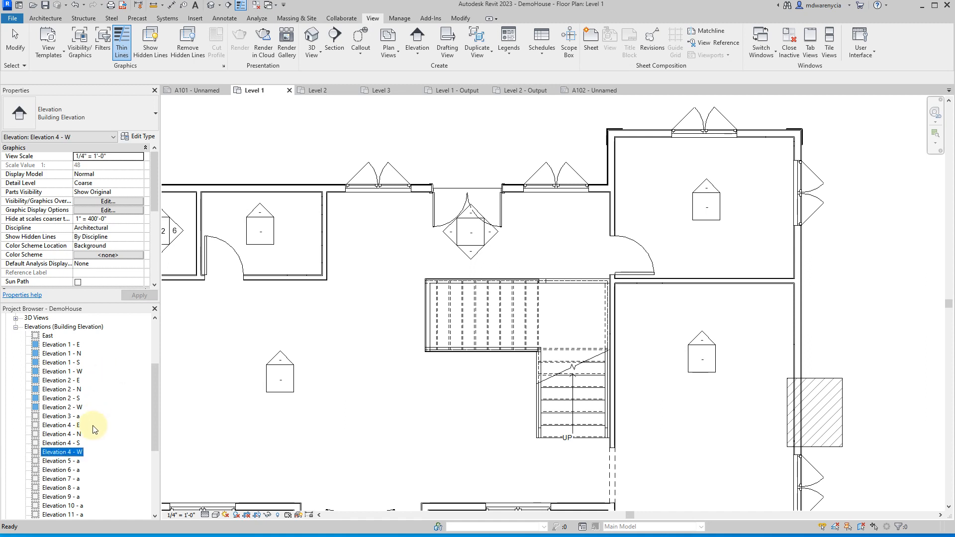
pyautogui.moveTo(472, 255)
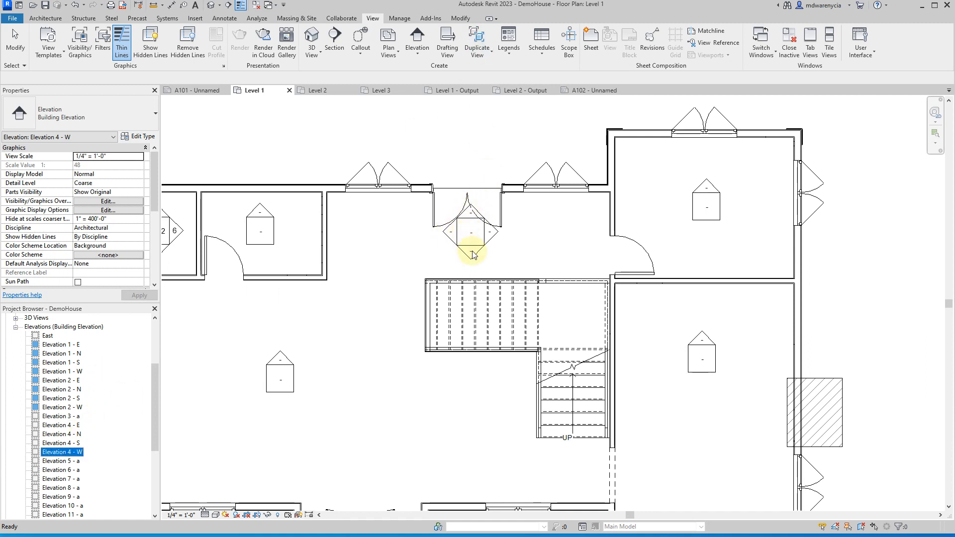
# Select the marker's south-facing elevation arrow and bring up its context menu.
pyautogui.click(472, 238)
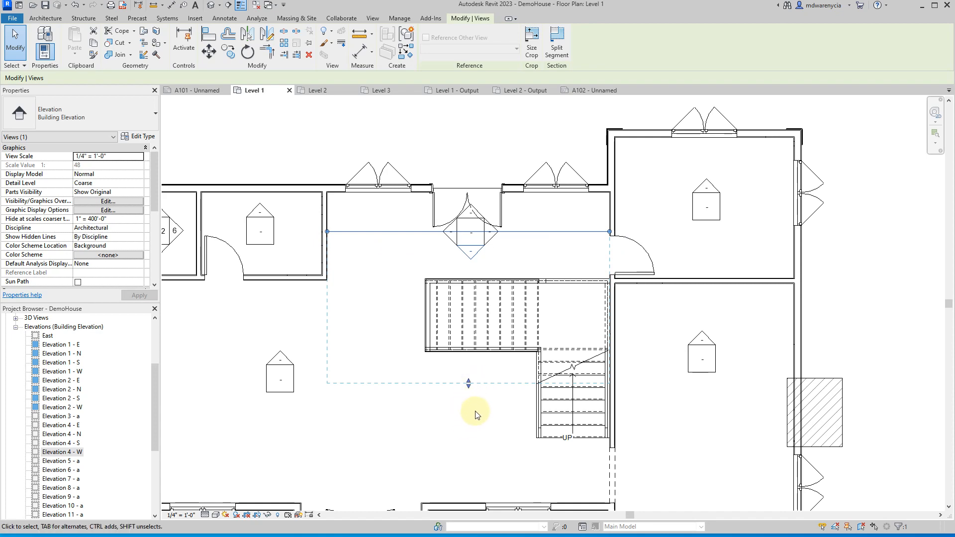
pyautogui.click(474, 238)
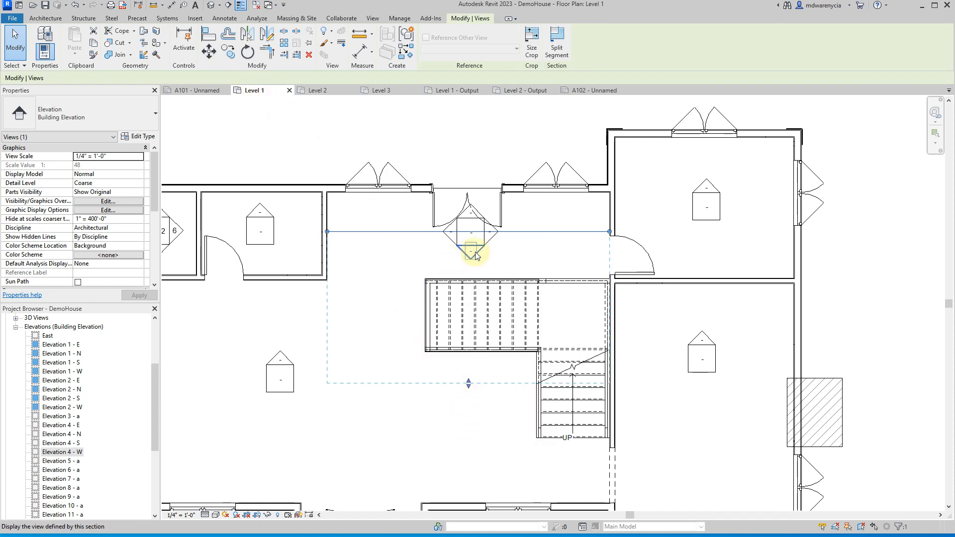
pyautogui.rightClick(475, 250)
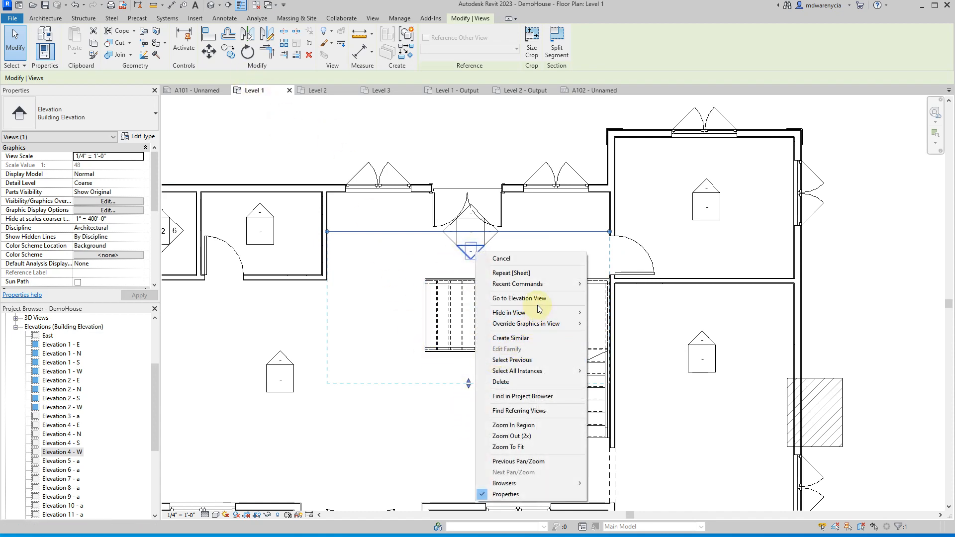
pyautogui.click(519, 298)
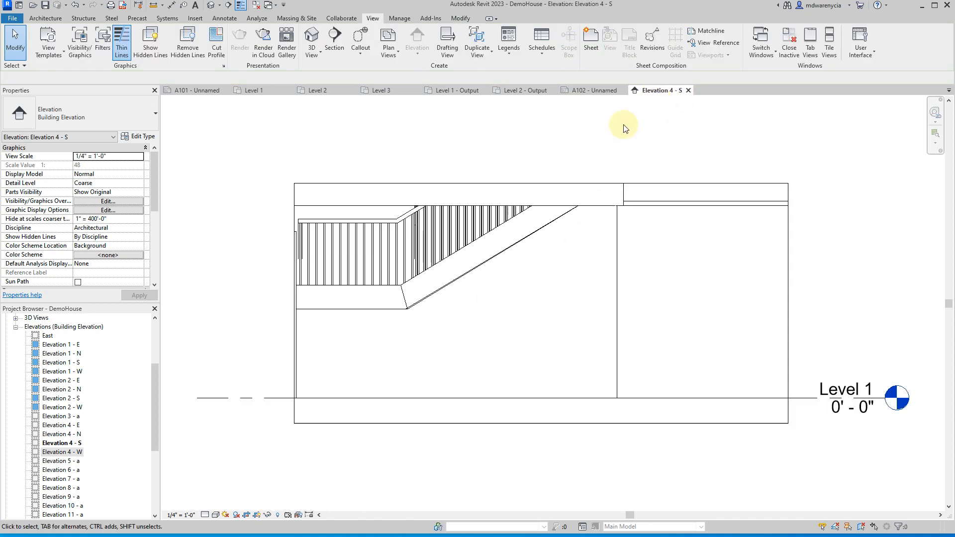
pyautogui.moveTo(666, 182)
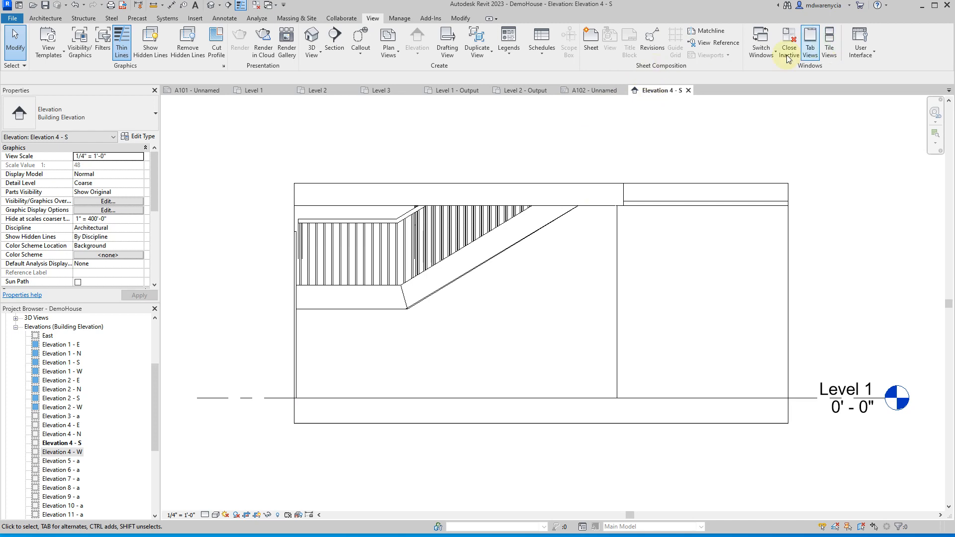
pyautogui.click(789, 41)
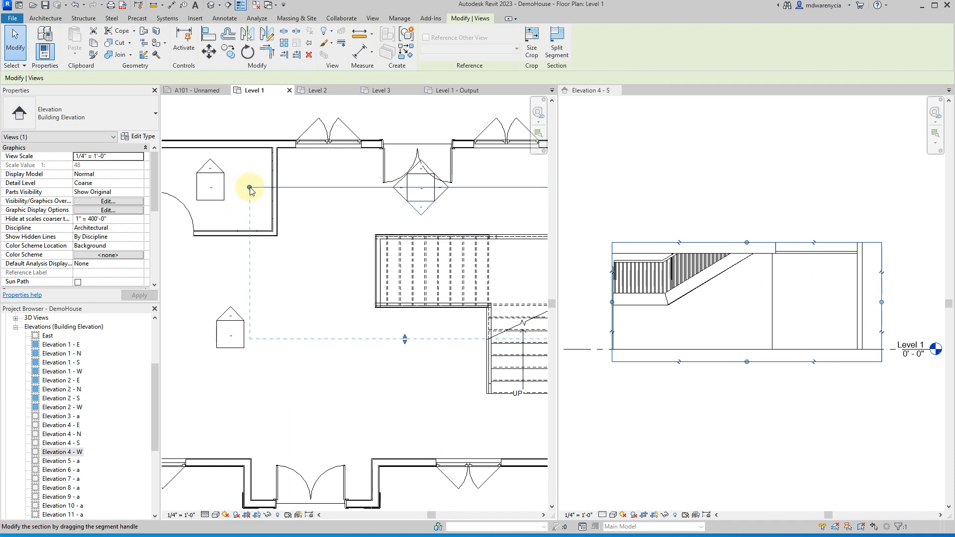
pyautogui.moveTo(250, 188); pyautogui.dragTo(332, 187)
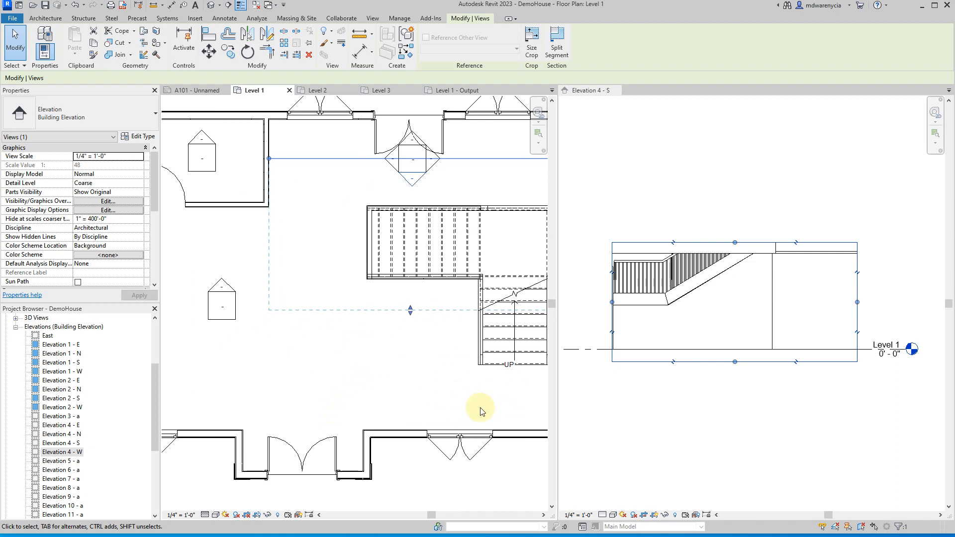
pyautogui.scroll(-3)
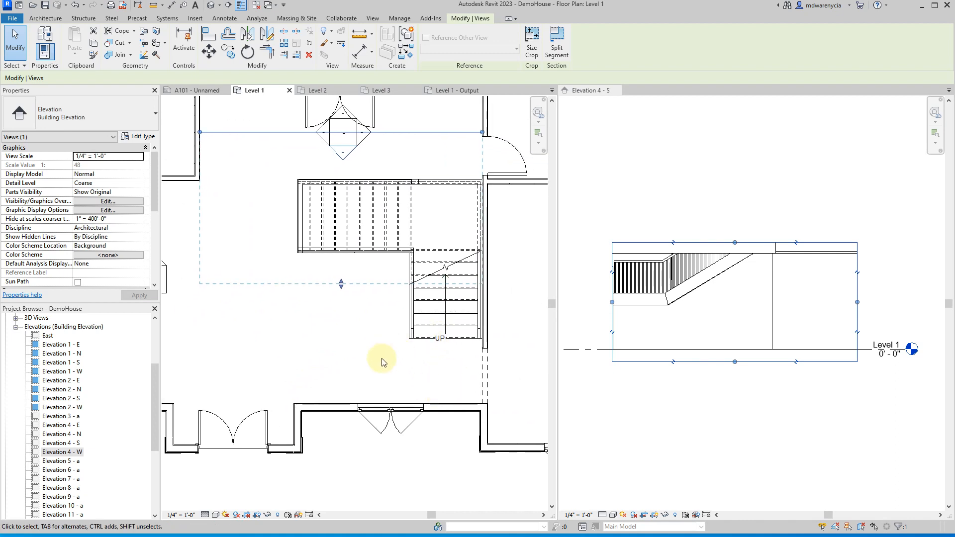
pyautogui.moveTo(388, 187)
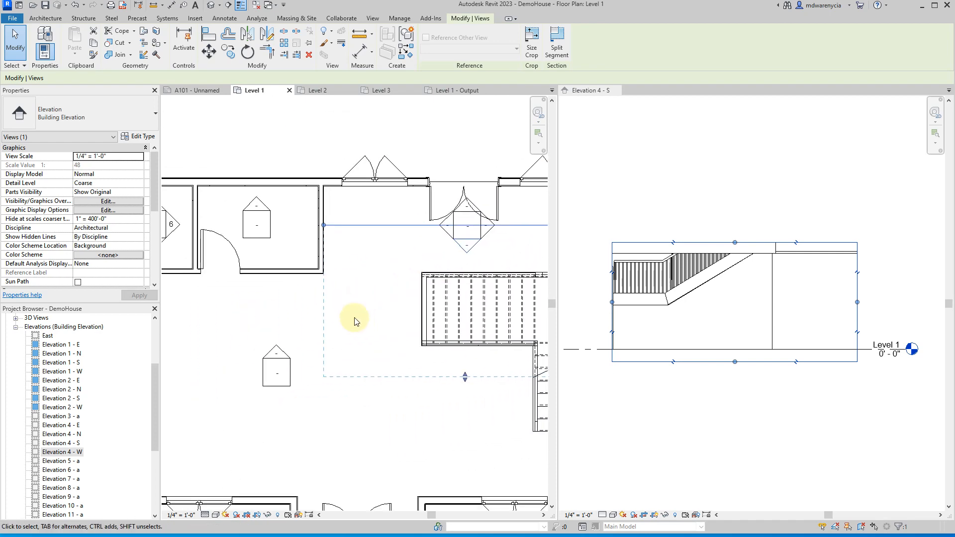
pyautogui.moveTo(387, 321)
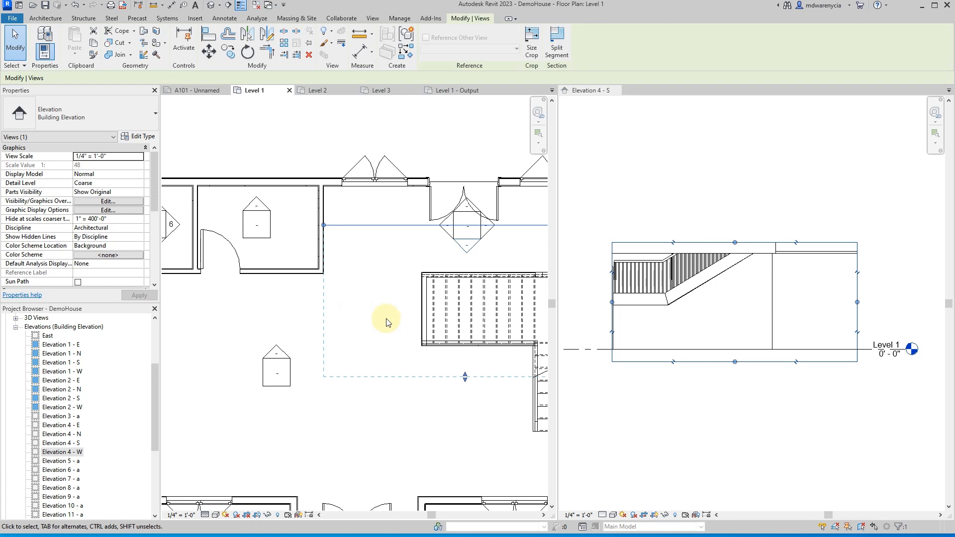
pyautogui.moveTo(387, 322); pyautogui.dragTo(350, 376)
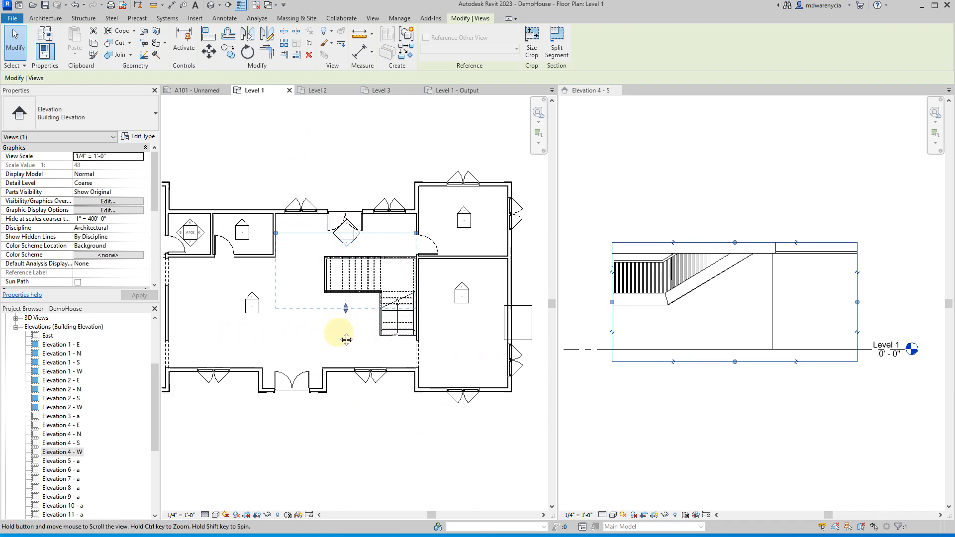
pyautogui.click(318, 90)
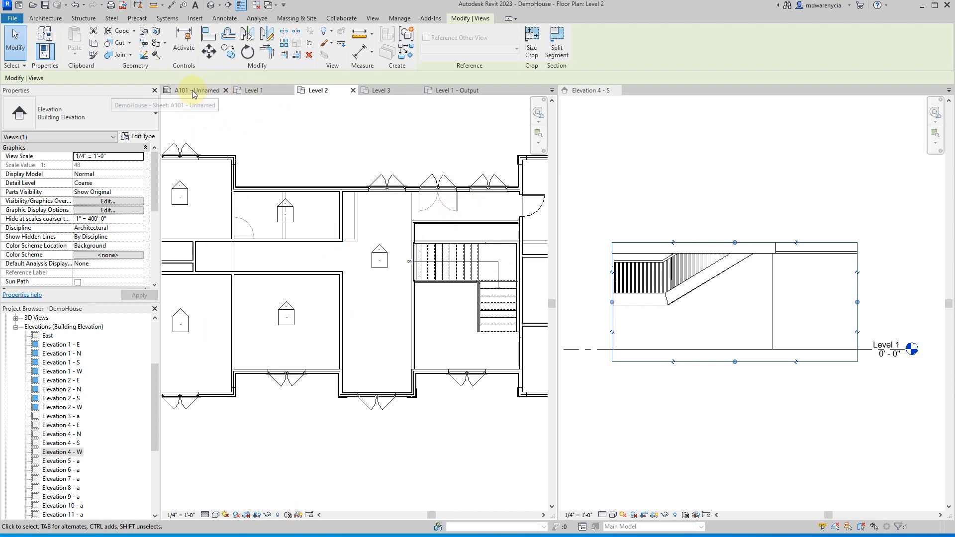
pyautogui.click(195, 90)
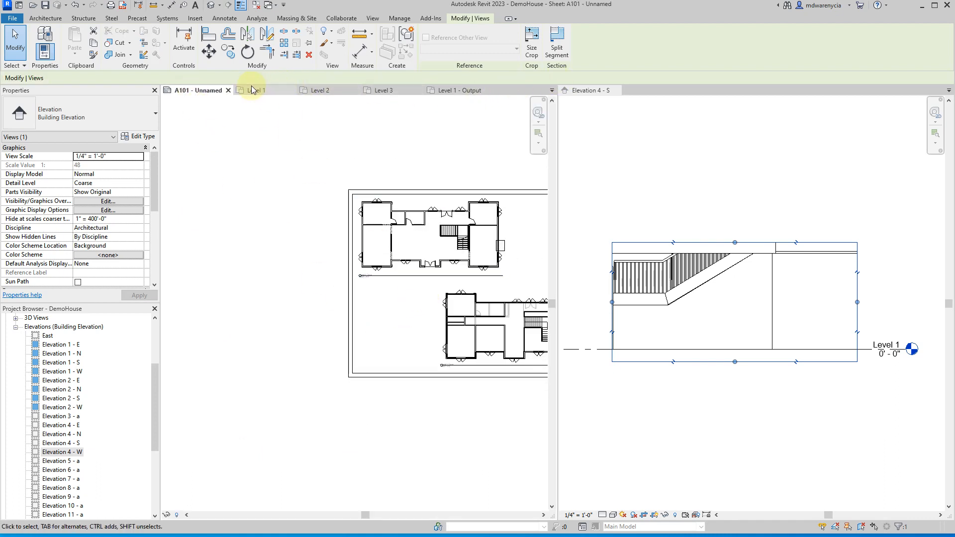
pyautogui.click(255, 90)
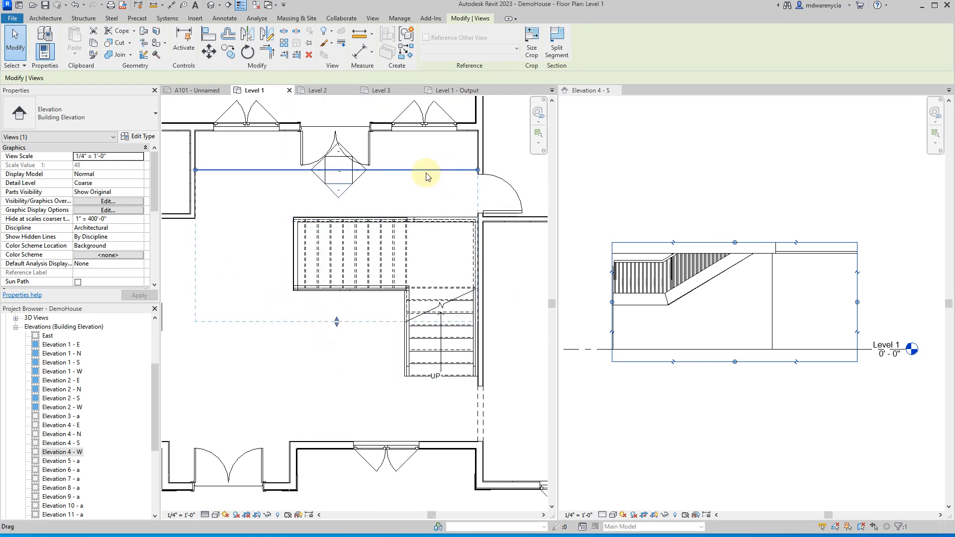
pyautogui.moveTo(418, 172)
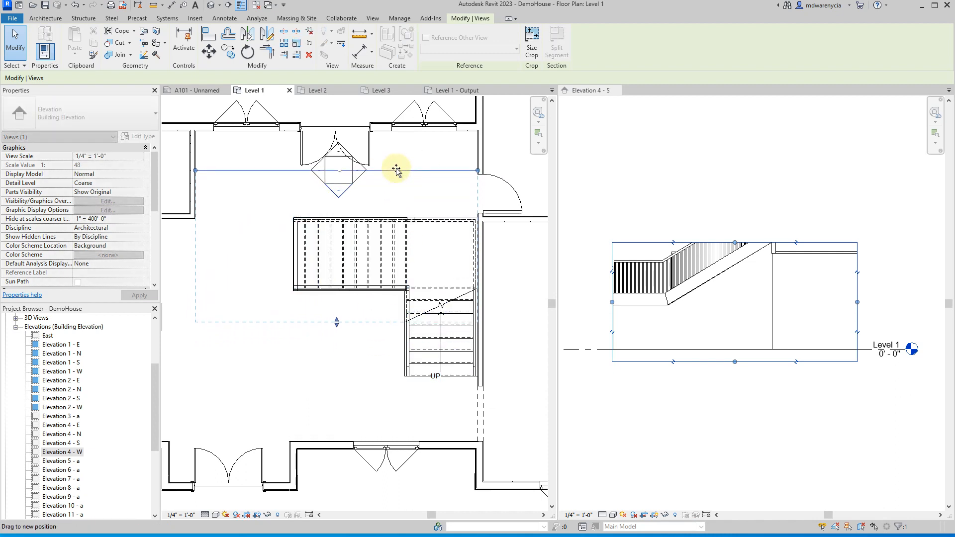
# Drag elevation far-clip and width grips to the railing, stair edge and room walls.
pyautogui.moveTo(397, 169); pyautogui.dragTo(396, 185)
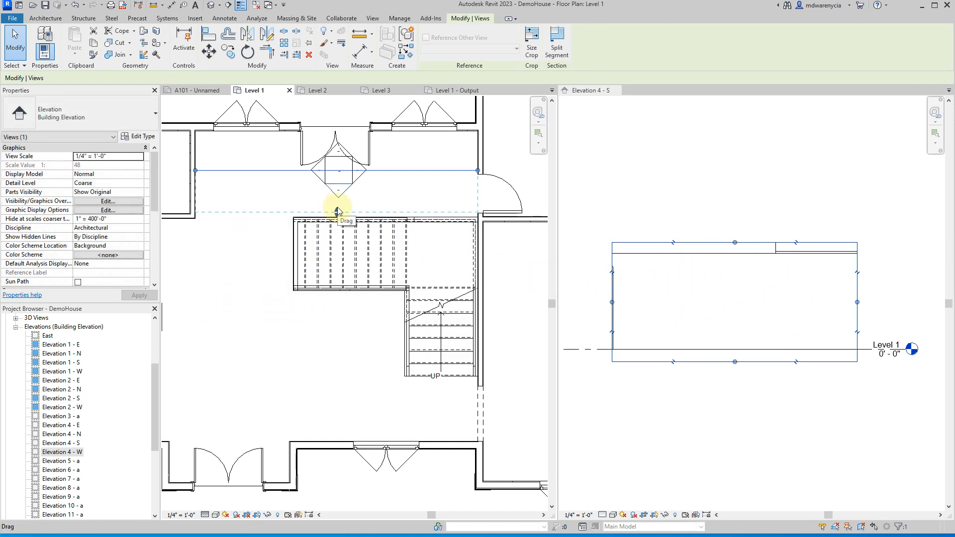
pyautogui.moveTo(338, 210); pyautogui.dragTo(341, 292)
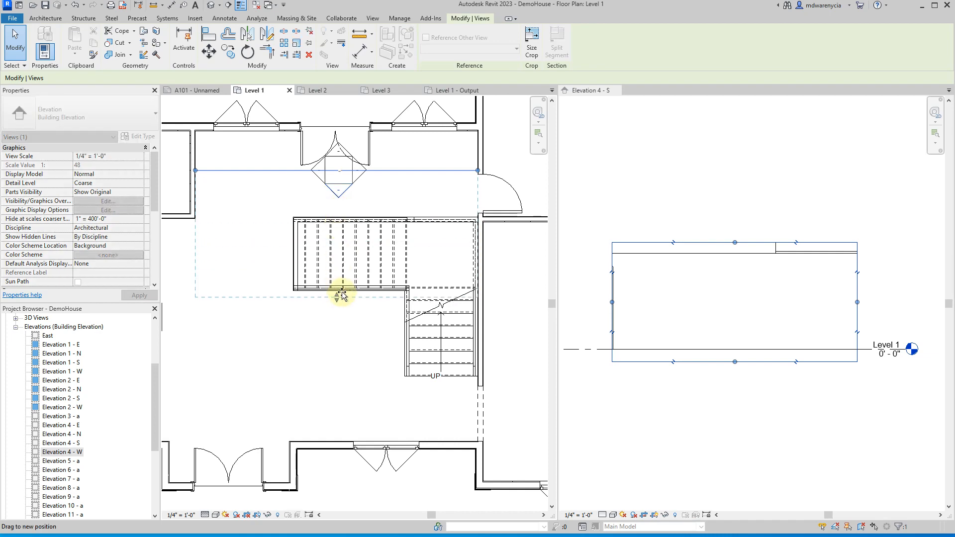
pyautogui.click(341, 288)
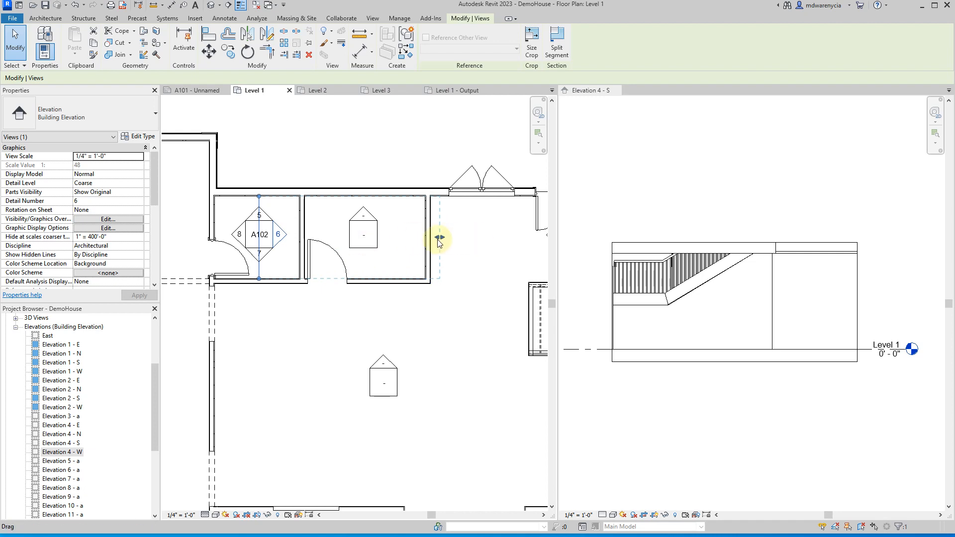
pyautogui.moveTo(439, 238); pyautogui.dragTo(307, 238)
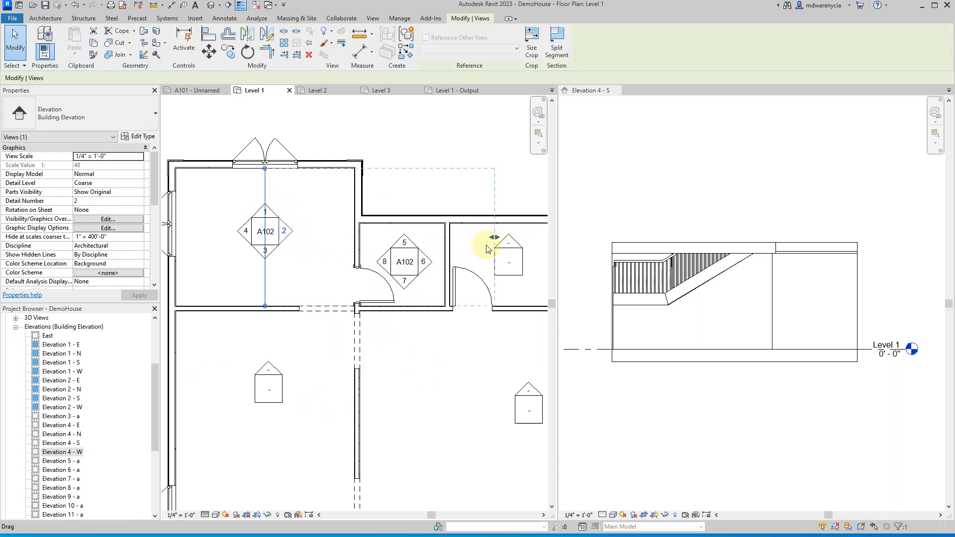
pyautogui.moveTo(488, 248); pyautogui.dragTo(408, 320)
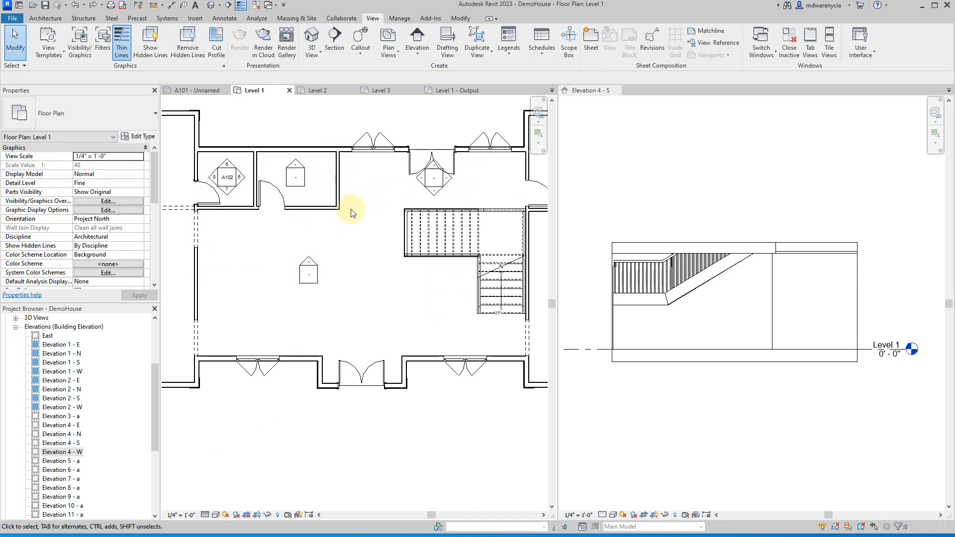
# Open Elevation 7 - a from the hall marker, then return to the Level 1 plan.
pyautogui.click(364, 163)
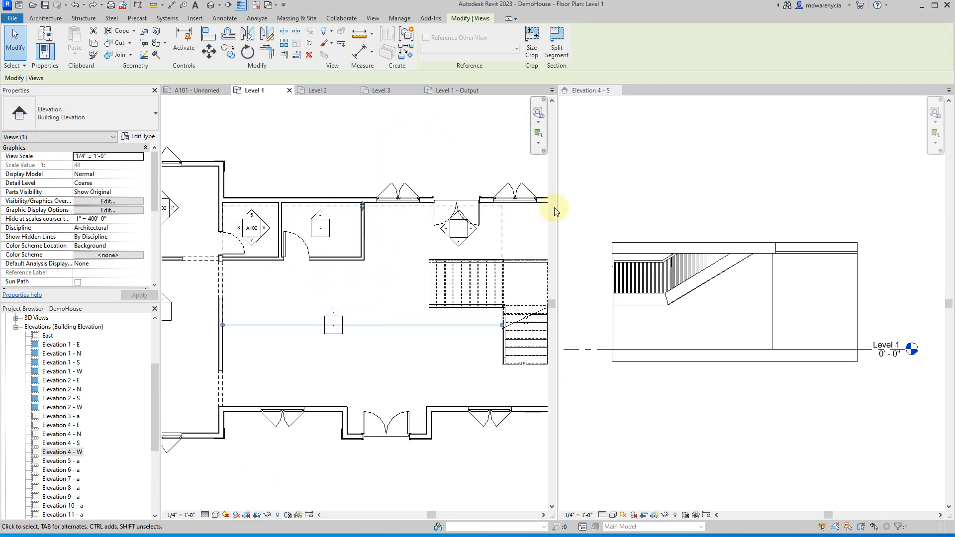
pyautogui.moveTo(420, 267)
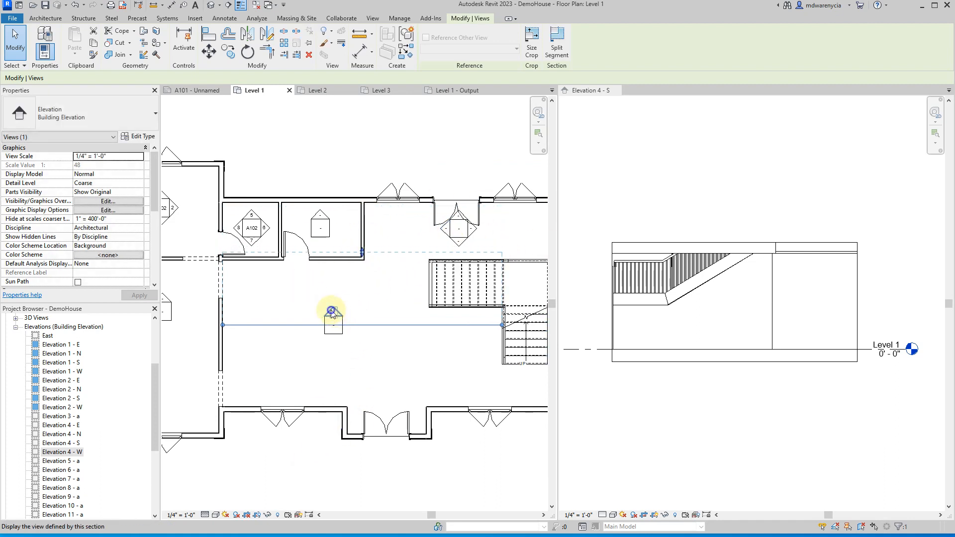
pyautogui.doubleClick(332, 312)
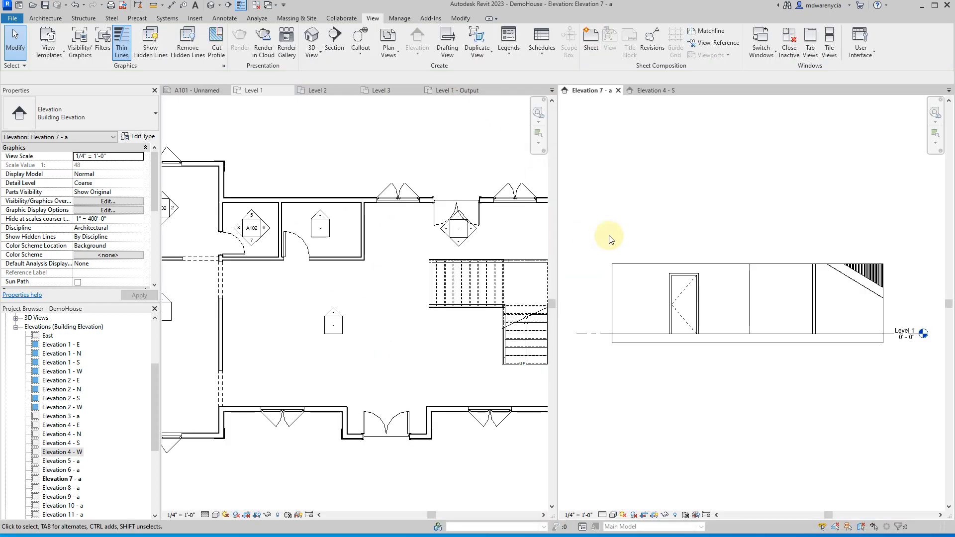
pyautogui.click(252, 90)
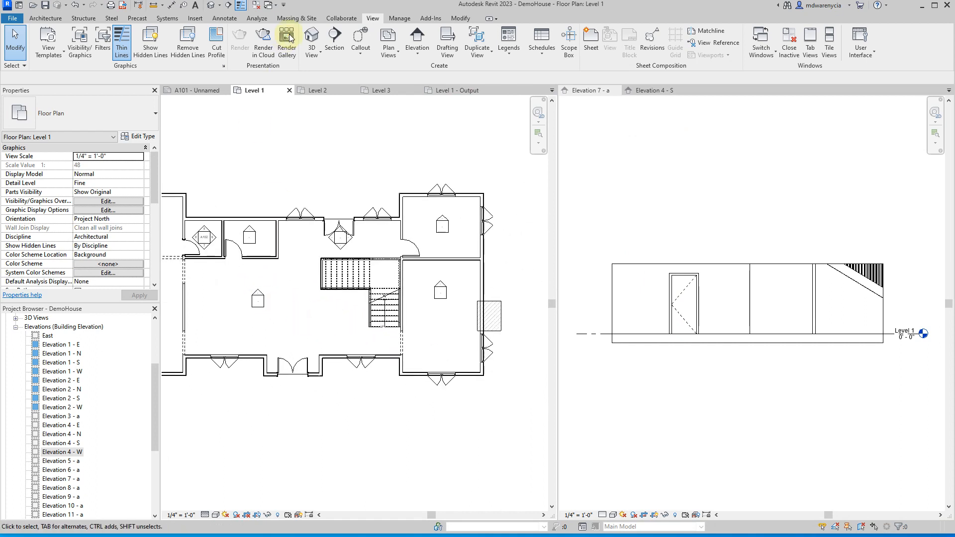
pyautogui.click(417, 43)
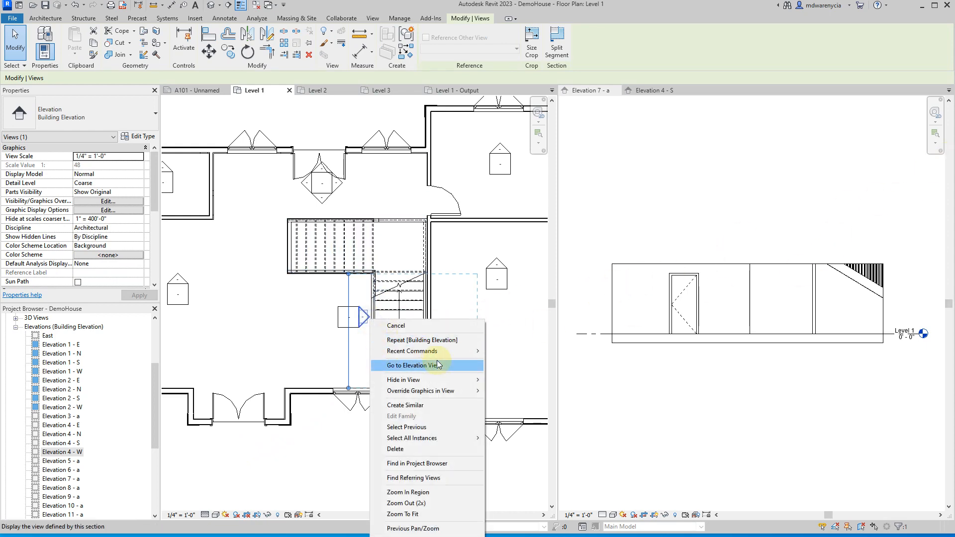
# Open Elevation 17 - a, orbit the 3D view into the stair, then show Level 1 - Output.
pyautogui.click(416, 366)
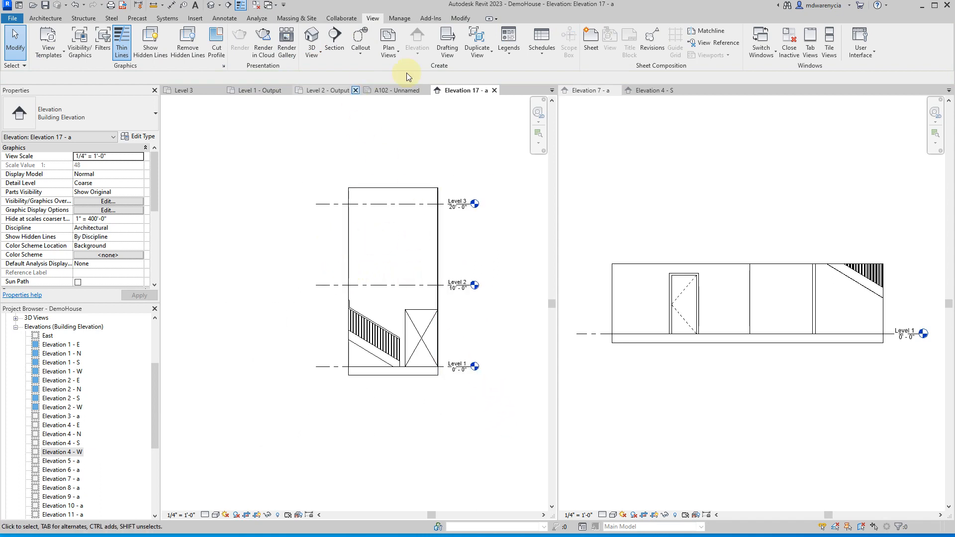
pyautogui.moveTo(509, 42)
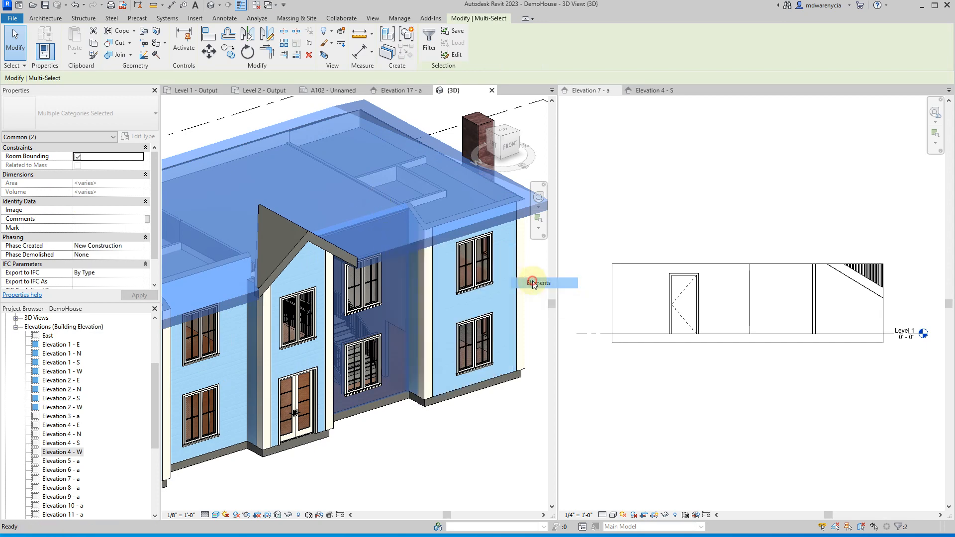
pyautogui.rightClick(535, 283)
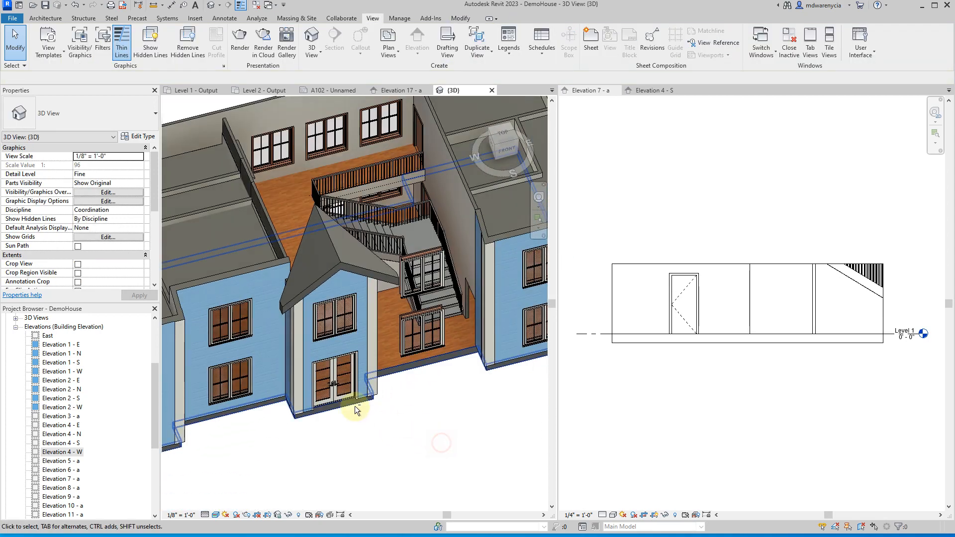
pyautogui.moveTo(356, 411); pyautogui.dragTo(384, 250)
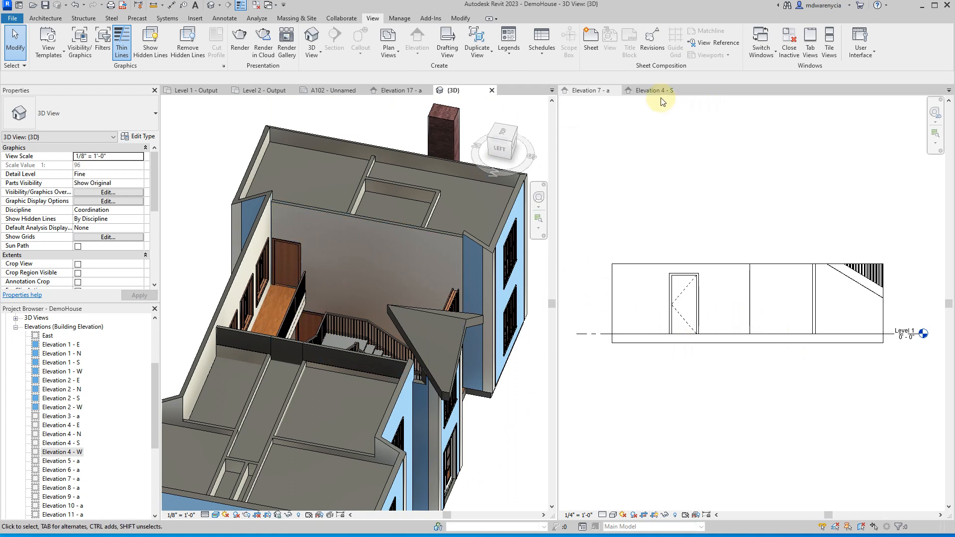
pyautogui.click(654, 90)
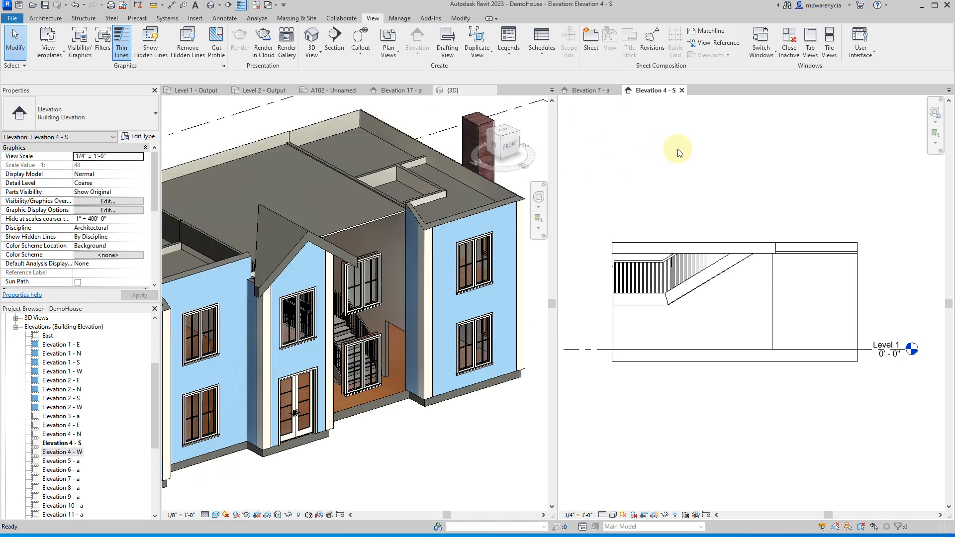
pyautogui.click(588, 90)
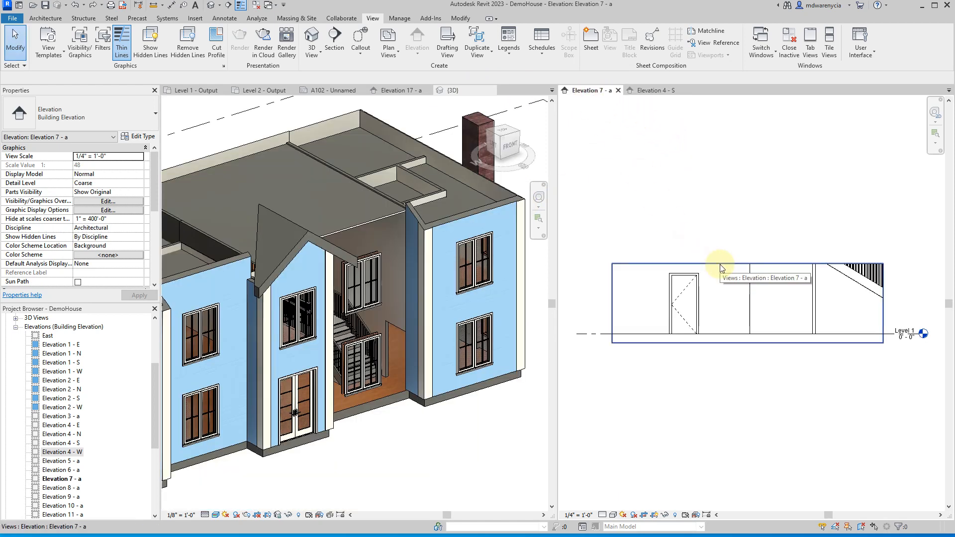
pyautogui.click(195, 90)
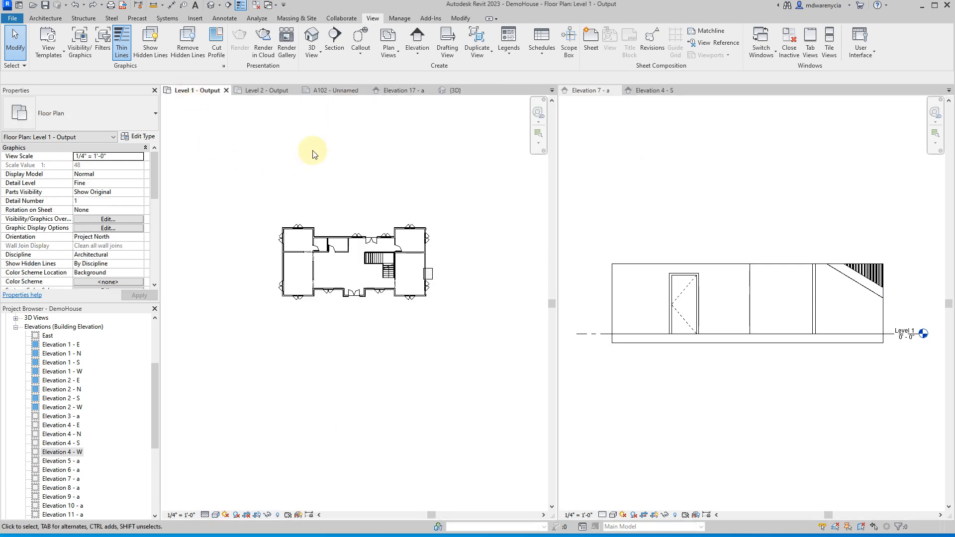
# Extend Elevation 17 - a's crop to the whole stair and close Level 2 - Output.
pyautogui.click(329, 90)
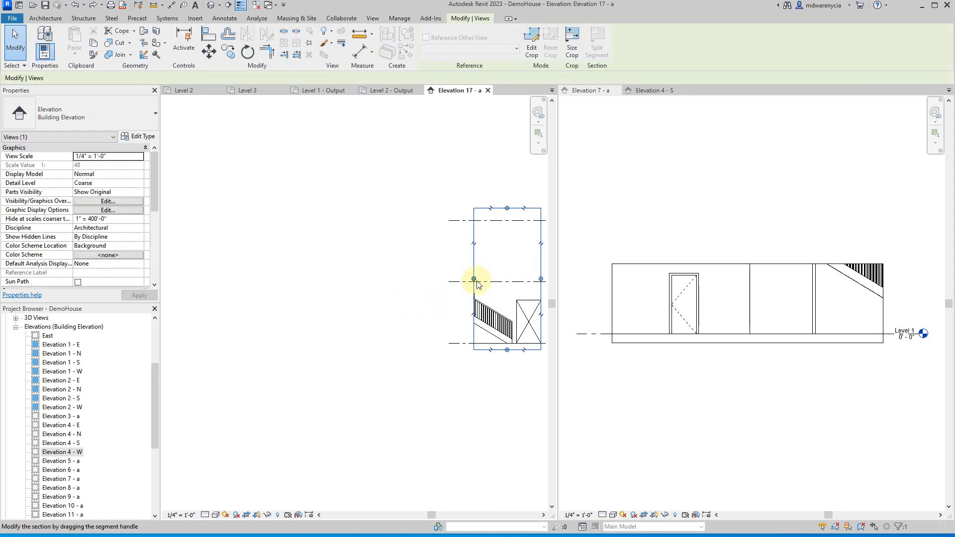
pyautogui.moveTo(474, 279); pyautogui.dragTo(254, 279)
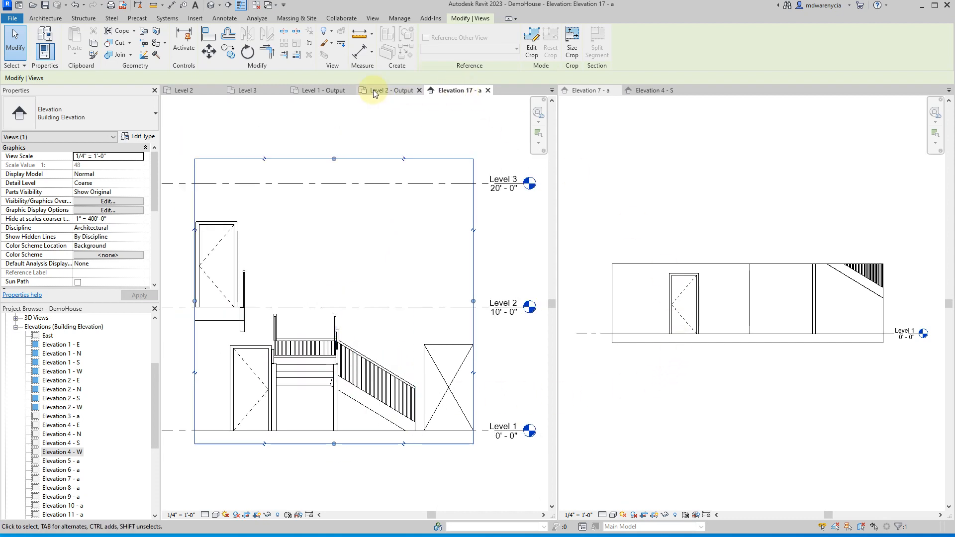
pyautogui.moveTo(320, 91)
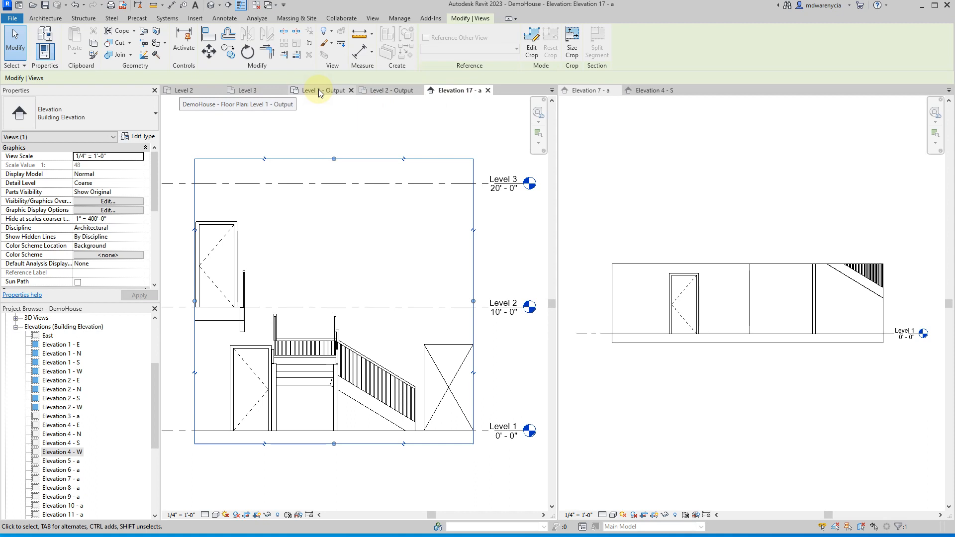
pyautogui.click(321, 91)
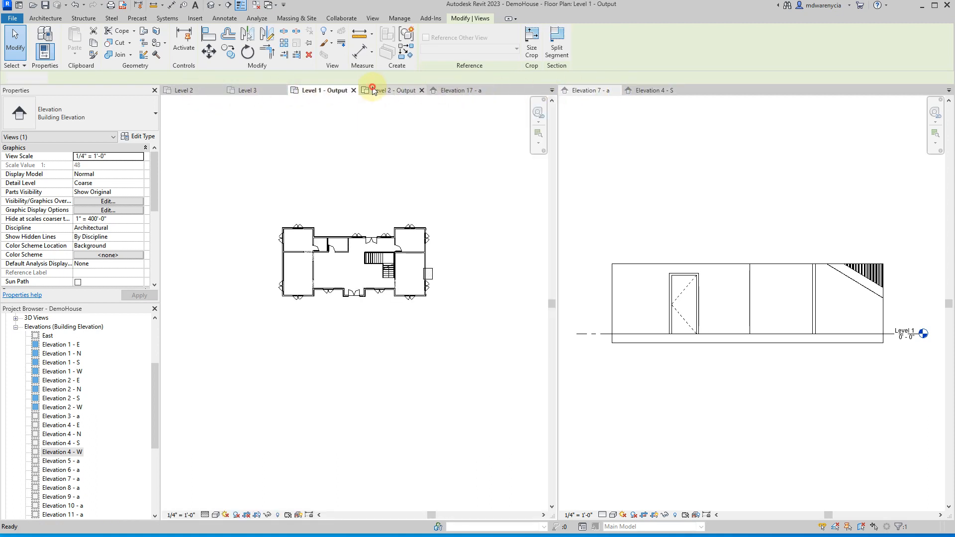
pyautogui.click(391, 90)
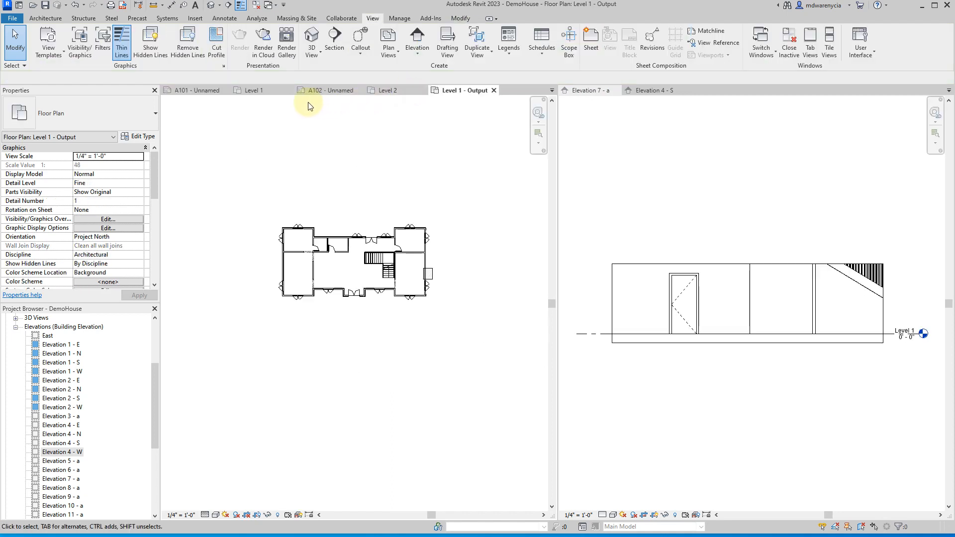
# Move the section line end to the wall corner, then open Elevation 17 - a from its marker.
pyautogui.click(252, 90)
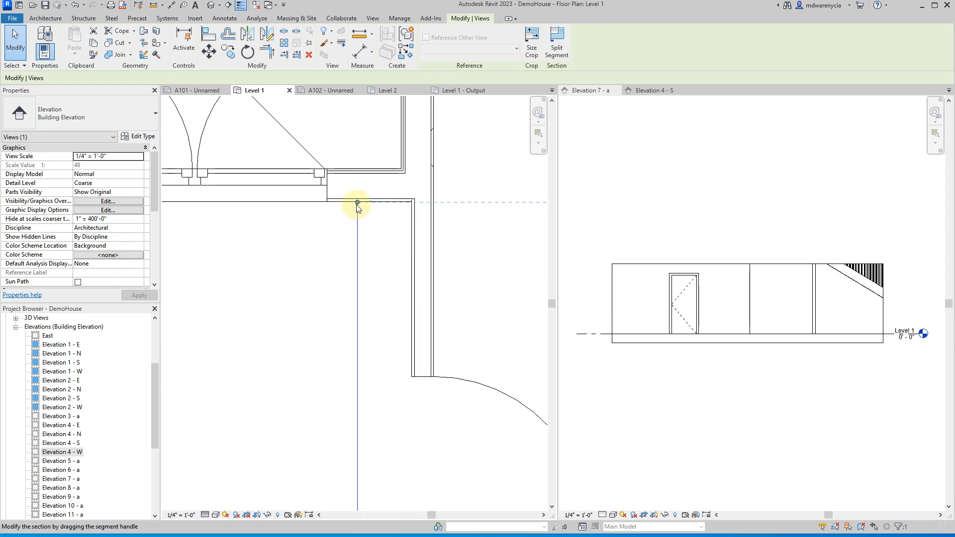
pyautogui.moveTo(358, 203); pyautogui.dragTo(379, 256)
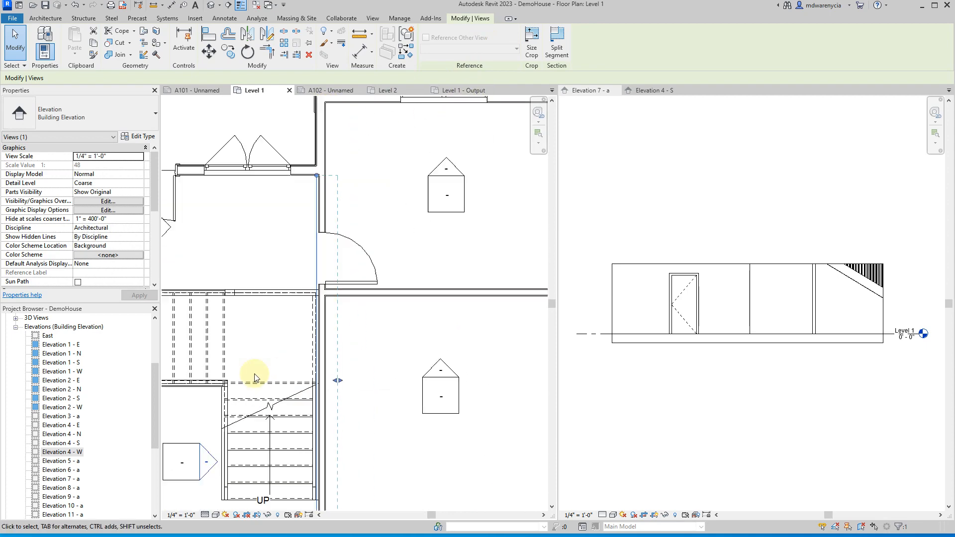
pyautogui.rightClick(256, 377)
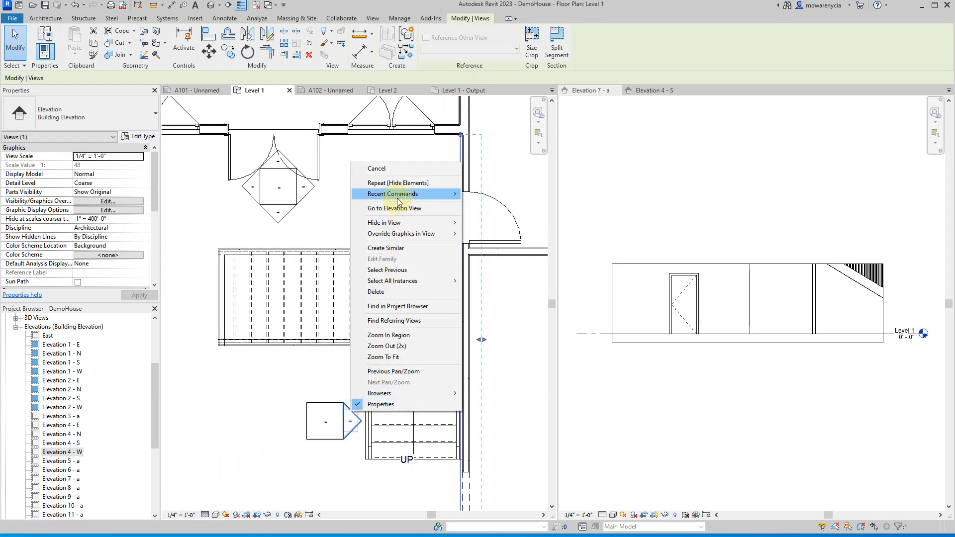
pyautogui.click(394, 208)
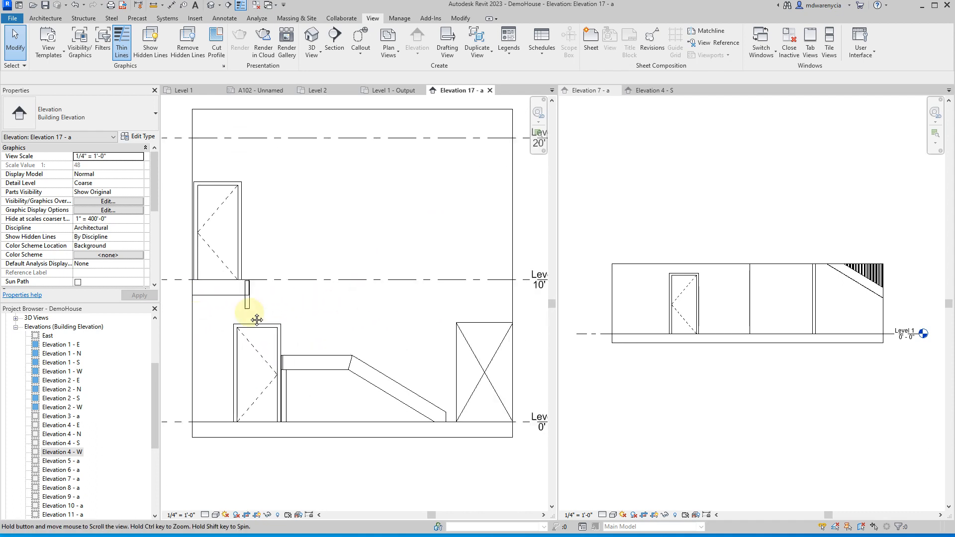
# Select the wall in Elevation 17 - a and finish its edited stepped profile.
pyautogui.click(253, 317)
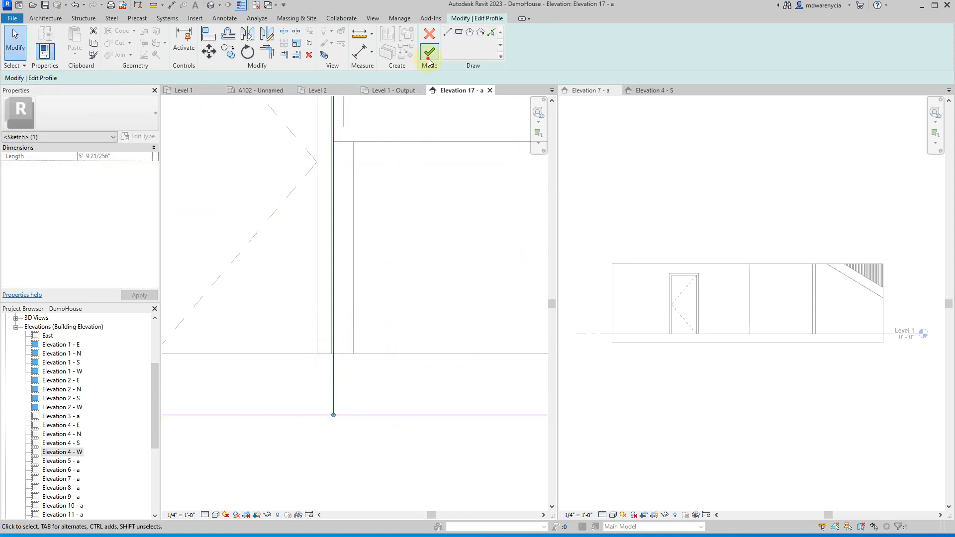
pyautogui.click(429, 52)
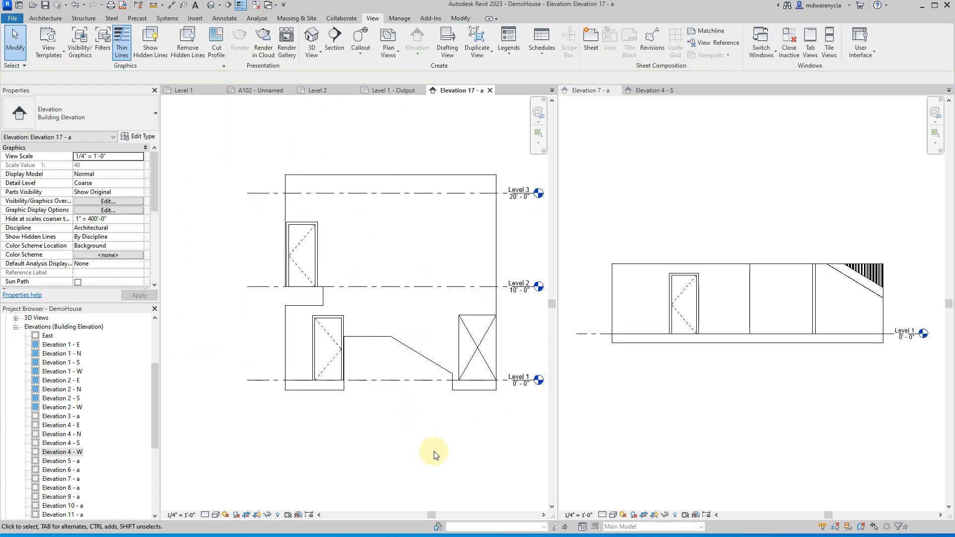
pyautogui.moveTo(424, 457)
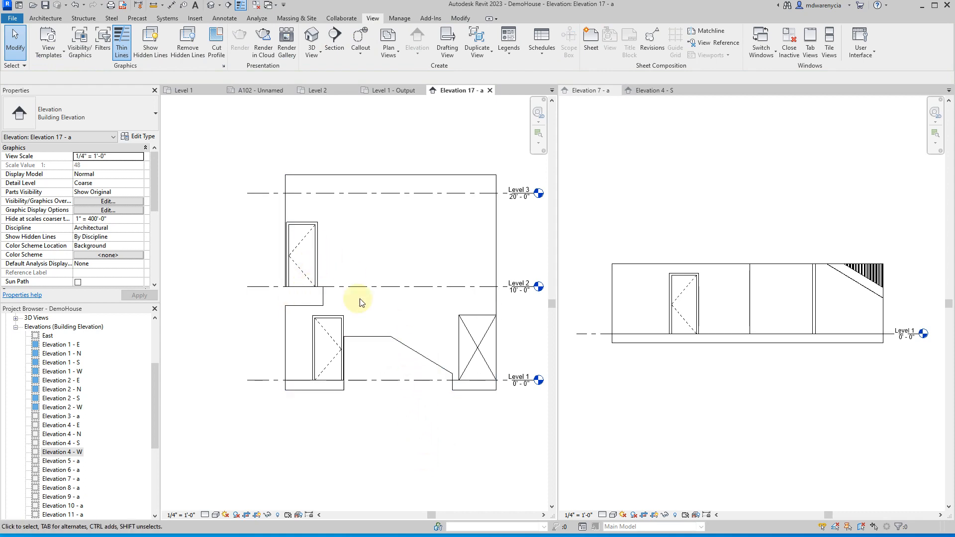
pyautogui.moveTo(447, 414)
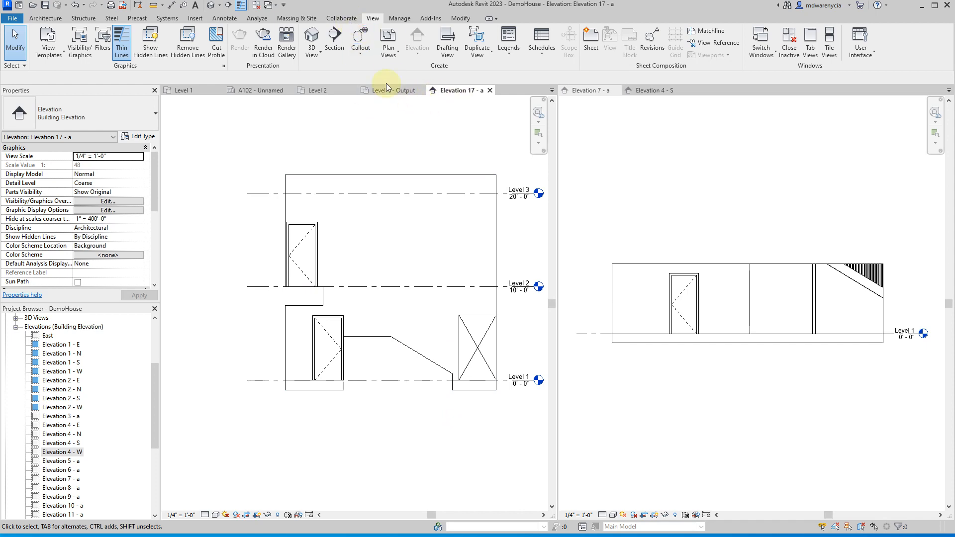
# Select the Elevation 8 marker in the Level 1 floor plan.
pyautogui.click(258, 90)
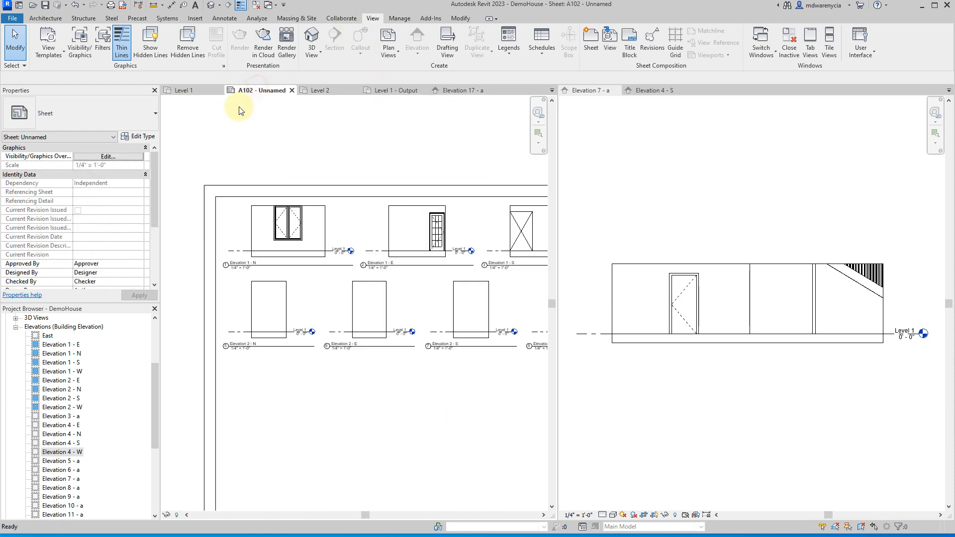
pyautogui.click(184, 90)
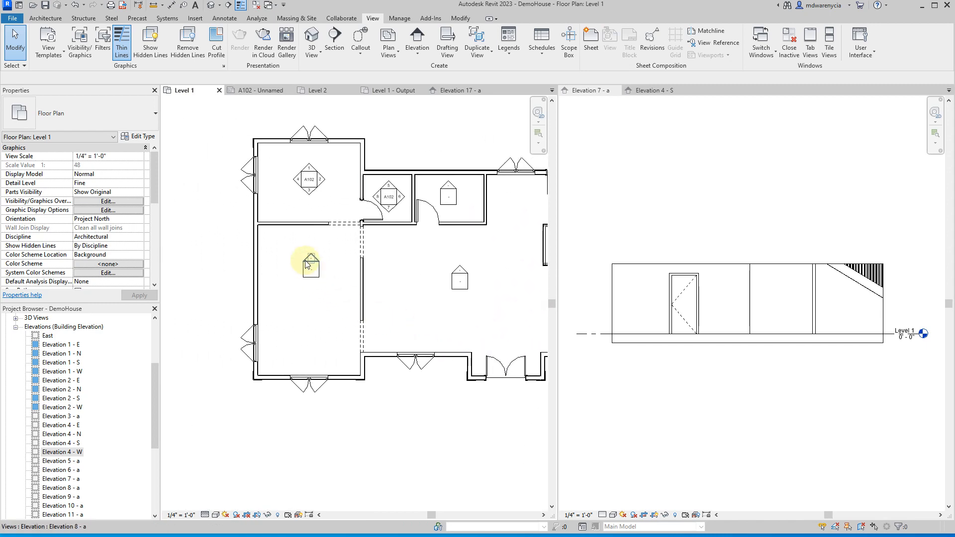
pyautogui.click(310, 263)
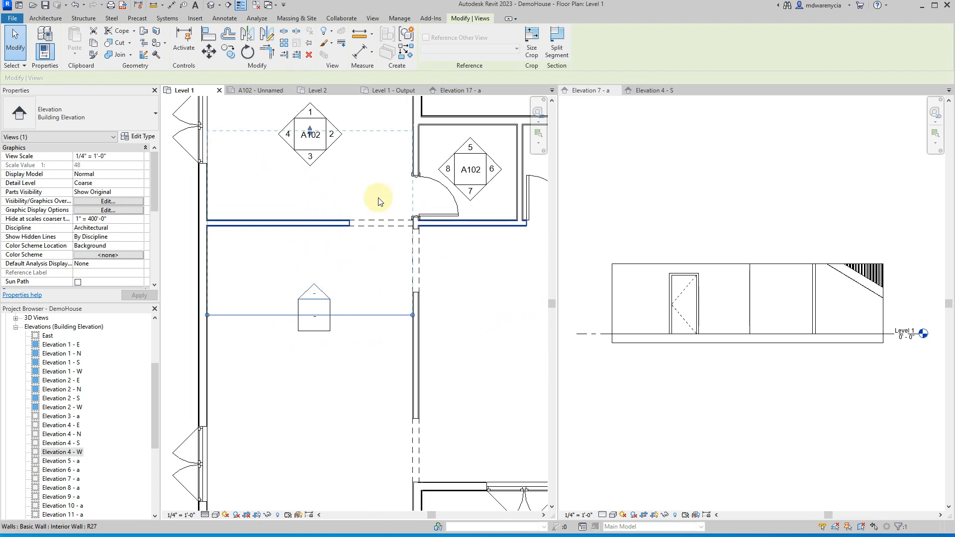
pyautogui.click(314, 308)
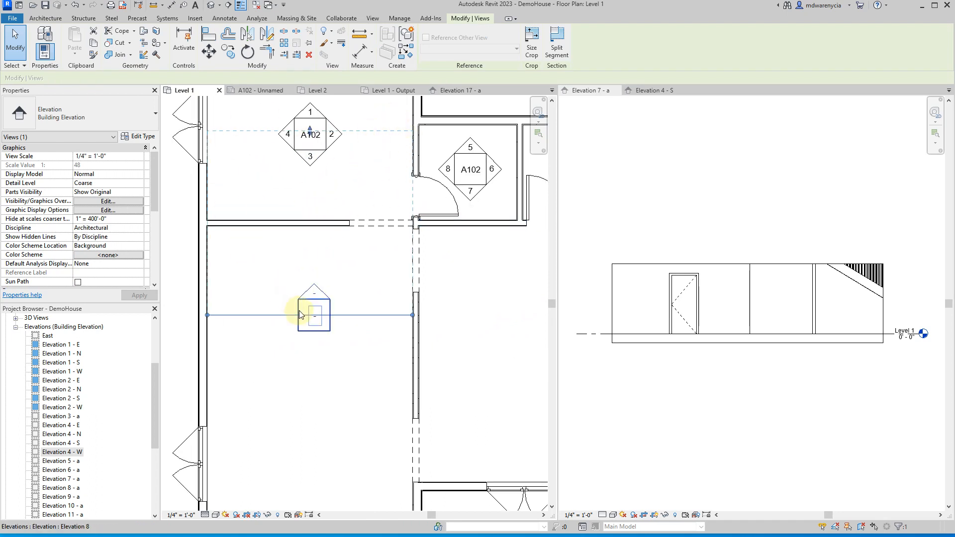
pyautogui.rightClick(314, 311)
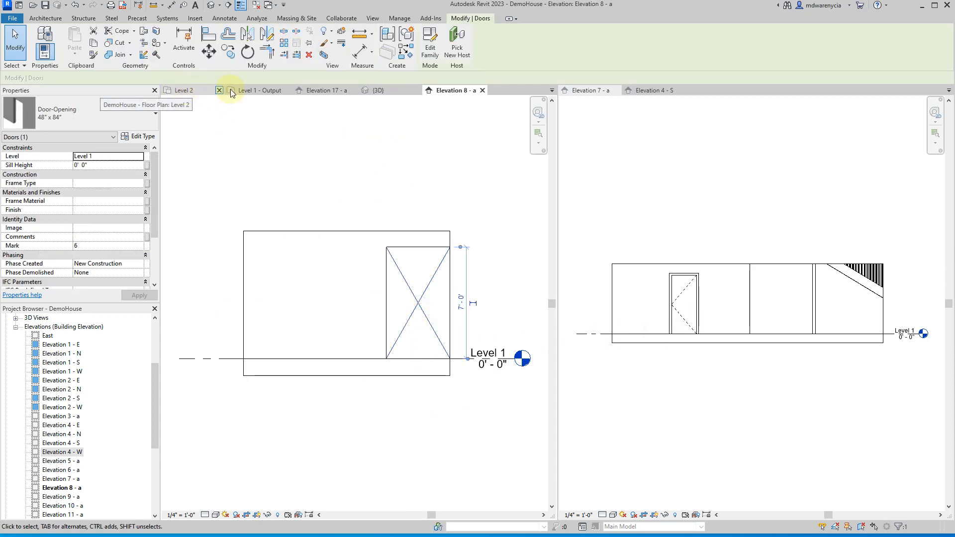
# Open Elevation 8 - a from its marker and tile it beside the plan.
pyautogui.click(260, 90)
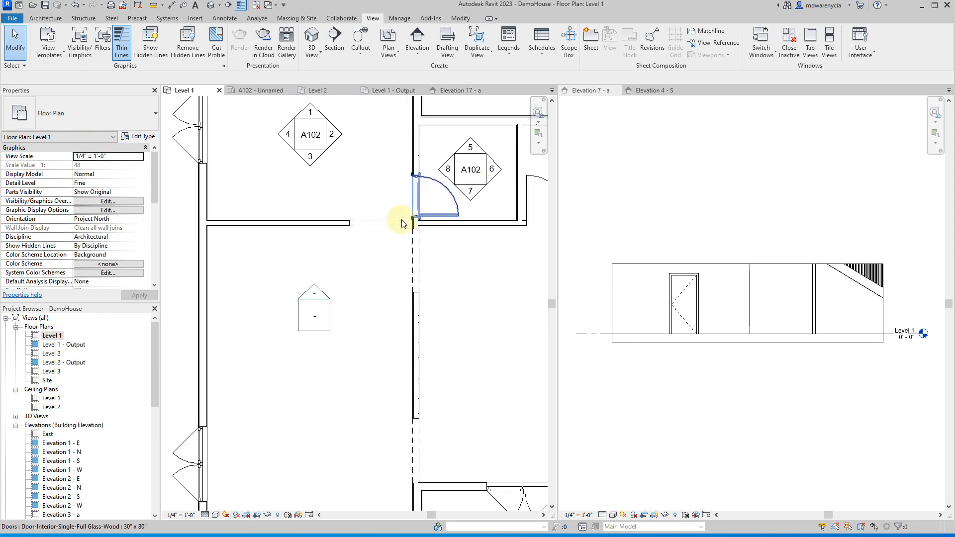
pyautogui.click(46, 18)
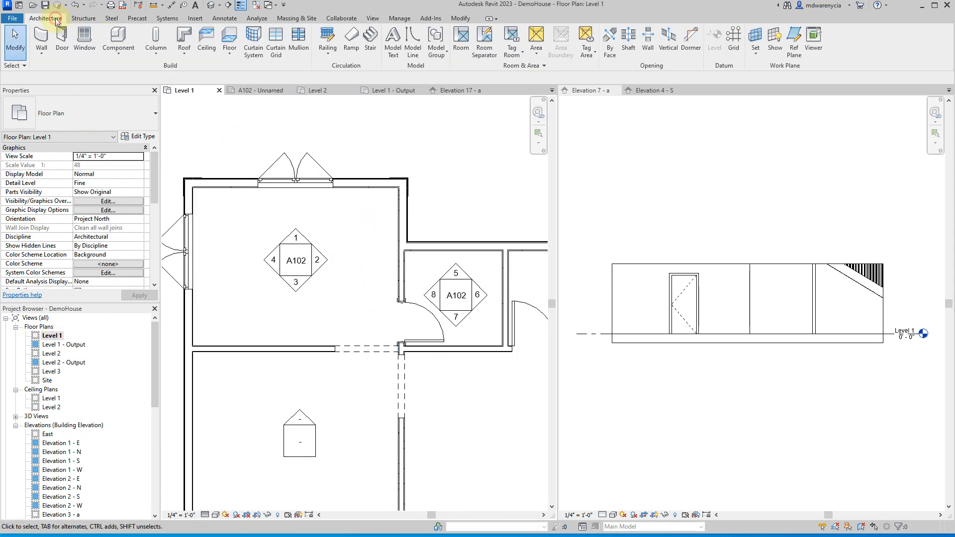
pyautogui.click(118, 40)
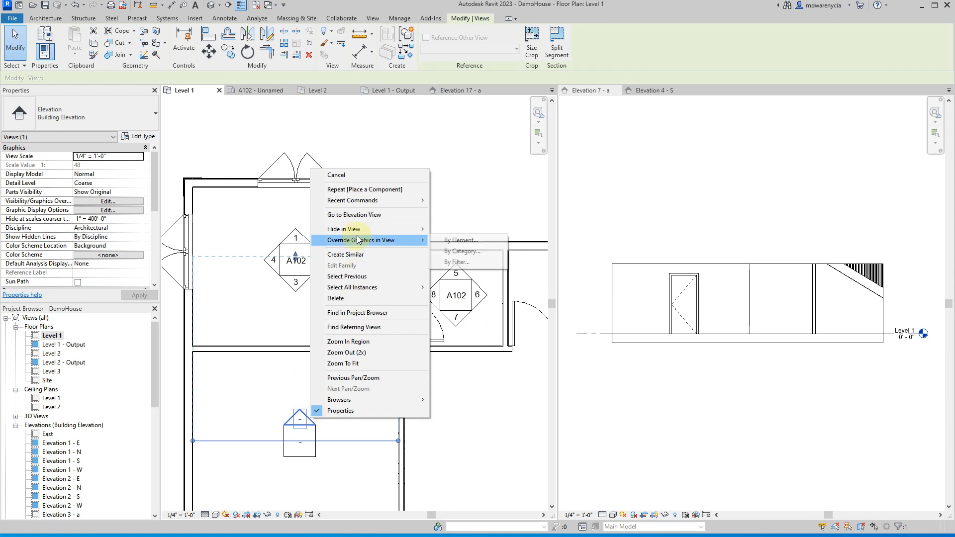
pyautogui.click(354, 214)
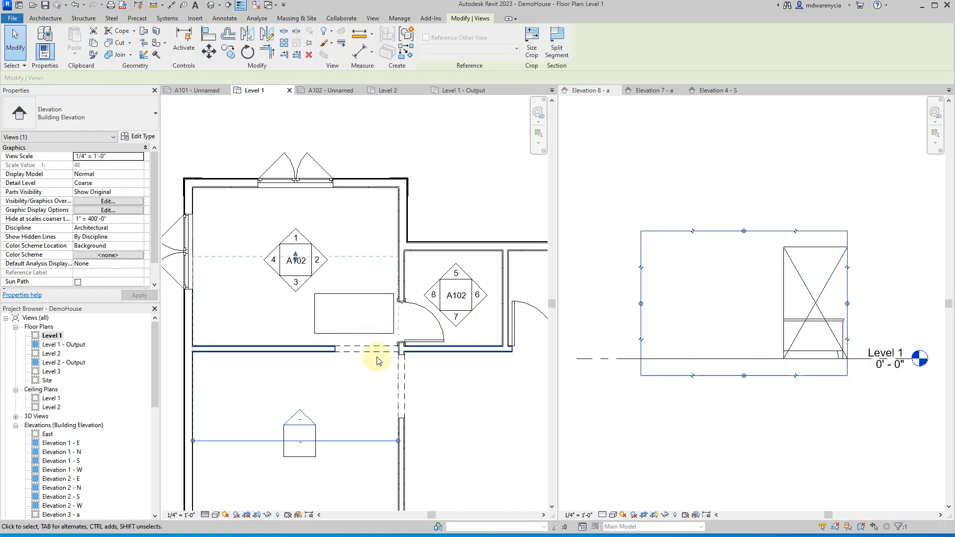
pyautogui.click(353, 314)
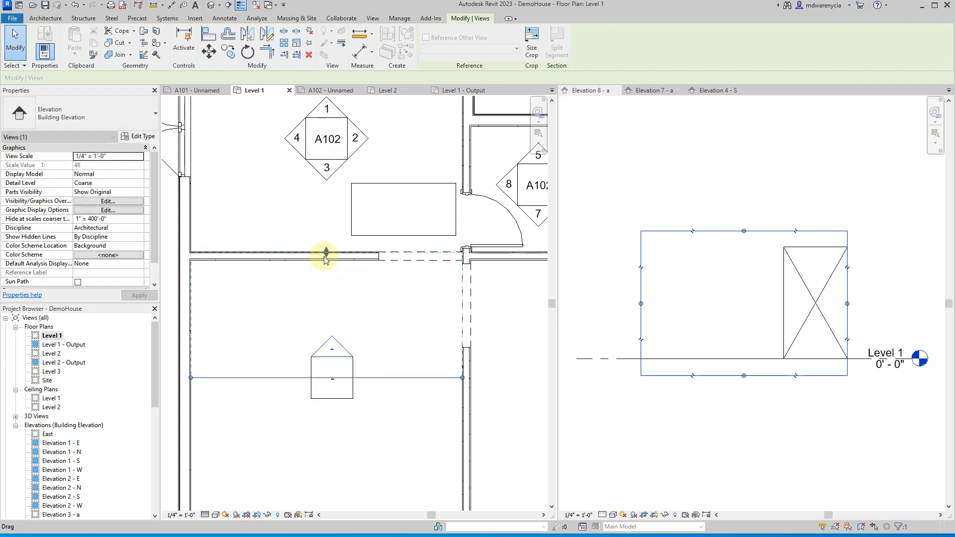
pyautogui.click(588, 90)
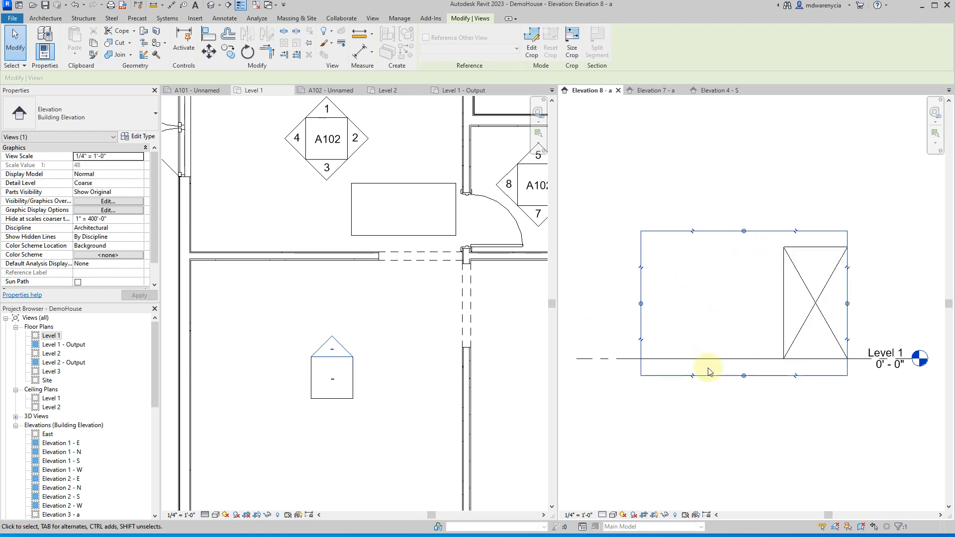
pyautogui.moveTo(603, 101)
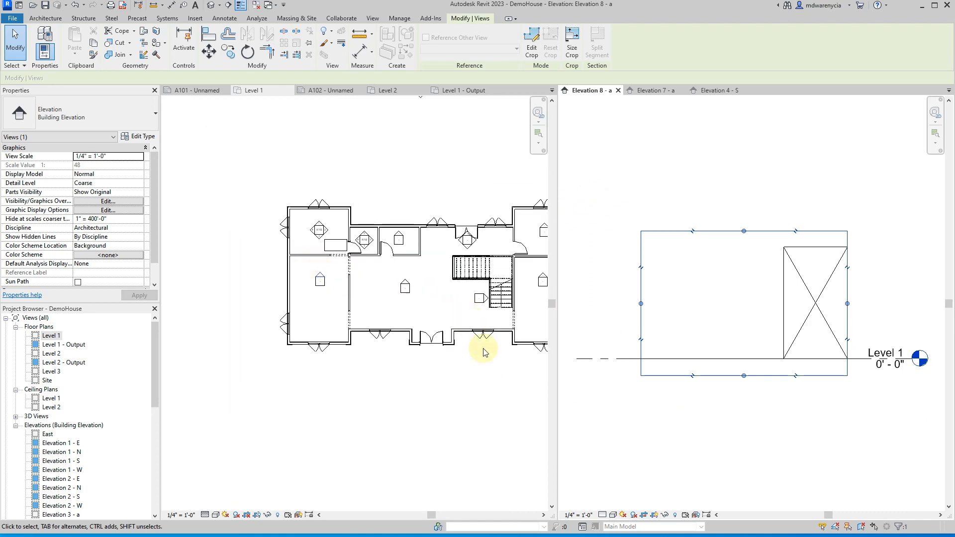
pyautogui.moveTo(372, 18)
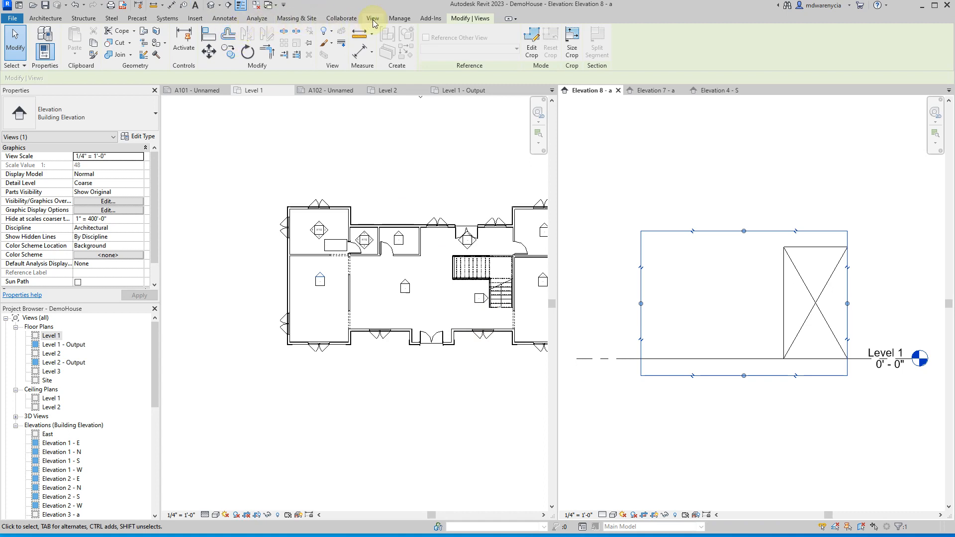
pyautogui.click(373, 18)
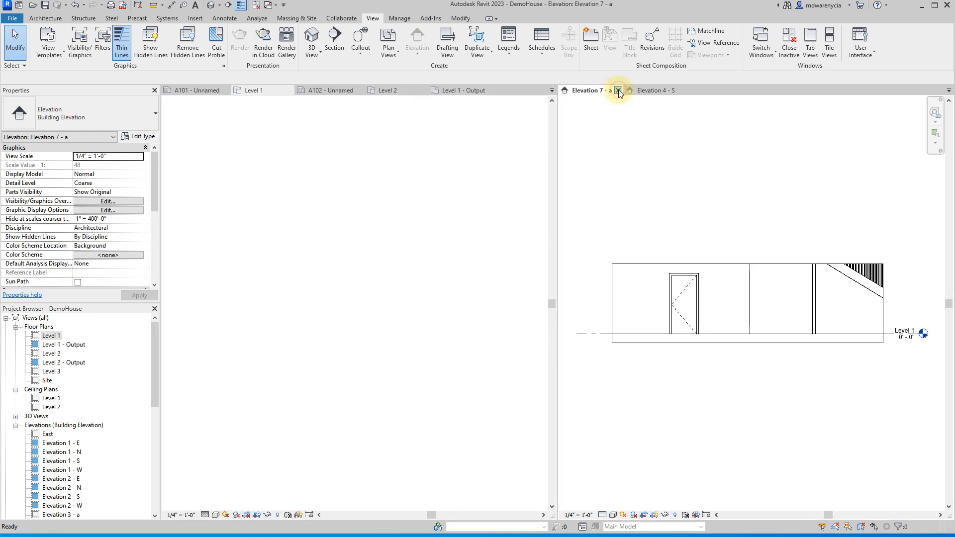
# Close the Elevation 7 - a, A101 and Level 1 - Output view tabs.
pyautogui.click(619, 90)
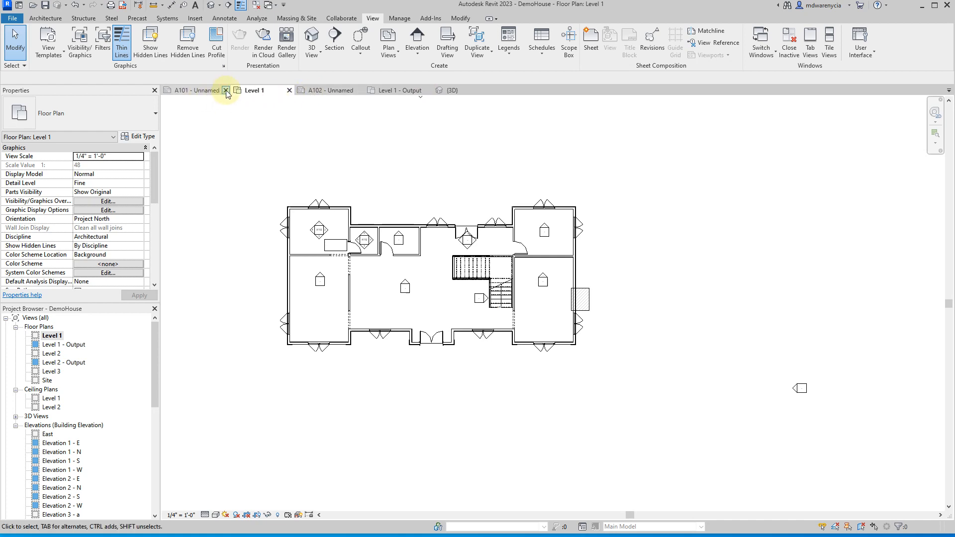
pyautogui.click(227, 90)
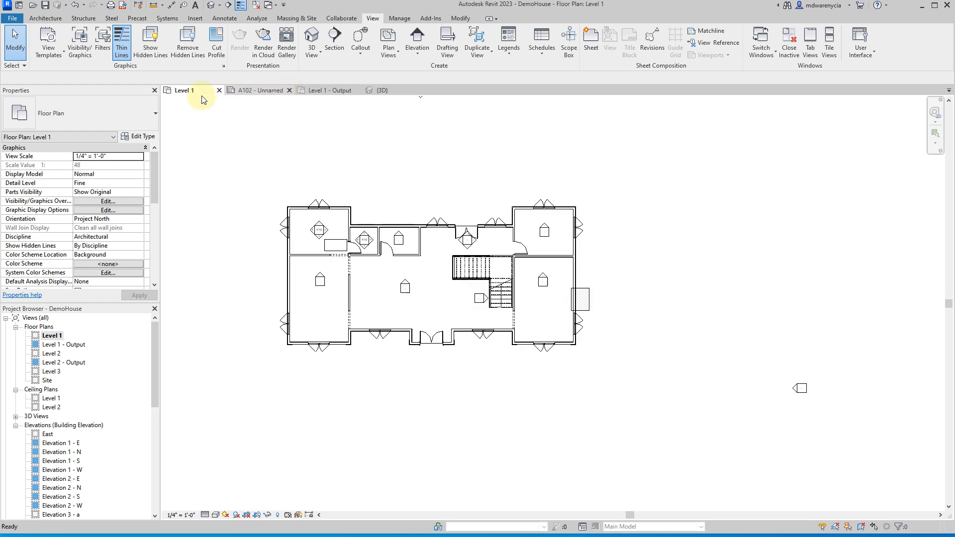
pyautogui.click(357, 90)
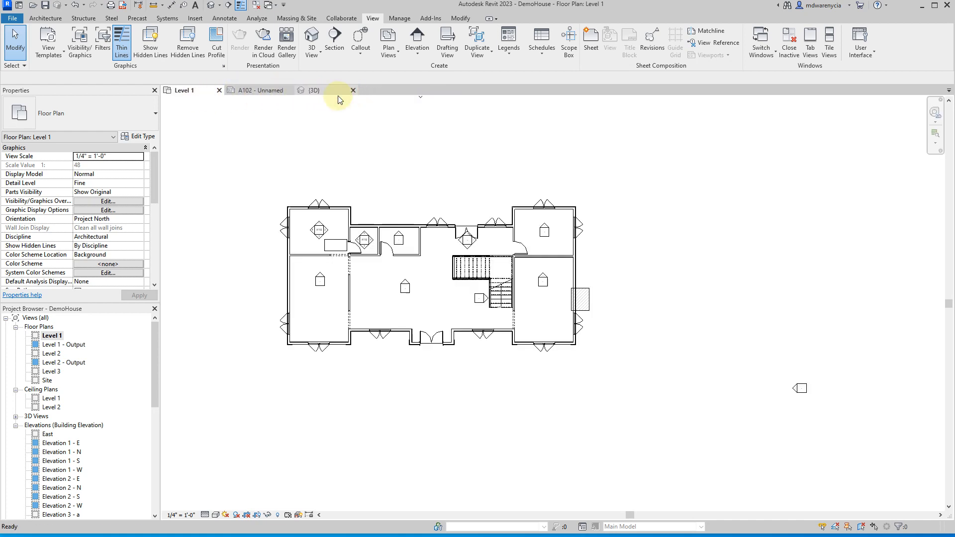
pyautogui.click(388, 43)
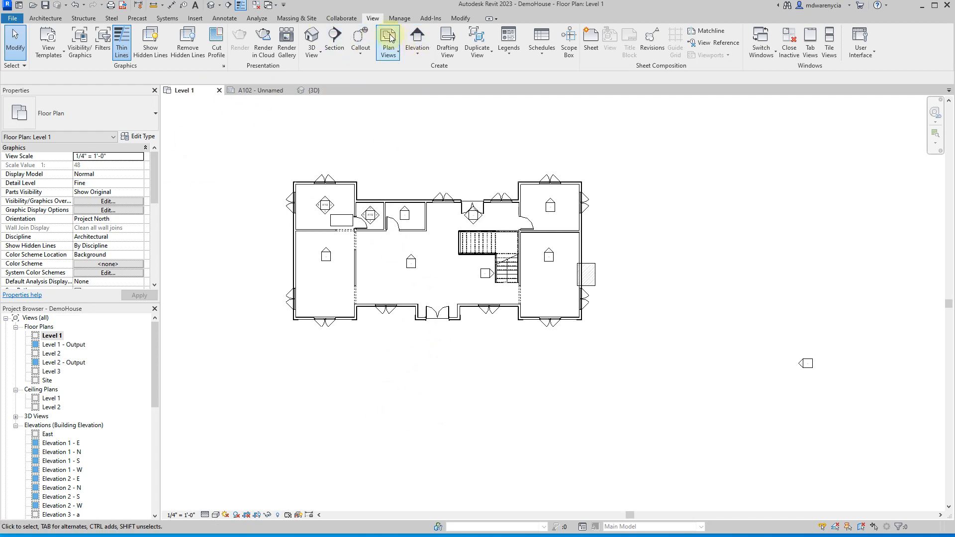
# Draw an east-west building section across Level 1 and widen it past the west wall.
pyautogui.click(334, 41)
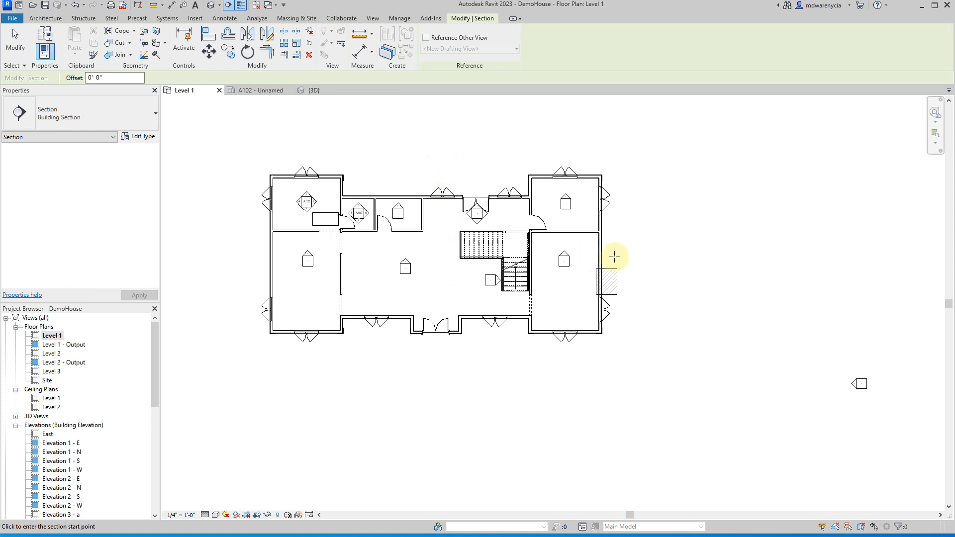
pyautogui.click(606, 250)
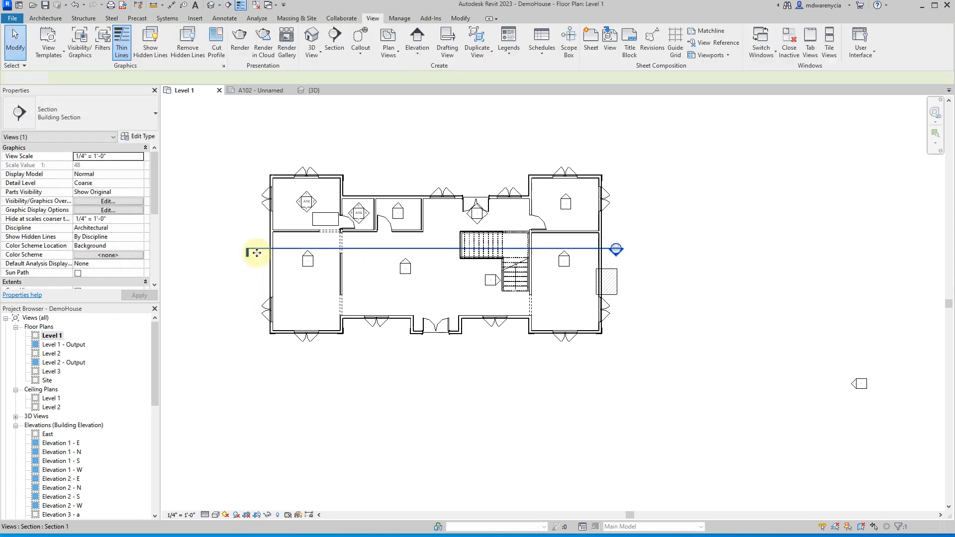
pyautogui.click(252, 250)
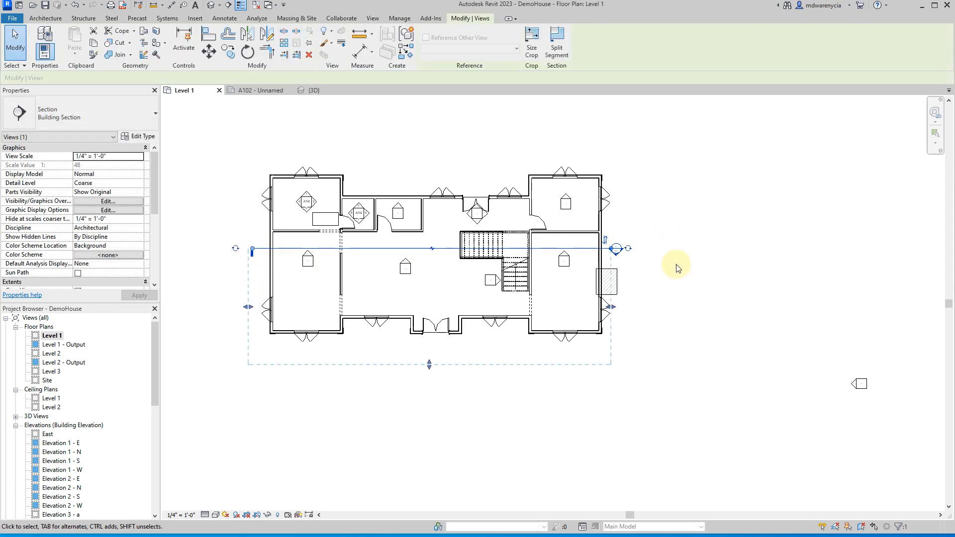
pyautogui.moveTo(609, 250)
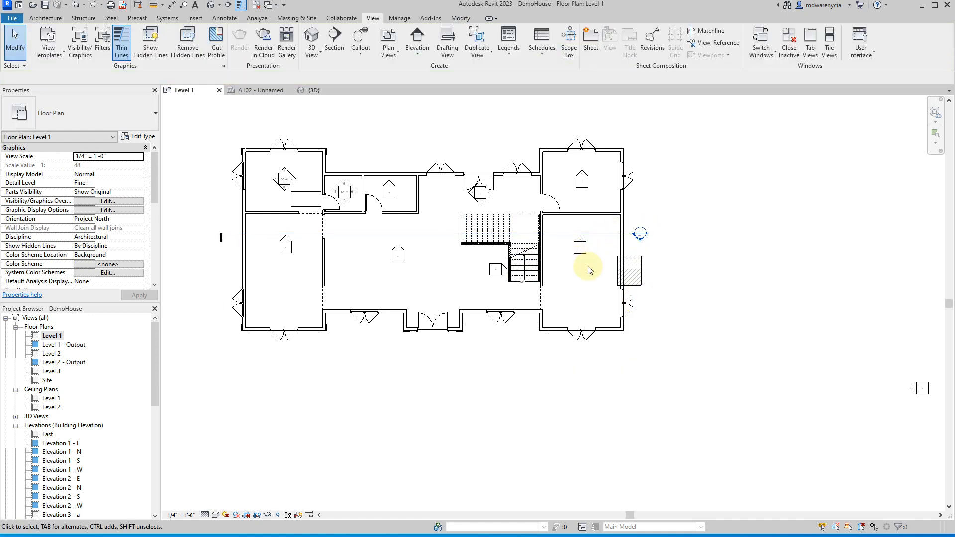
pyautogui.click(641, 233)
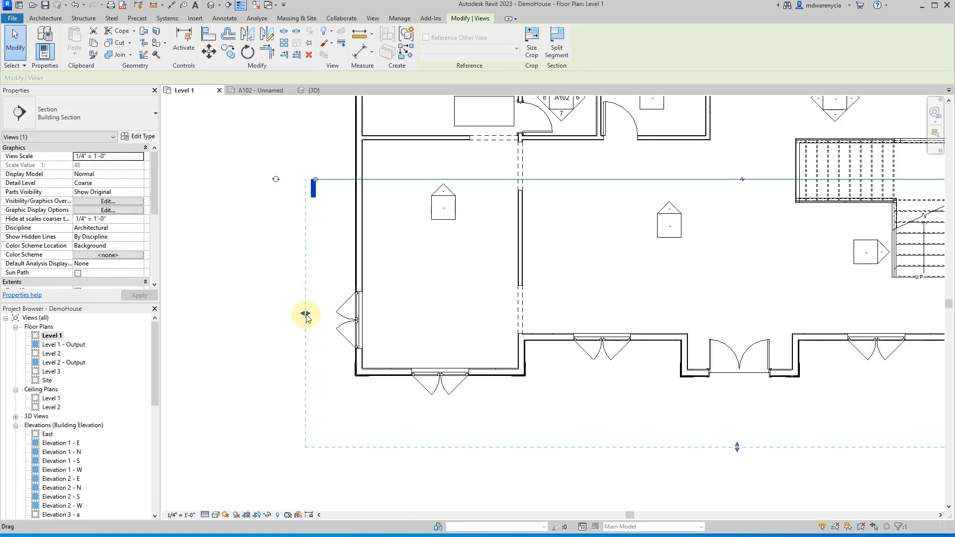
pyautogui.moveTo(307, 316); pyautogui.dragTo(315, 316)
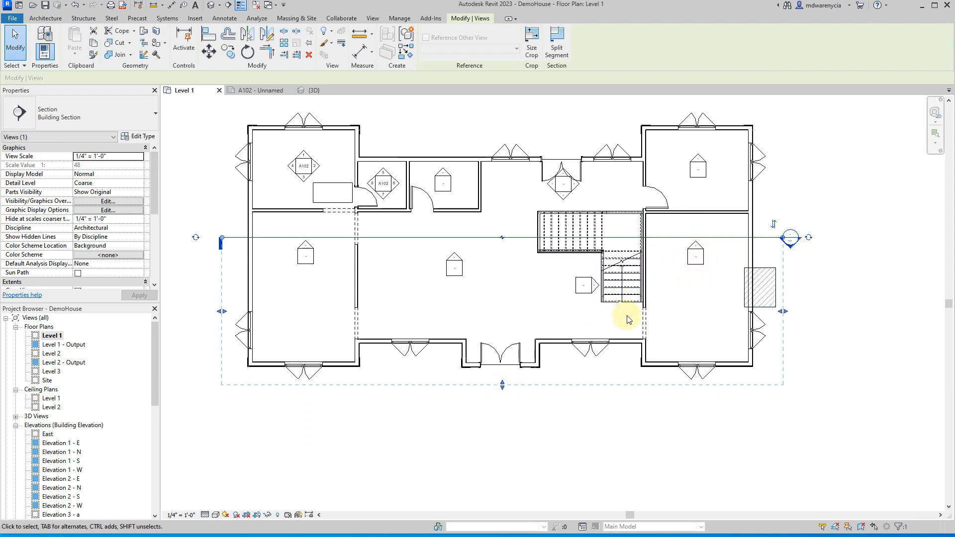
# Open and inspect the Section 1 view under Sections, then return to Level 1.
pyautogui.rightClick(790, 238)
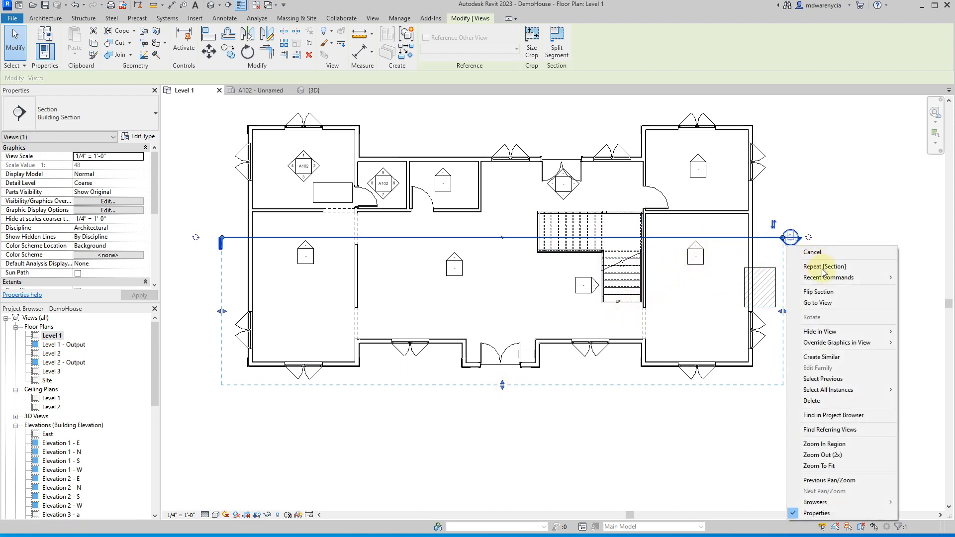
pyautogui.click(818, 303)
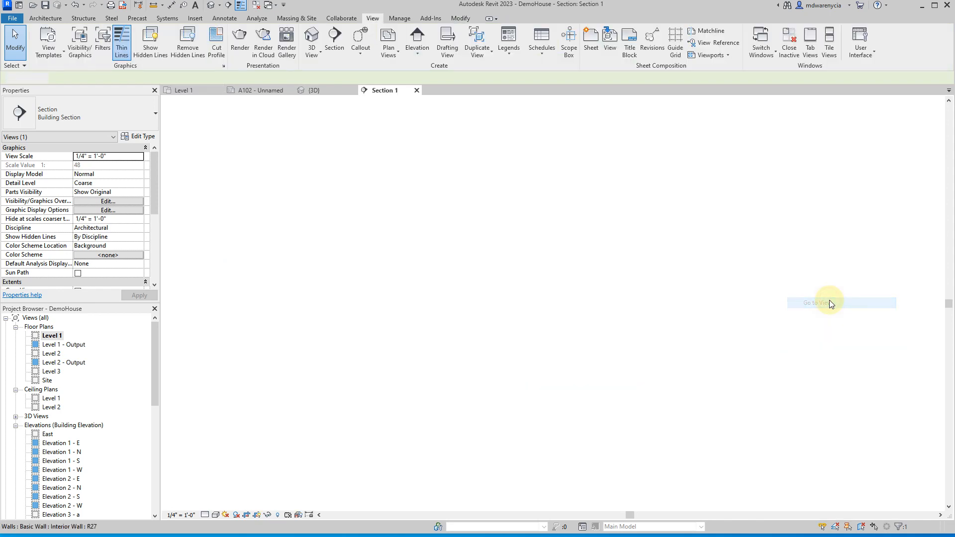
pyautogui.click(819, 303)
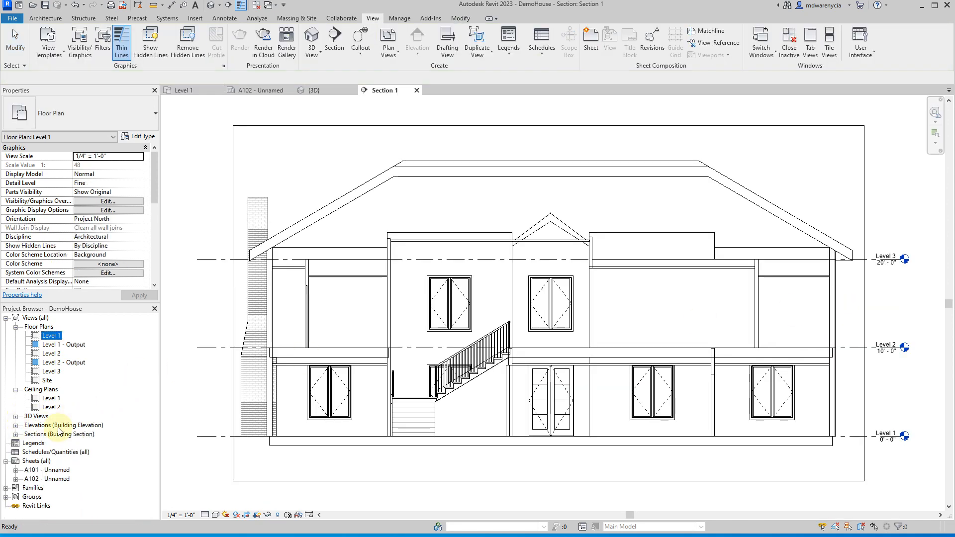
pyautogui.click(17, 438)
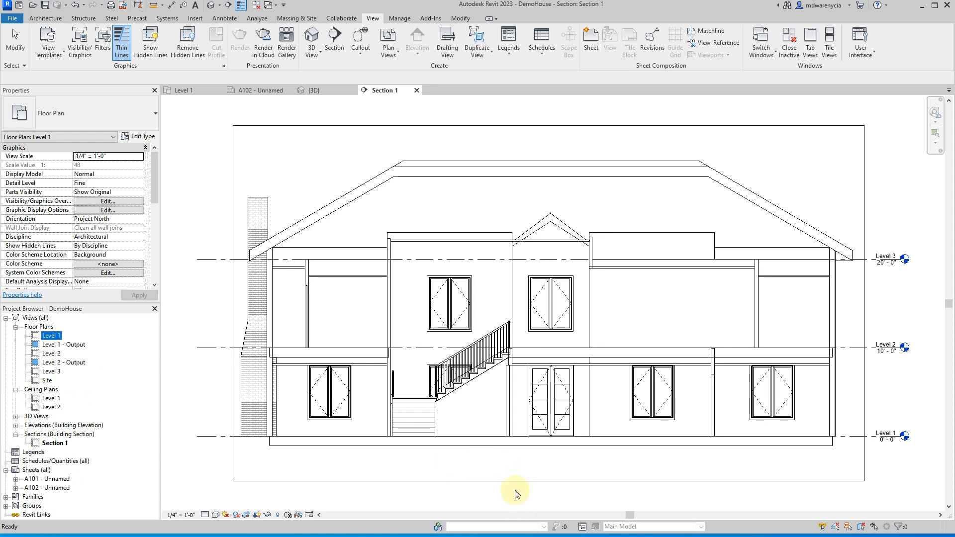
pyautogui.moveTo(576, 437)
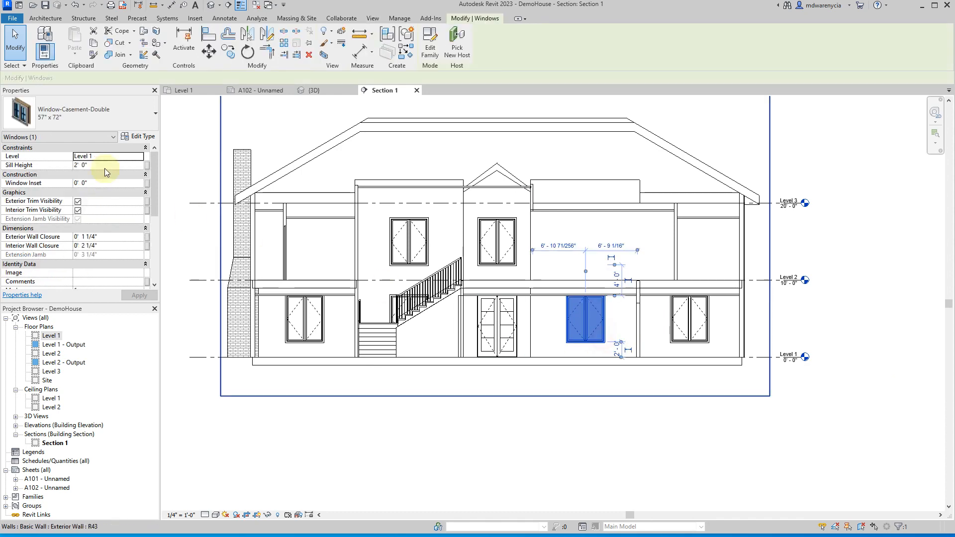
pyautogui.click(514, 467)
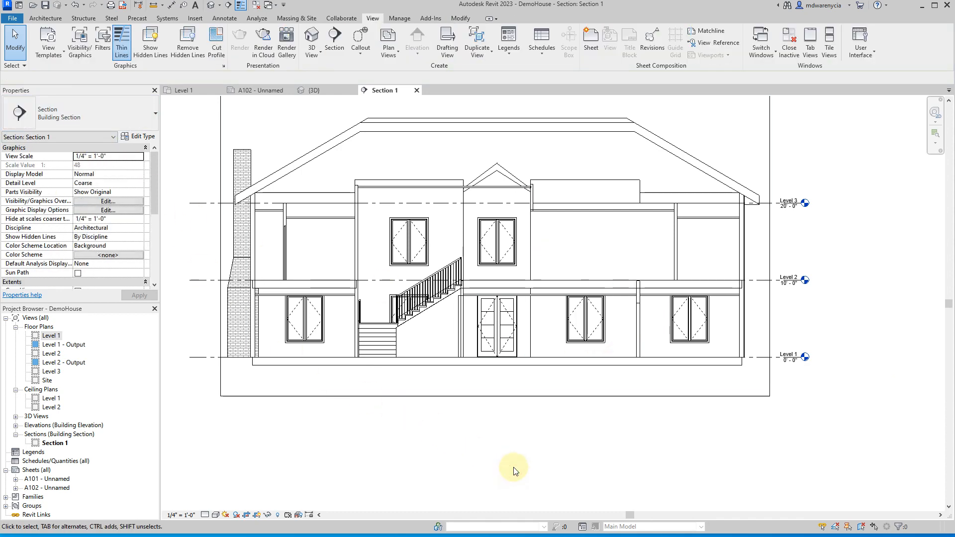
pyautogui.click(532, 361)
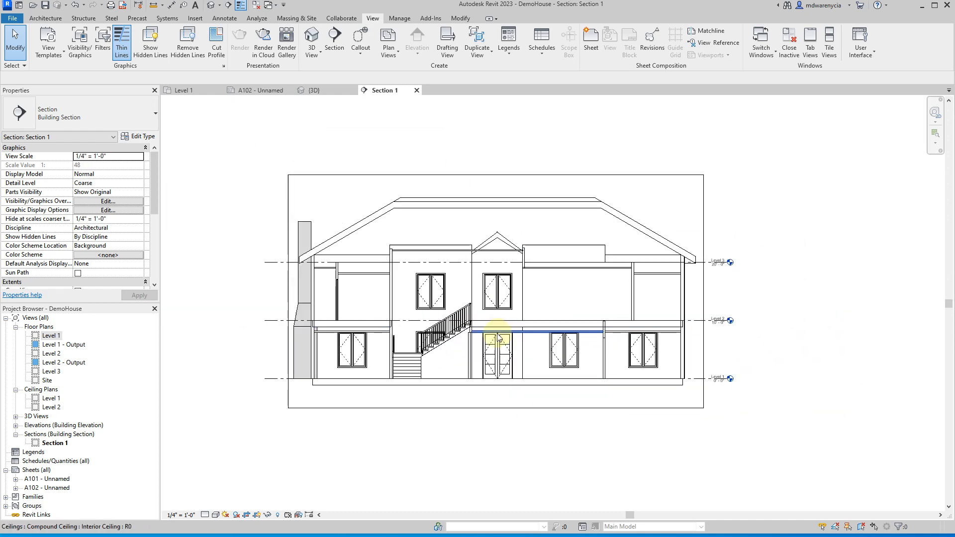
pyautogui.click(427, 410)
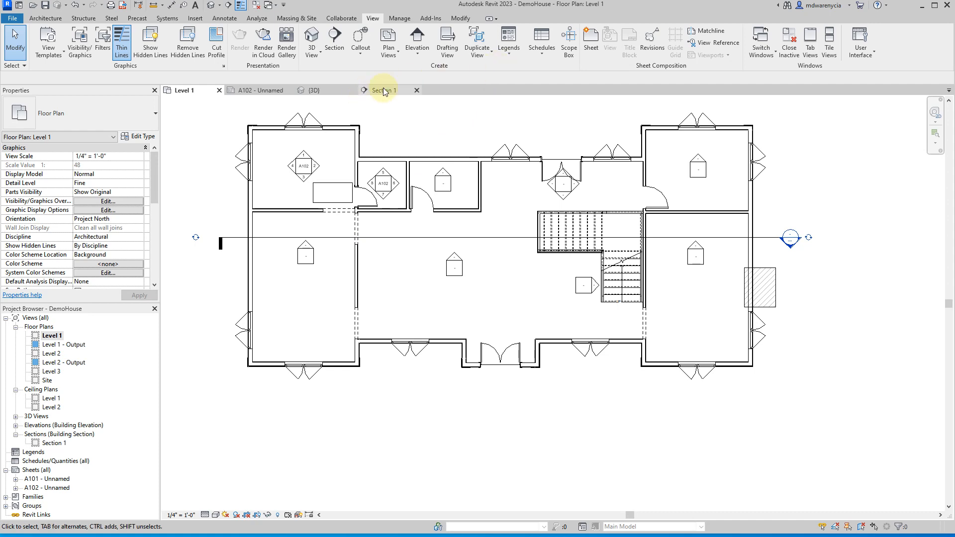
# Switch from Section 1 to Level 1 and open the Level 2 floor plan.
pyautogui.click(383, 90)
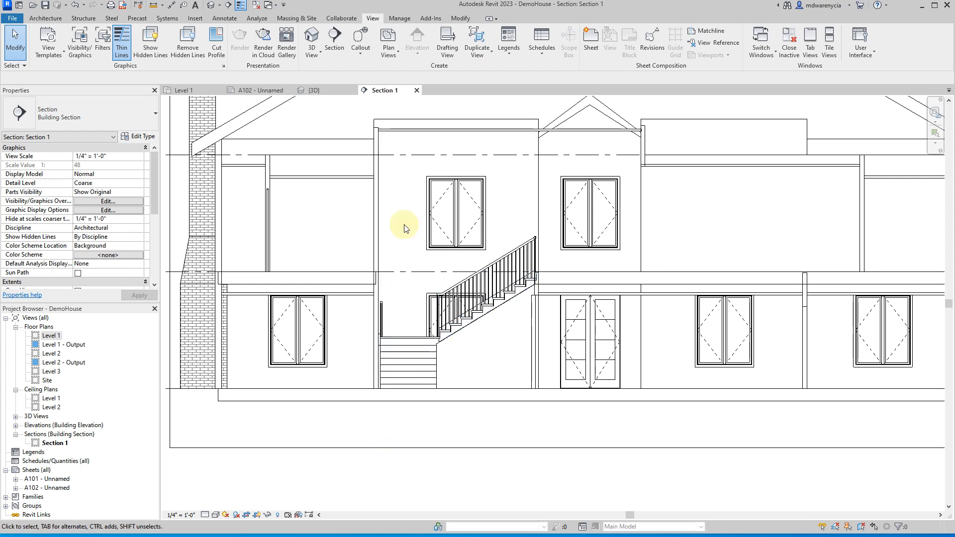
pyautogui.click(589, 212)
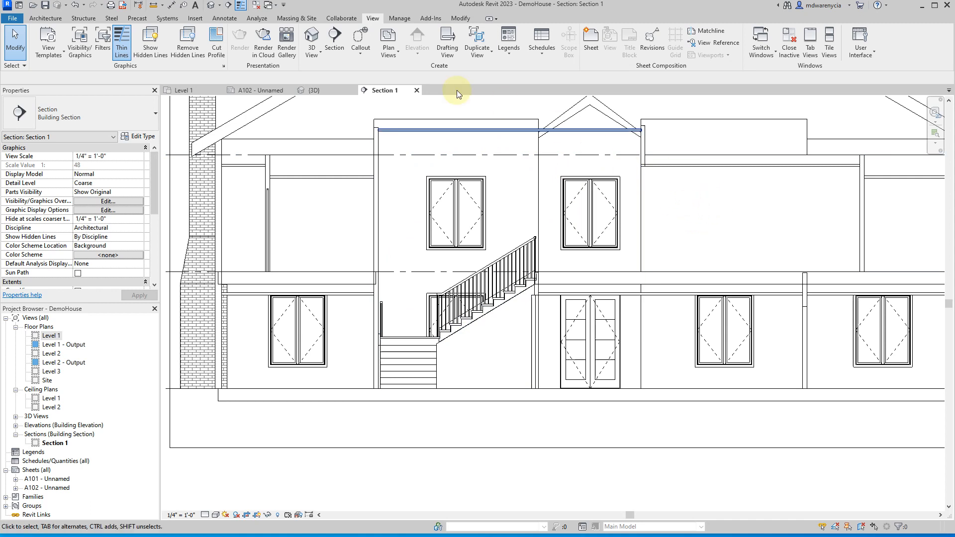
pyautogui.click(181, 90)
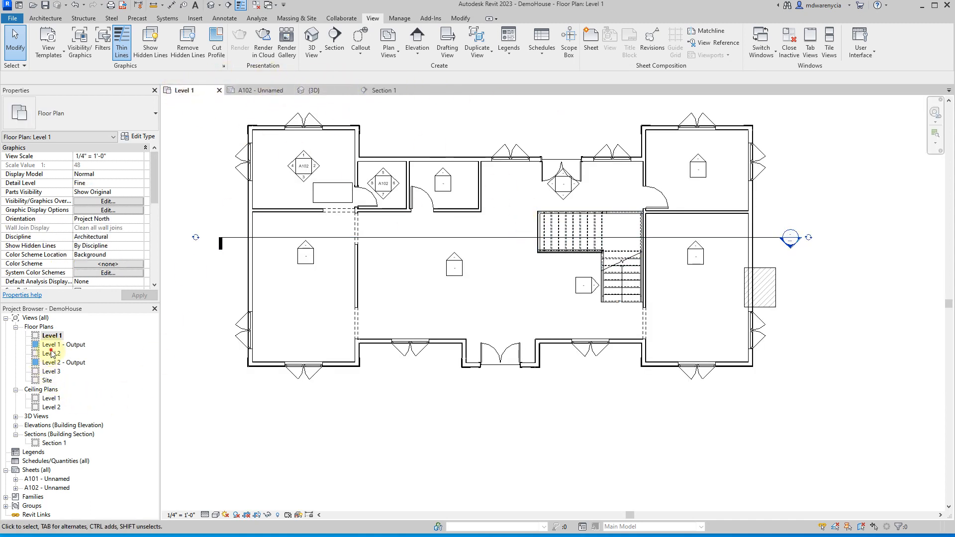
pyautogui.doubleClick(51, 353)
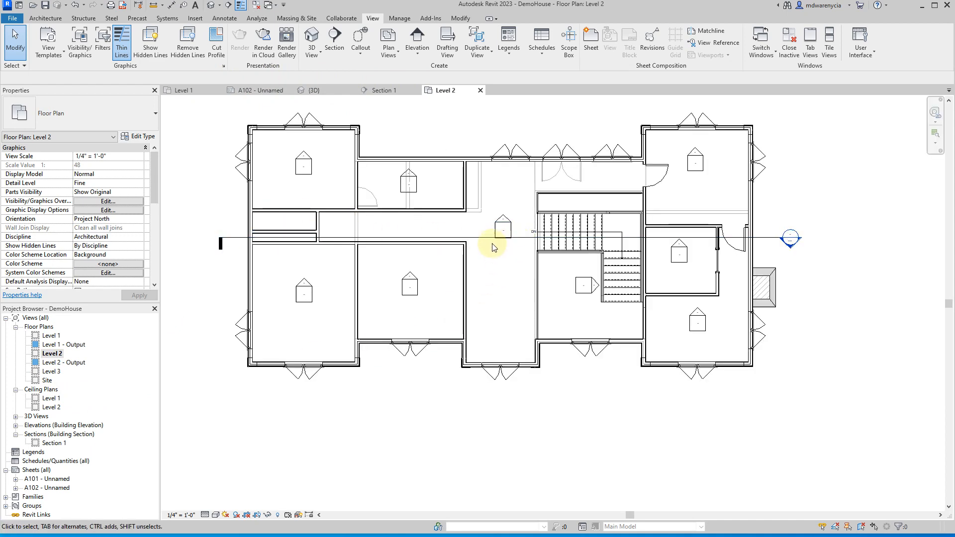
# Return to Section 1 showing Levels 1–3 and open its view options.
pyautogui.click(334, 244)
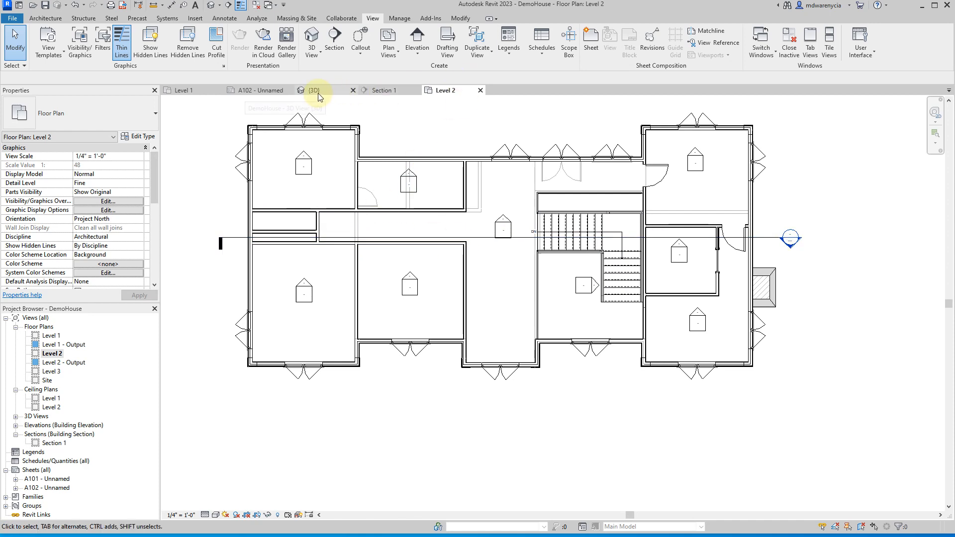
pyautogui.click(381, 90)
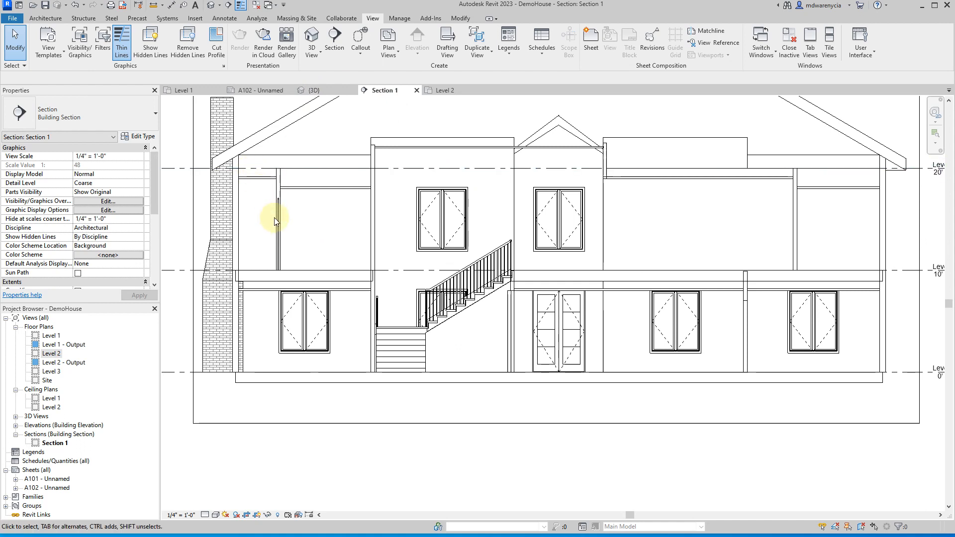
pyautogui.moveTo(333, 233)
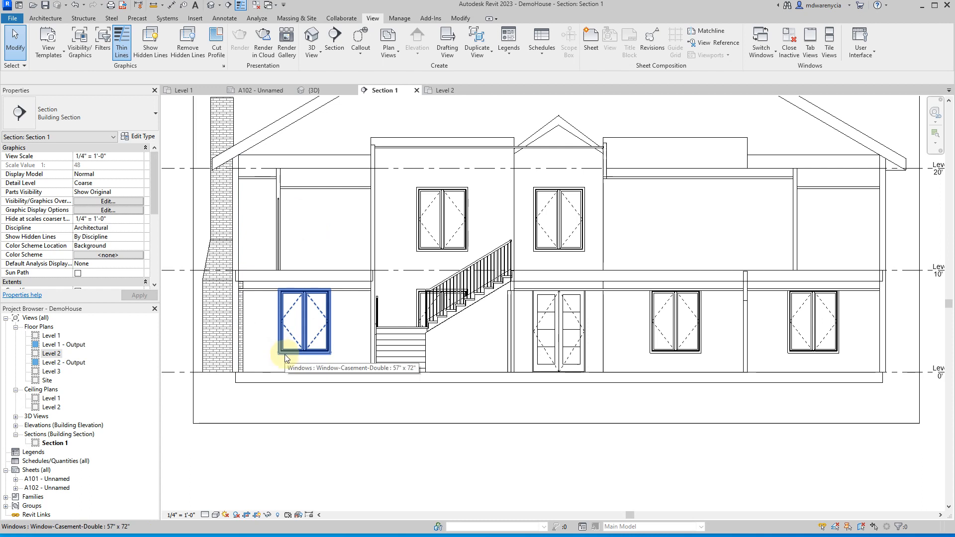
pyautogui.click(393, 349)
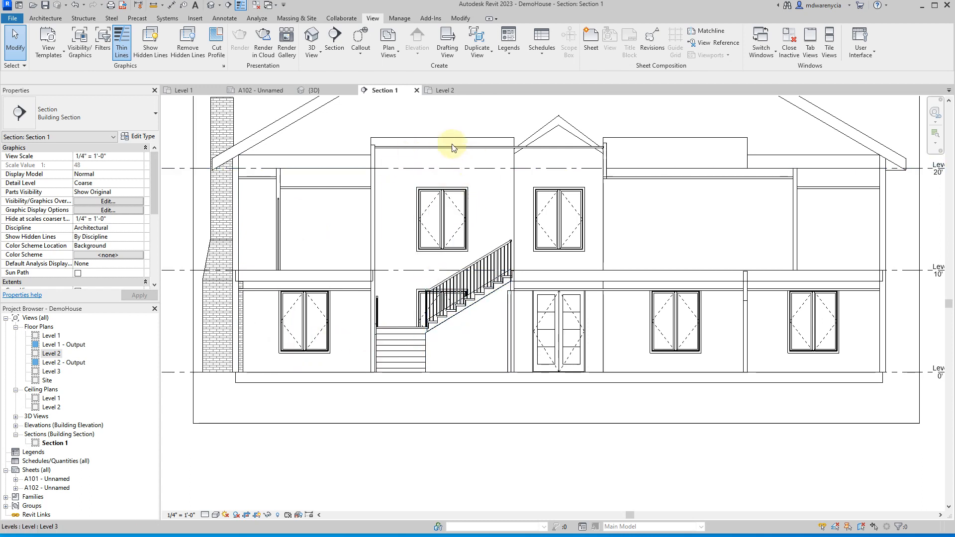
pyautogui.moveTo(443, 220)
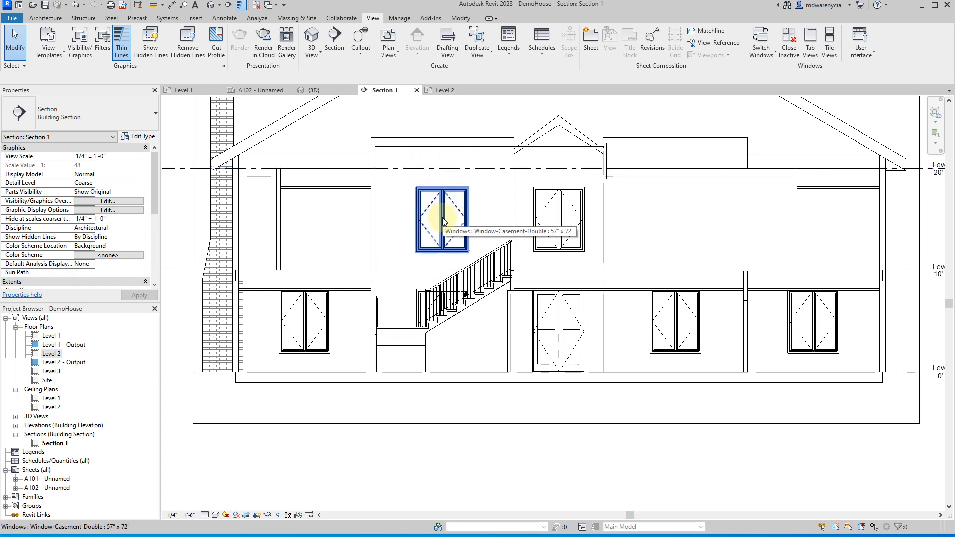
pyautogui.moveTo(588, 237)
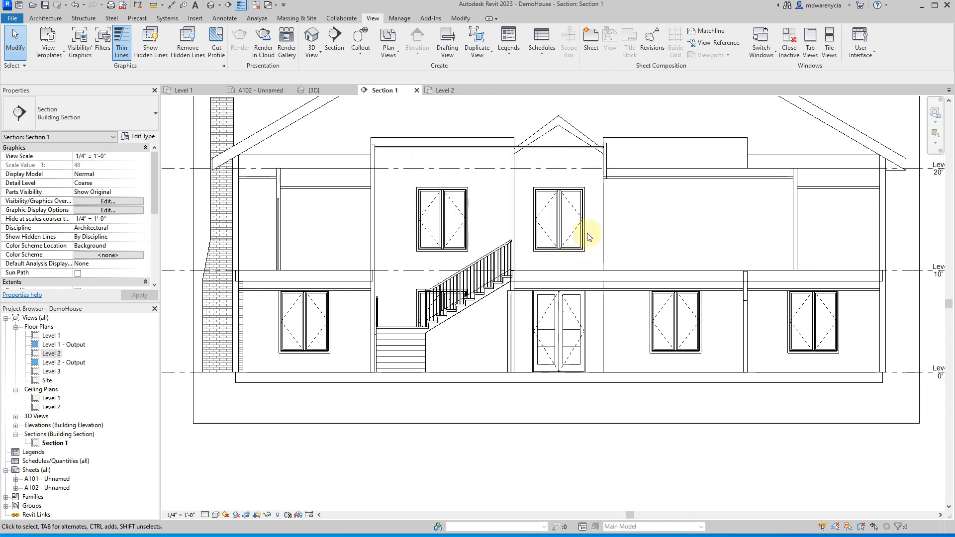
pyautogui.moveTo(611, 203)
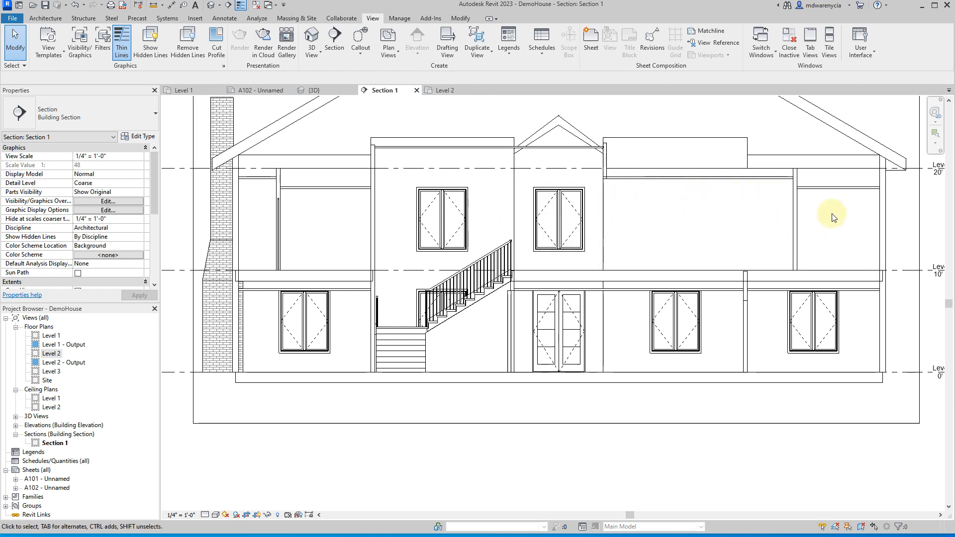
pyautogui.moveTo(767, 338)
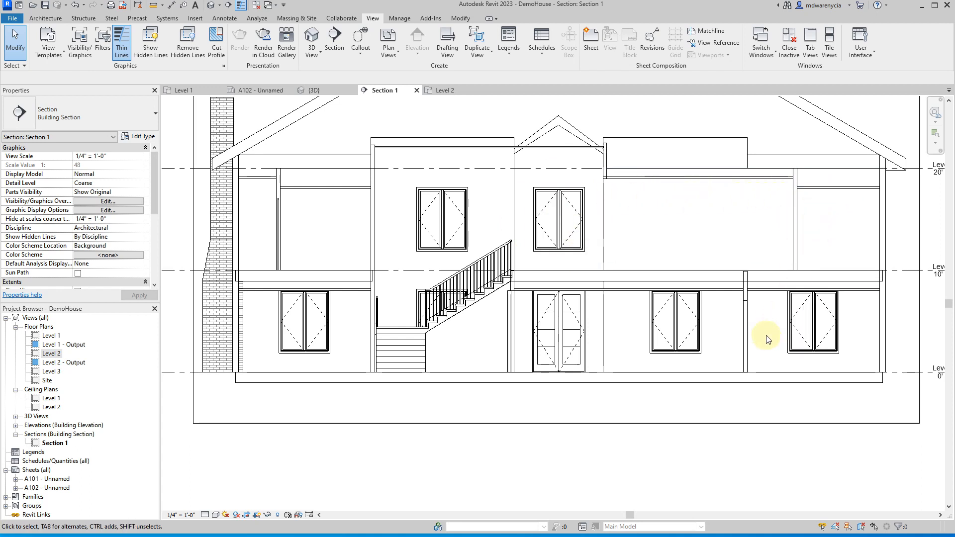
pyautogui.click(813, 323)
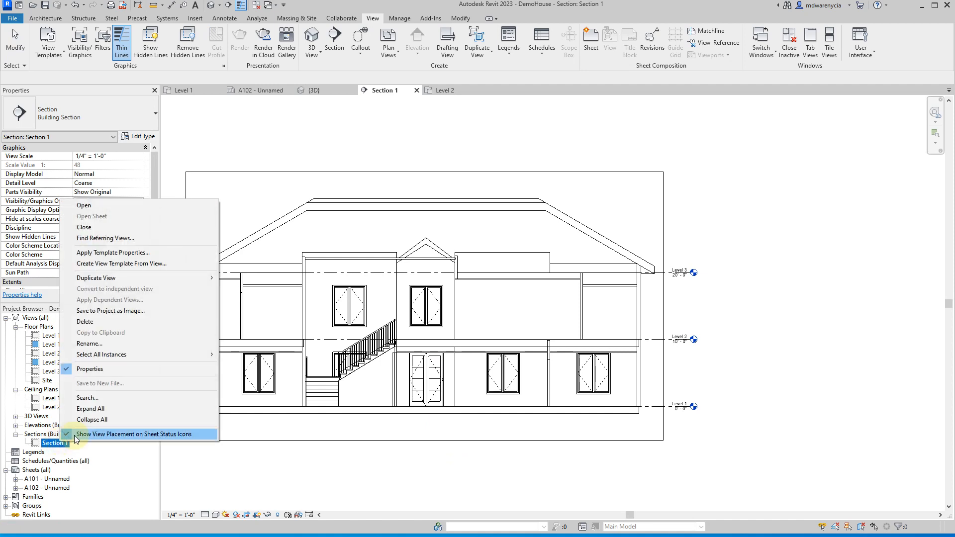
pyautogui.moveTo(112, 349)
pyautogui.write('E-W')
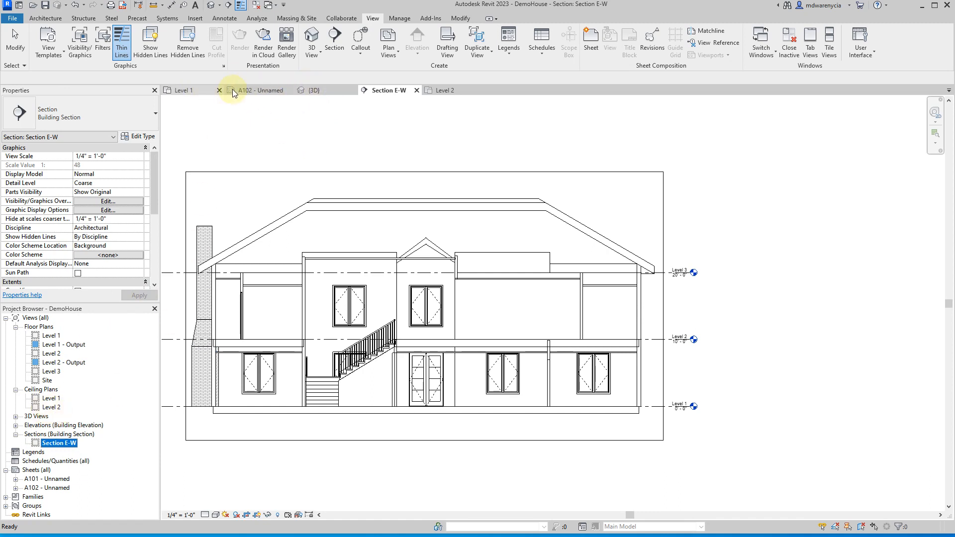
# Open sheet A102 after renaming the section to 'Section E-W'.
pyautogui.click(258, 90)
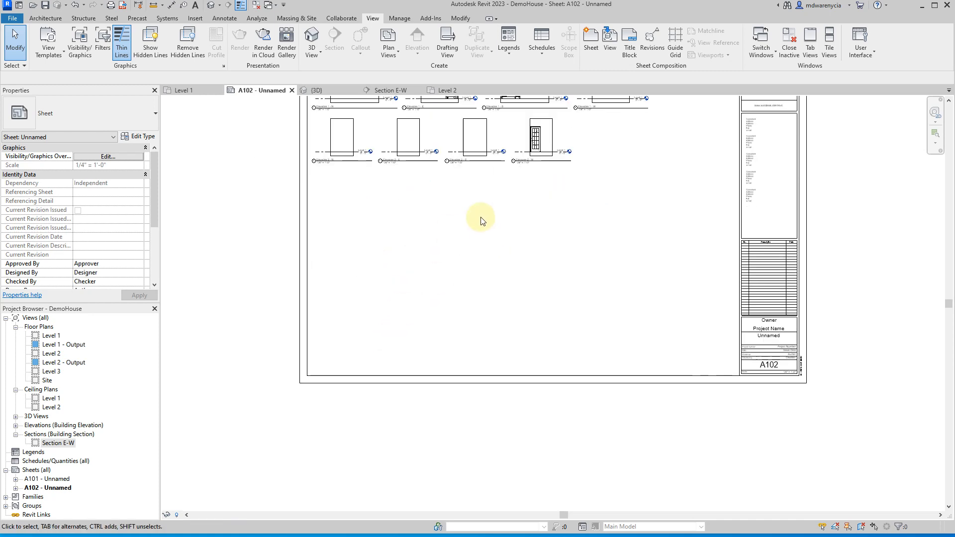
# Place Section E-W on sheet A102 at 1/4" scale, then return to Level 1.
pyautogui.click(60, 442)
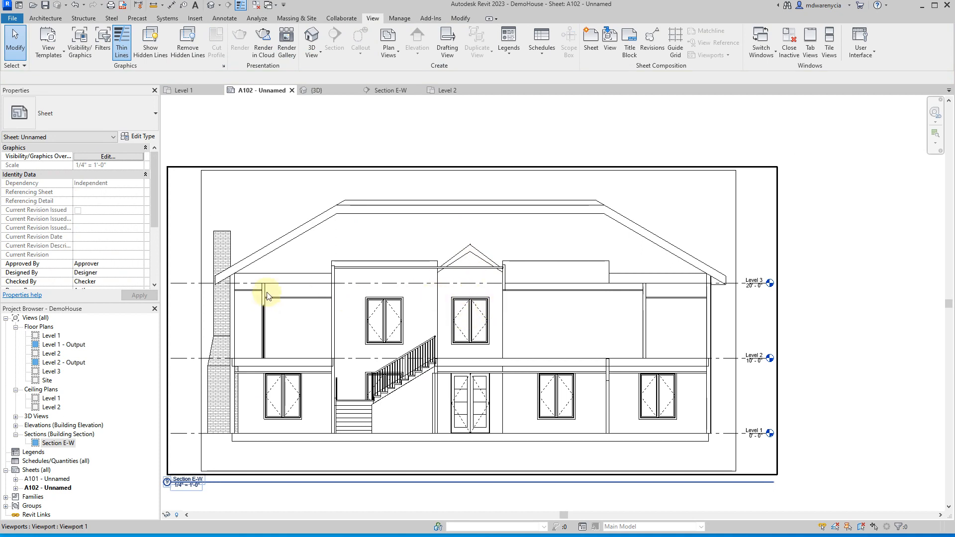
pyautogui.moveTo(432, 295)
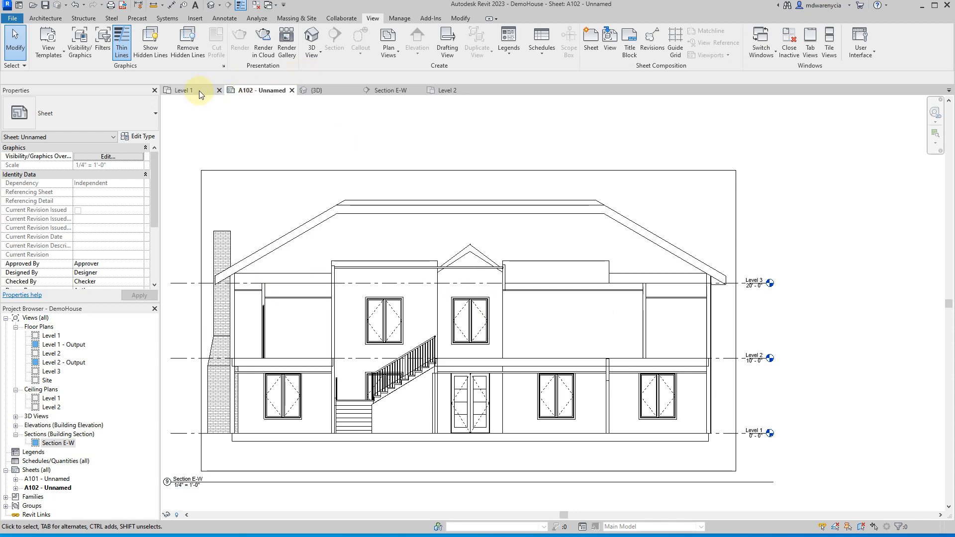
pyautogui.click(182, 89)
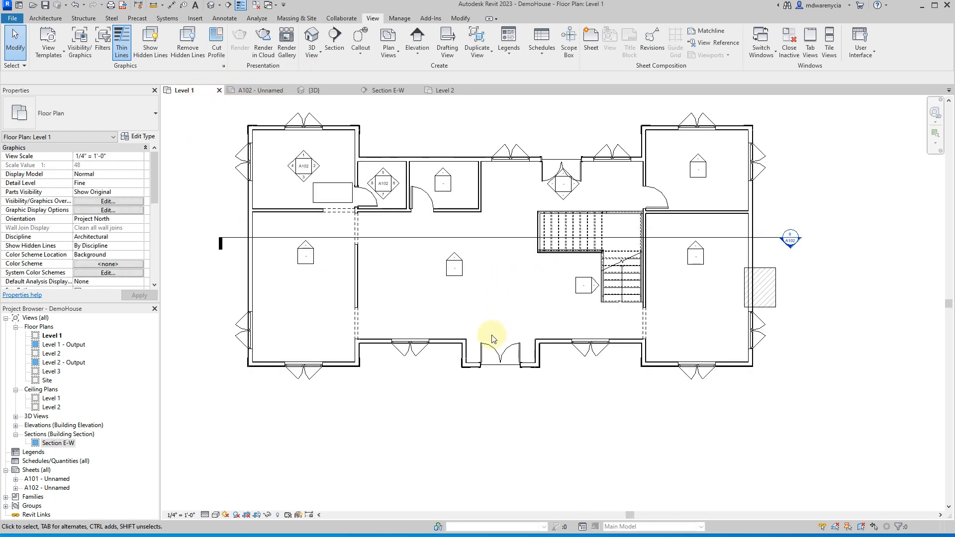
pyautogui.moveTo(494, 340)
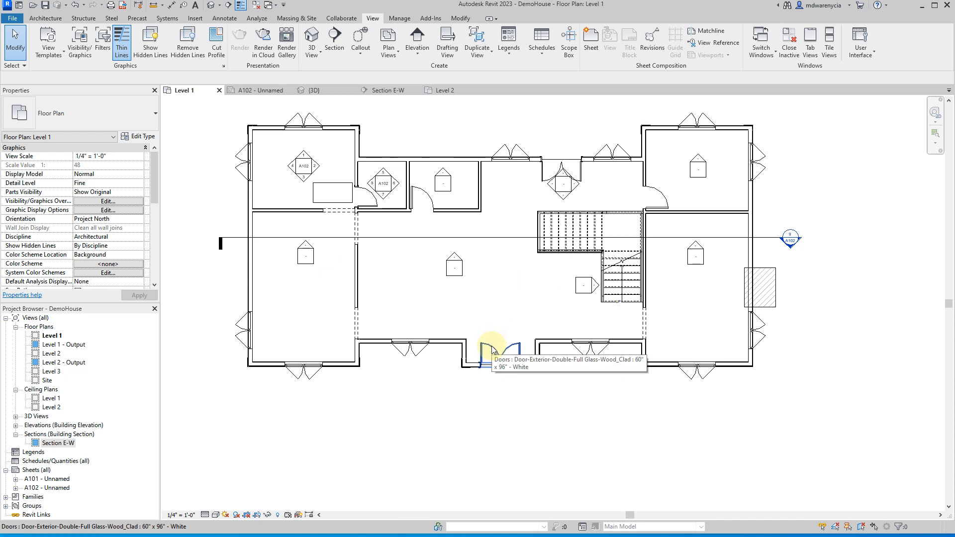